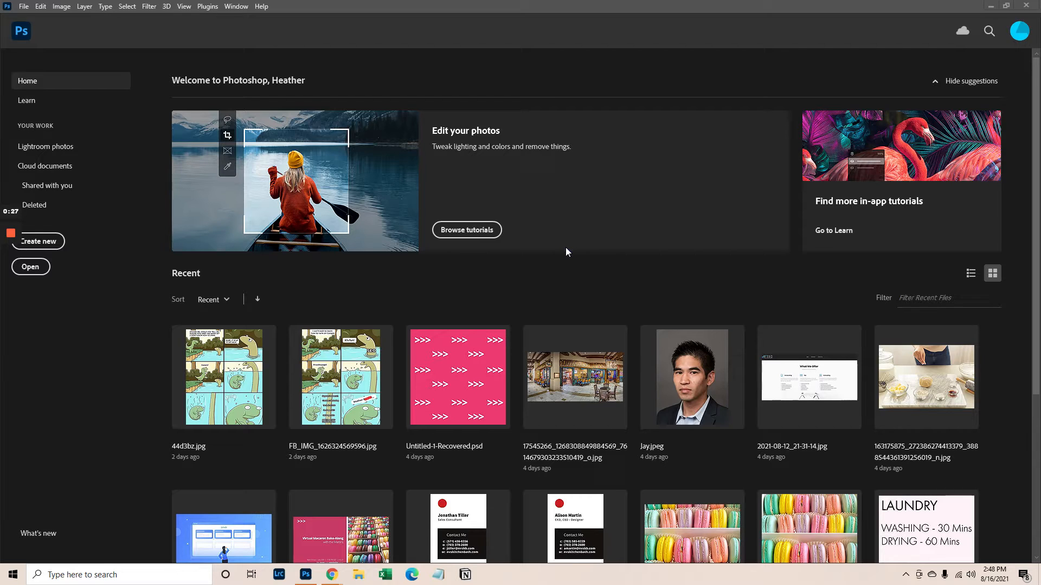
{"action": "mouse_move", "coordinate": [23, 6]}
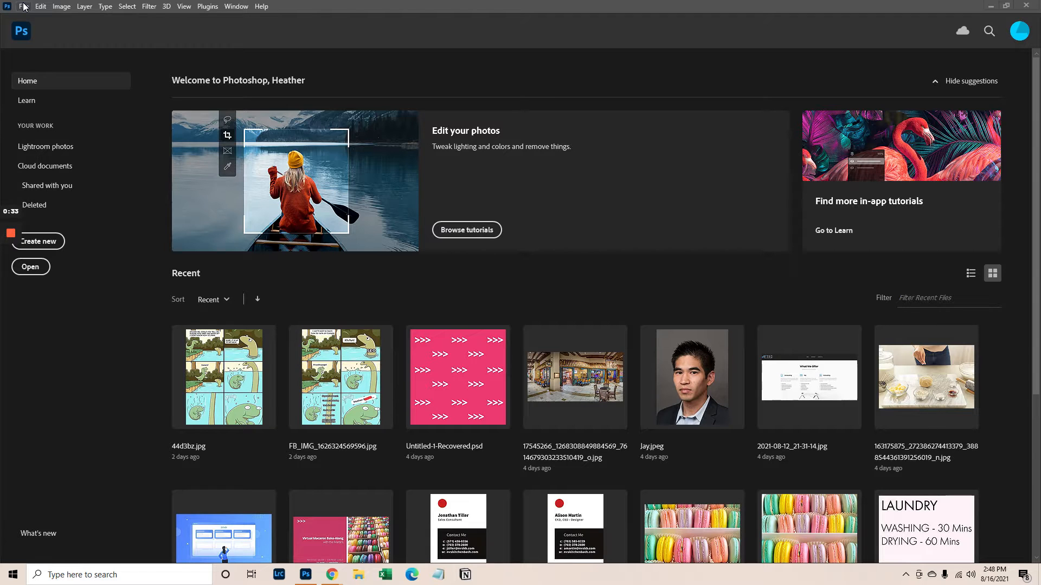
Start a new document with the Custom 4 x 4 in, 300 ppi preset chosen.
{"action": "left_click", "coordinate": [39, 241]}
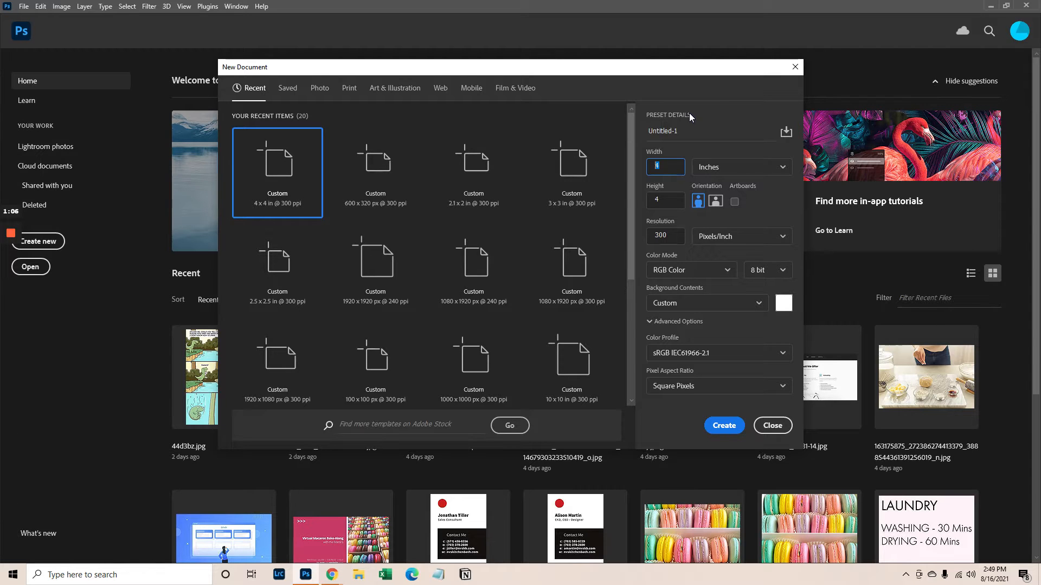
Create the blank white 4 x 4 inch, 300 ppi RGB document Untitled-1.
{"action": "left_click", "coordinate": [772, 425]}
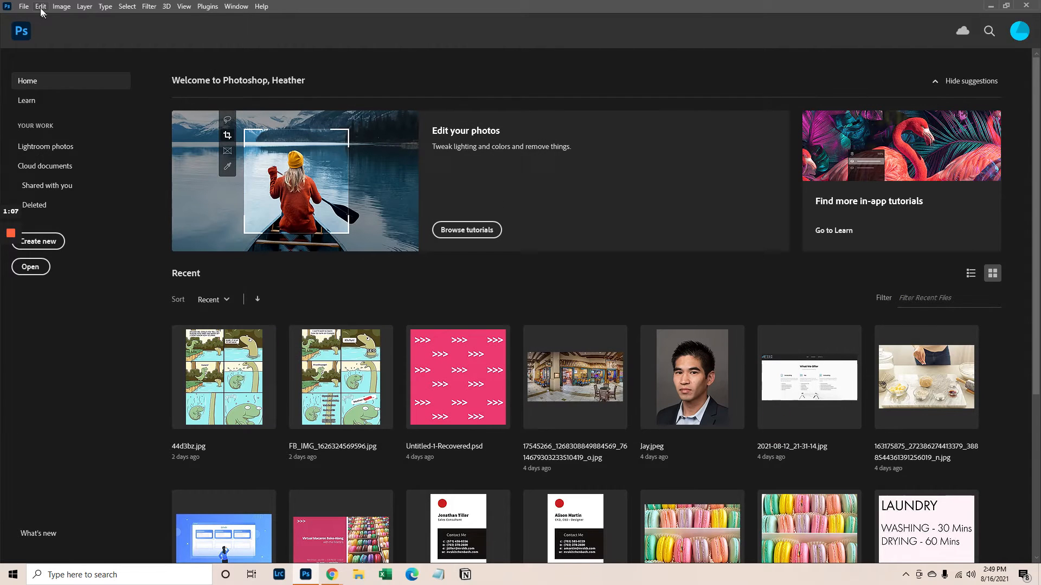
{"action": "left_click", "coordinate": [39, 241]}
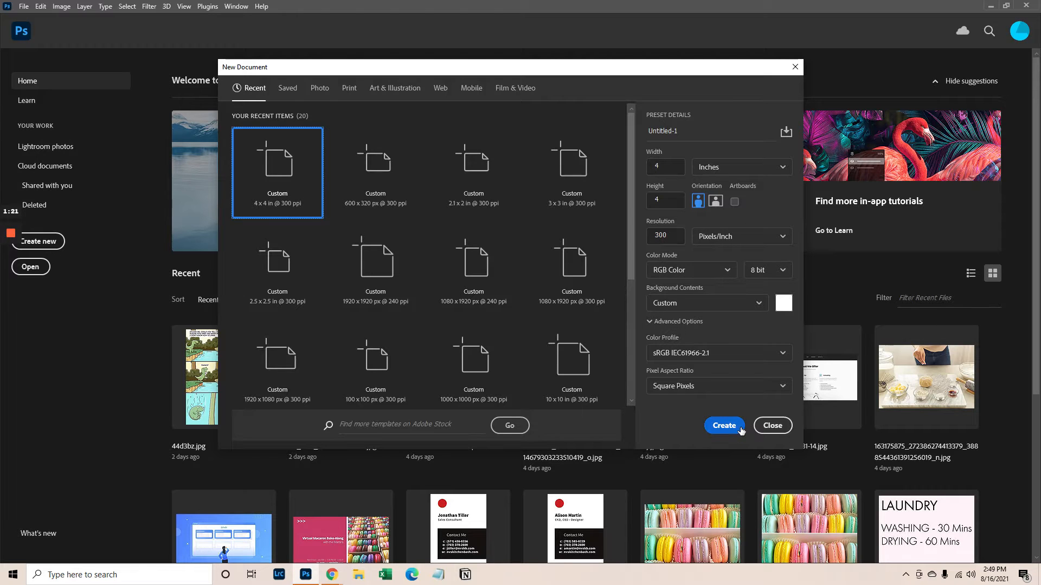
{"action": "left_click", "coordinate": [723, 425]}
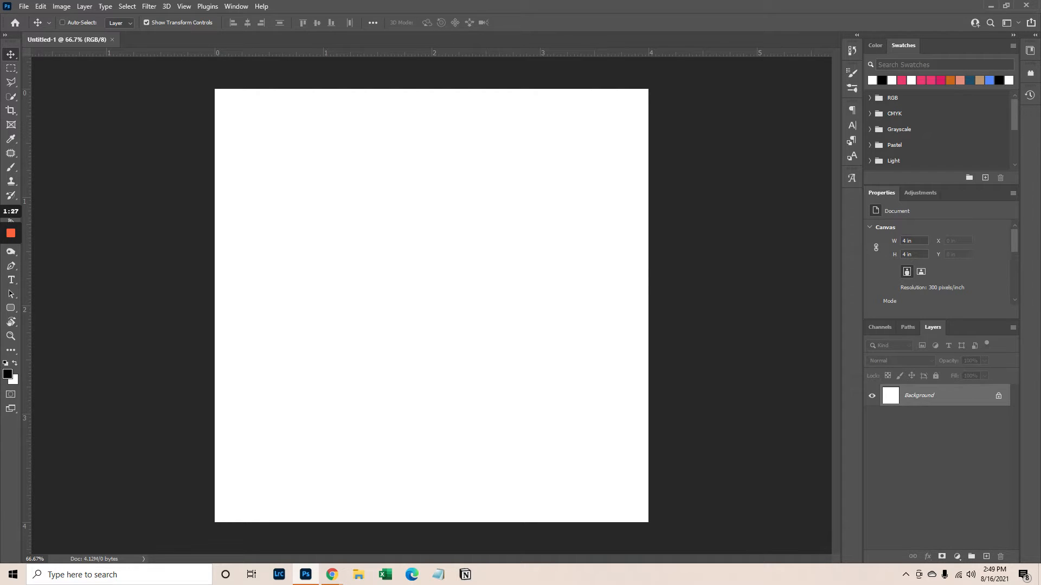
Search Shutterstock for 'school paper' in Chrome and browse the results.
{"action": "left_click", "coordinate": [332, 574]}
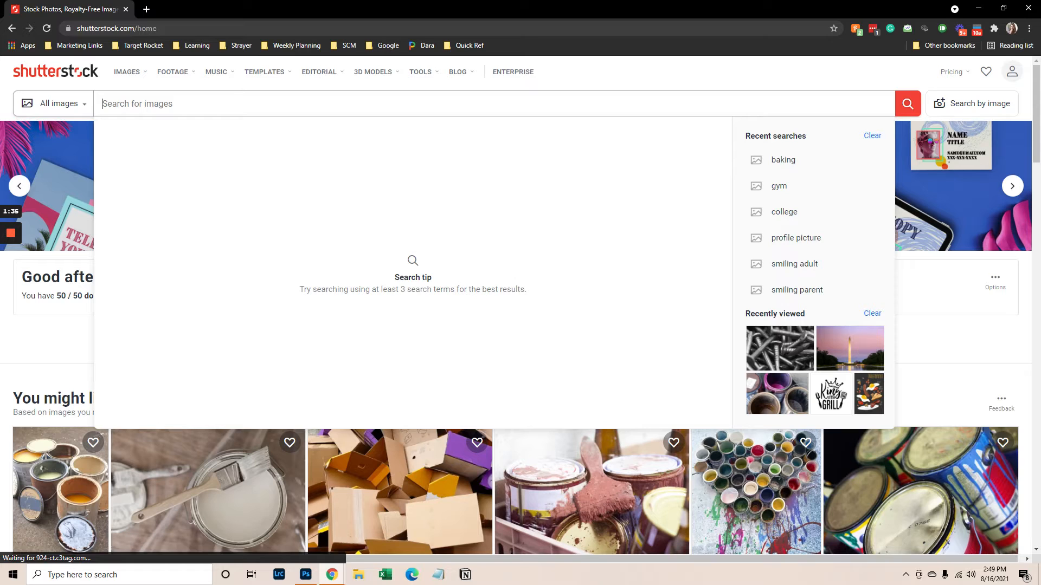
{"action": "type", "text": "school paper"}
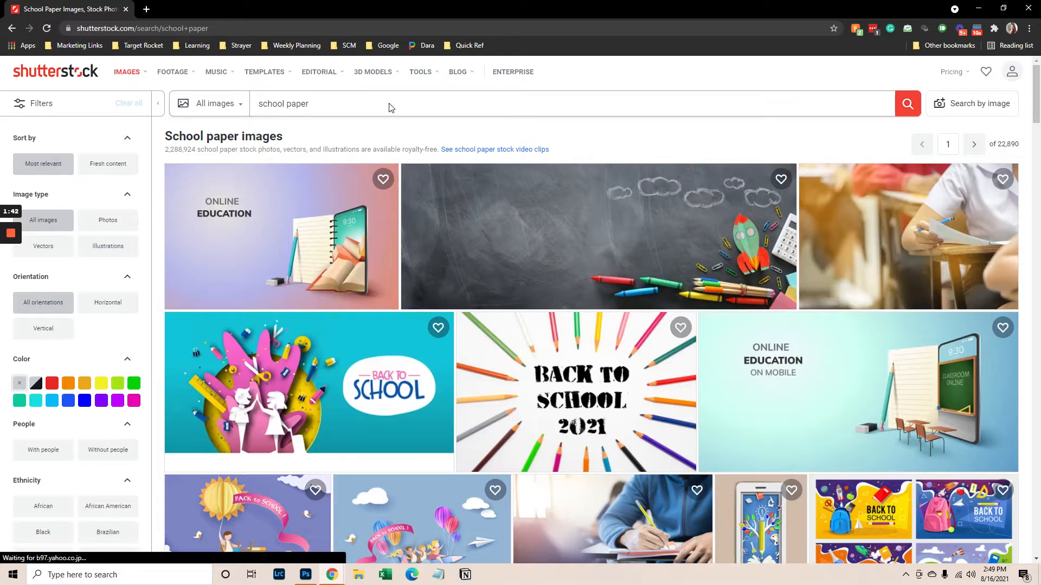
{"action": "scroll", "scroll_direction": "down", "scroll_amount": 3}
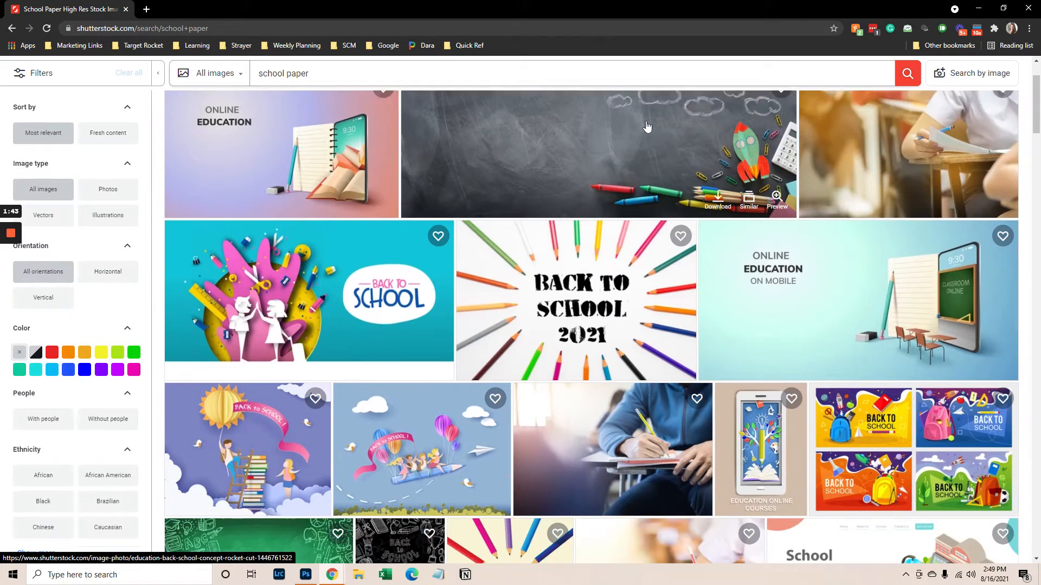
{"action": "scroll", "scroll_direction": "down", "scroll_amount": 3}
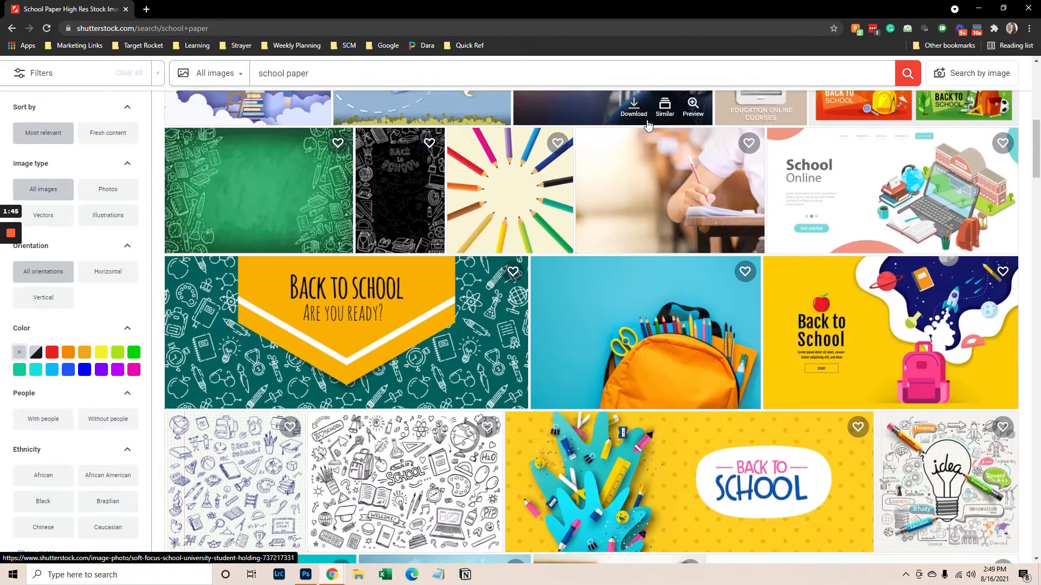
{"action": "scroll", "scroll_direction": "down", "scroll_amount": 3}
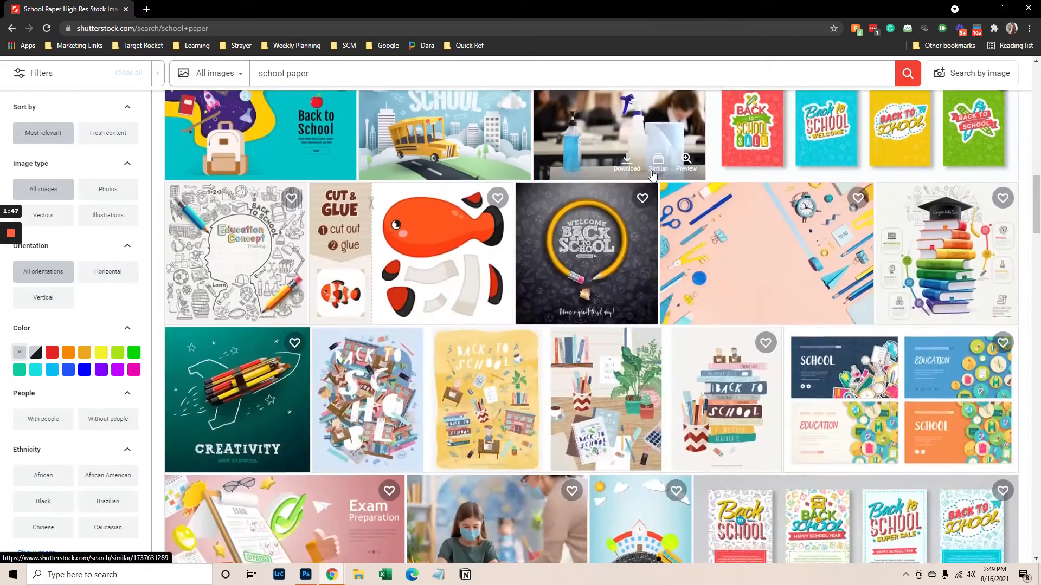
{"action": "scroll", "scroll_direction": "down", "scroll_amount": 3}
{"action": "type", "text": "l"}
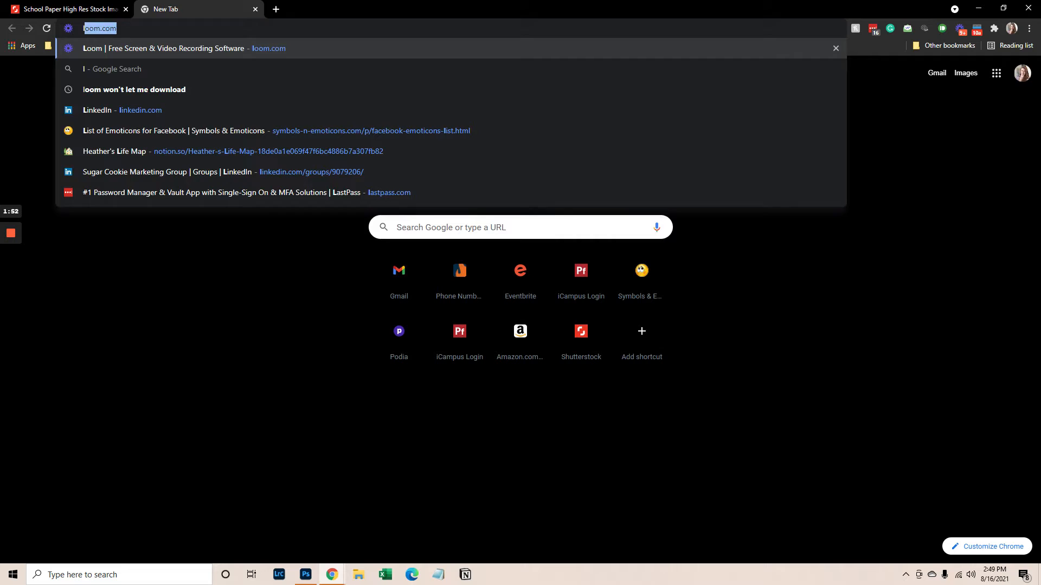
Load Shutterstock in a second tab with 'lined paper' entered as the search.
{"action": "left_click", "coordinate": [579, 331]}
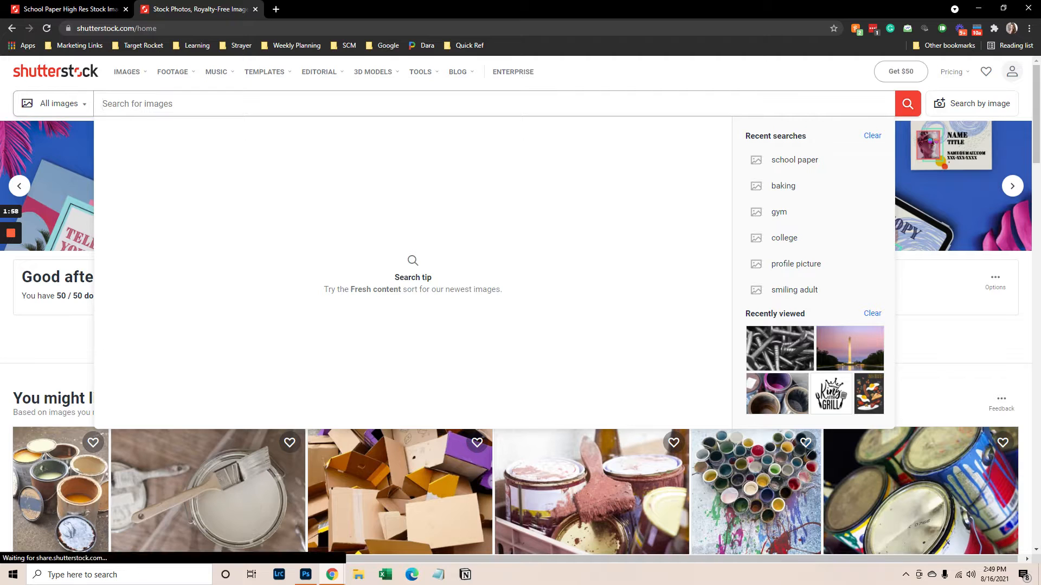
{"action": "type", "text": "lined paper"}
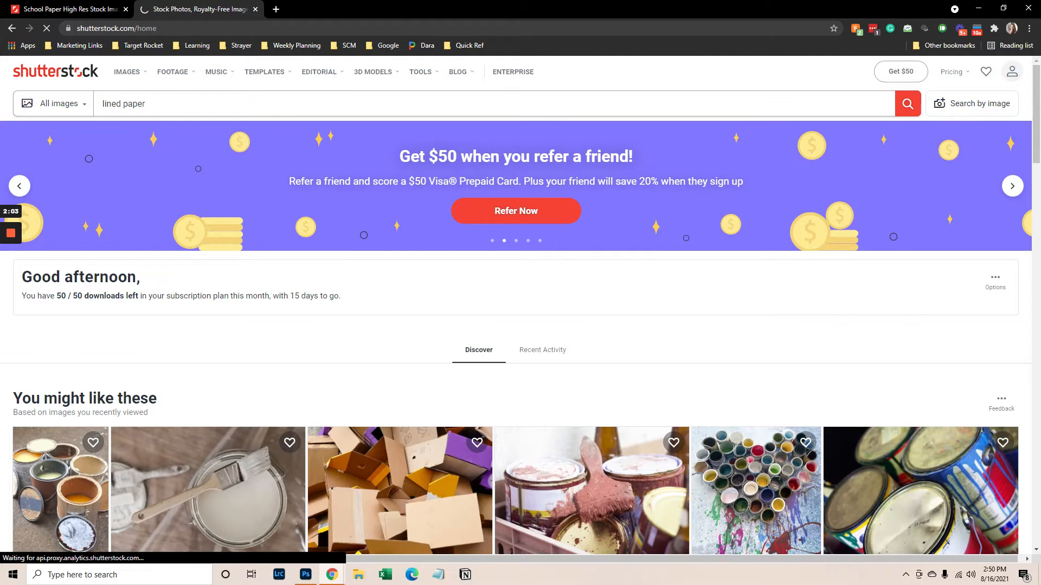
Browse the 'lined paper' results and open the blank blue-lined notebook paper image.
{"action": "left_click", "coordinate": [906, 104]}
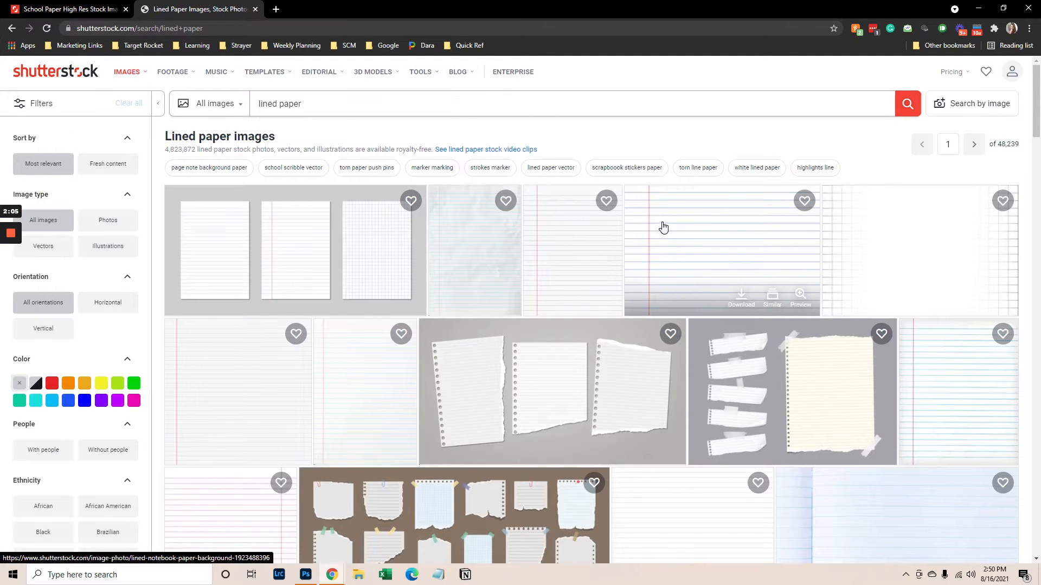
{"action": "scroll", "scroll_direction": "down", "scroll_amount": 3}
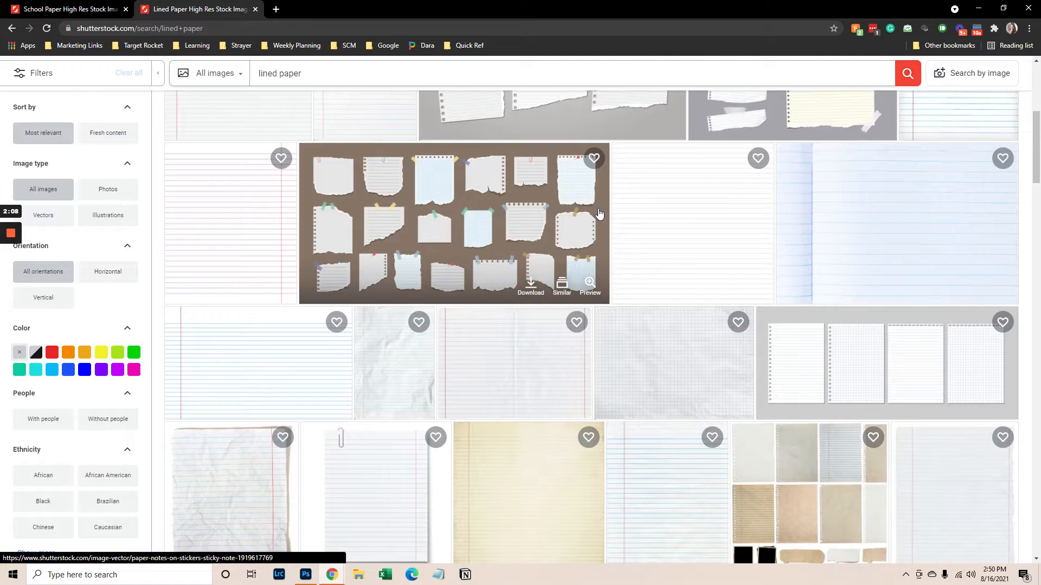
{"action": "scroll", "scroll_direction": "down", "scroll_amount": 3}
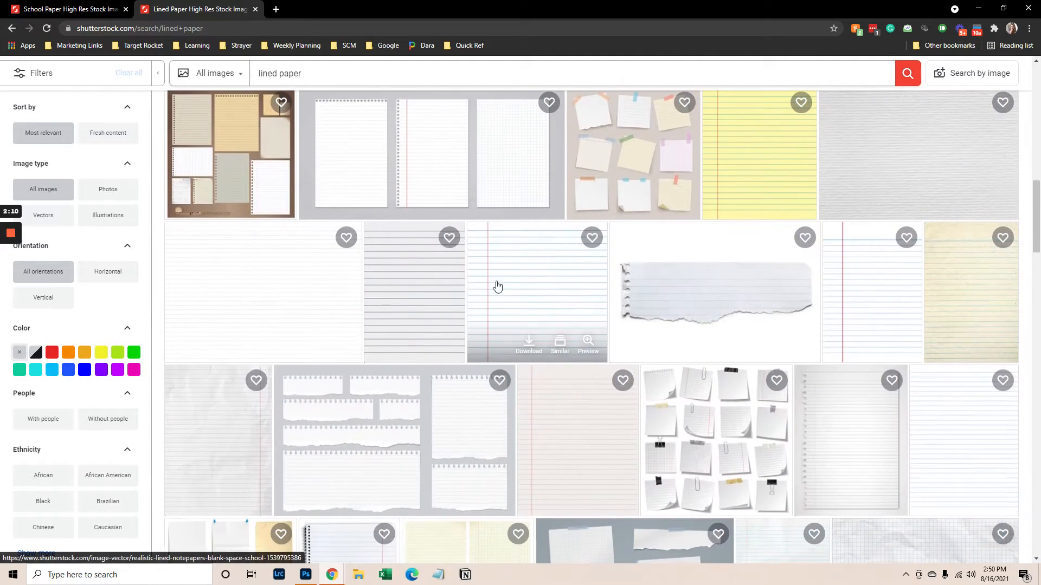
{"action": "mouse_move", "coordinate": [425, 308]}
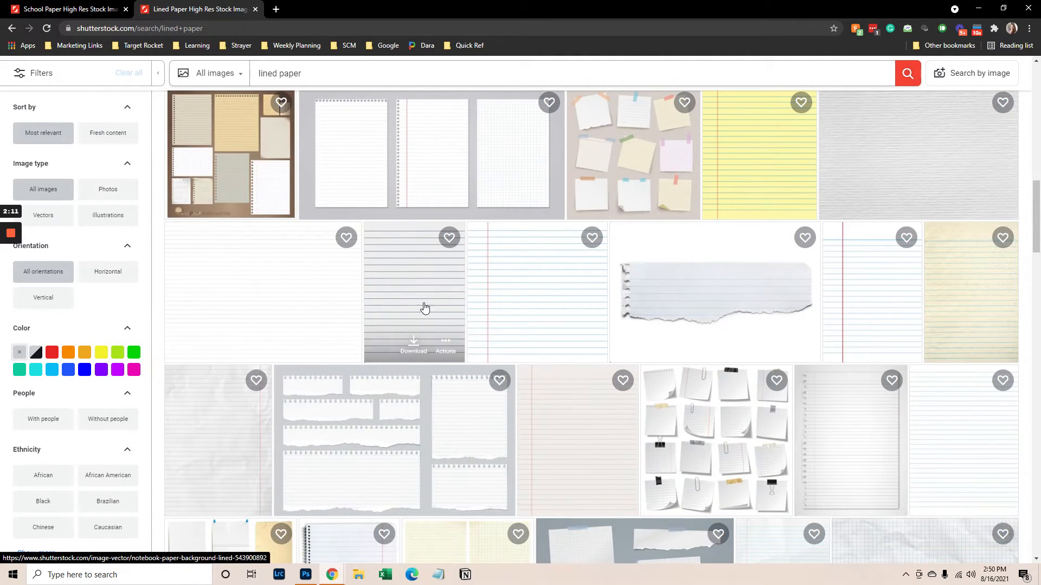
{"action": "scroll", "scroll_direction": "down", "scroll_amount": 3}
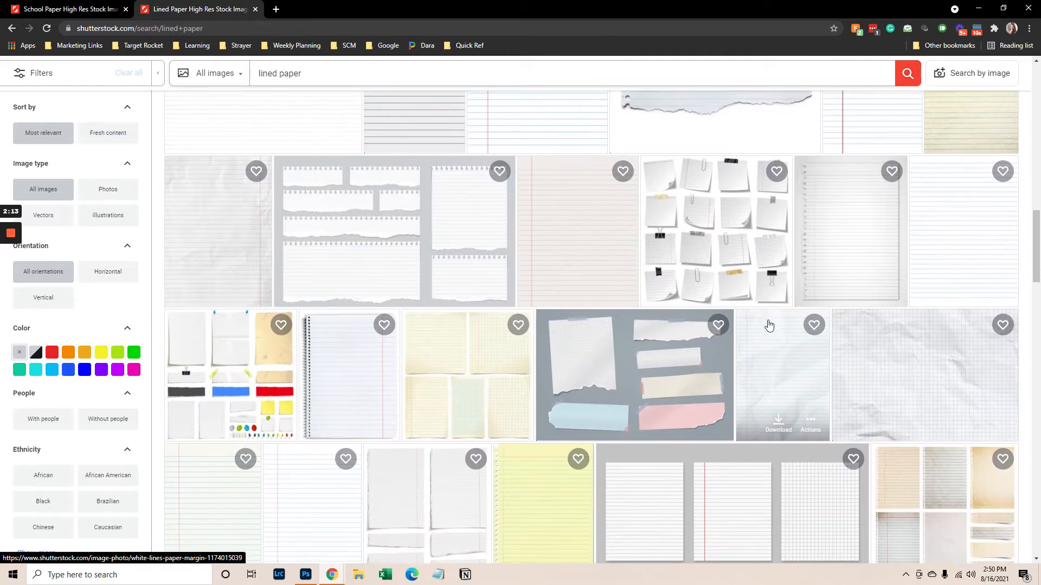
{"action": "scroll", "scroll_direction": "down", "scroll_amount": 3}
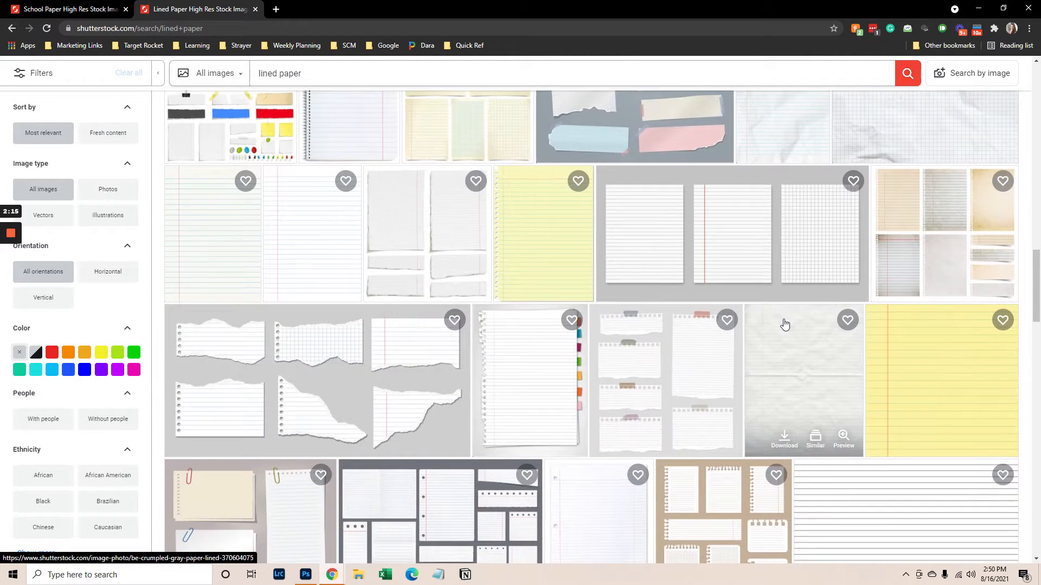
{"action": "scroll", "scroll_direction": "down", "scroll_amount": 3}
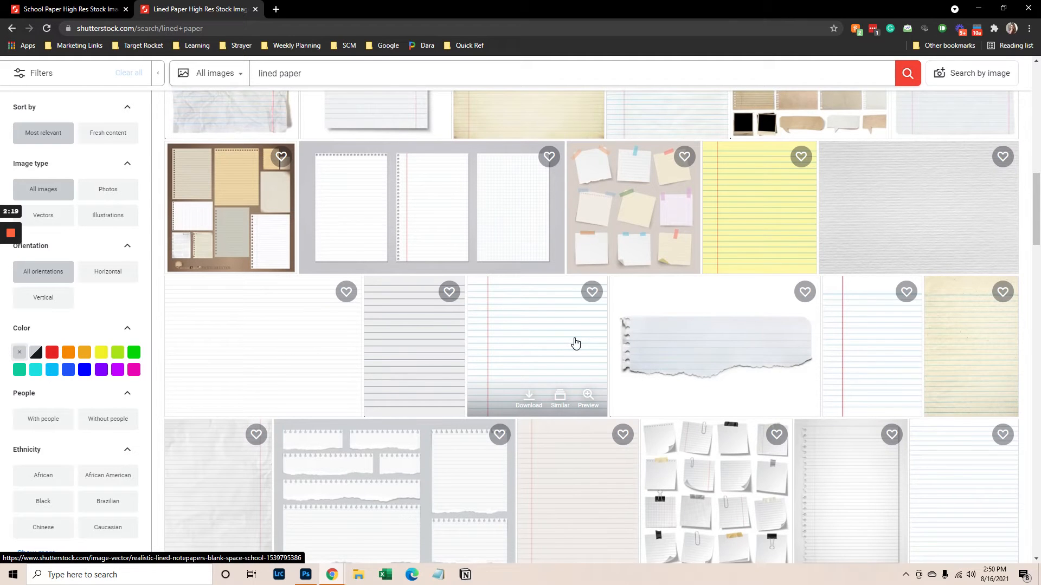
{"action": "left_click", "coordinate": [537, 345]}
{"action": "type", "text": "e"}
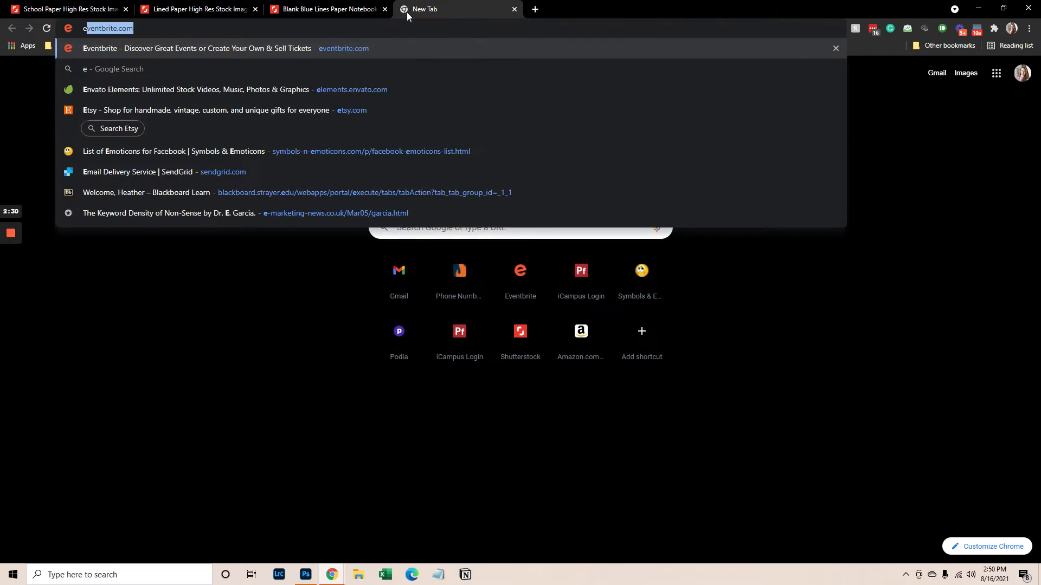
Search Envato Elements for 'back to school' and skim the results.
{"action": "left_click", "coordinate": [235, 90]}
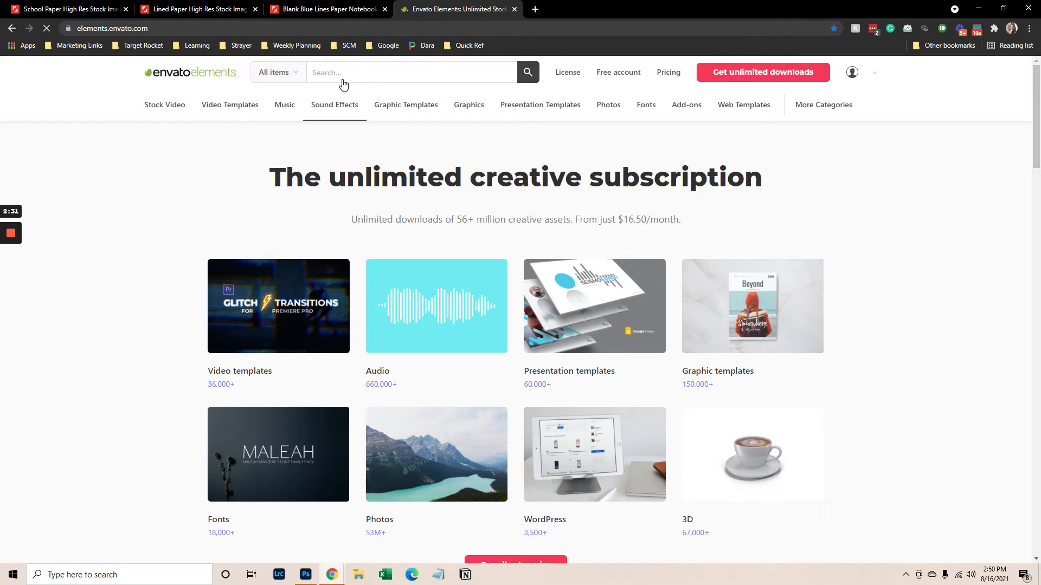
{"action": "type", "text": "back"}
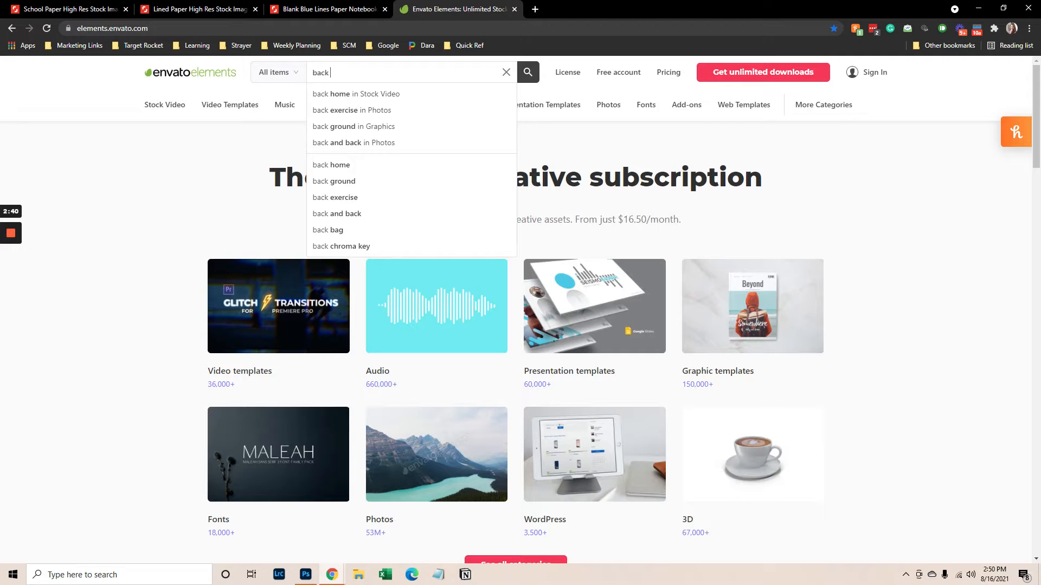
{"action": "type", "text": "to school"}
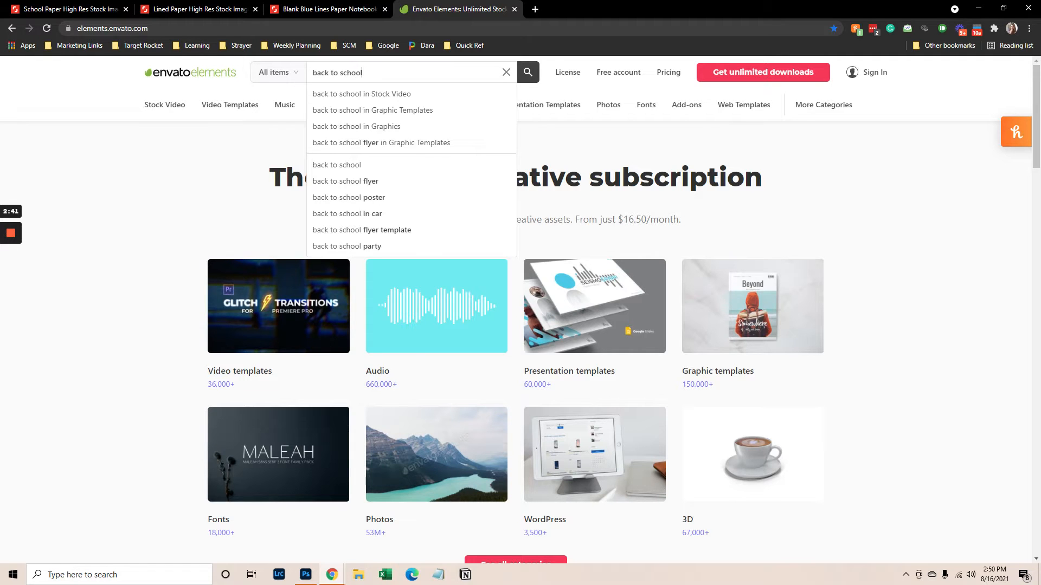
{"action": "left_click", "coordinate": [527, 72]}
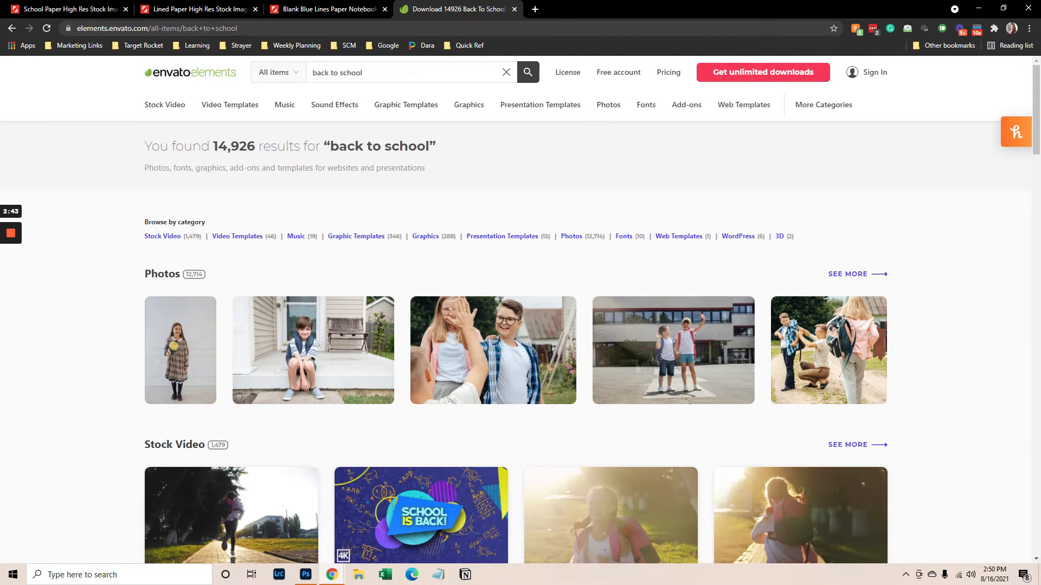
{"action": "scroll", "scroll_direction": "down", "scroll_amount": 3}
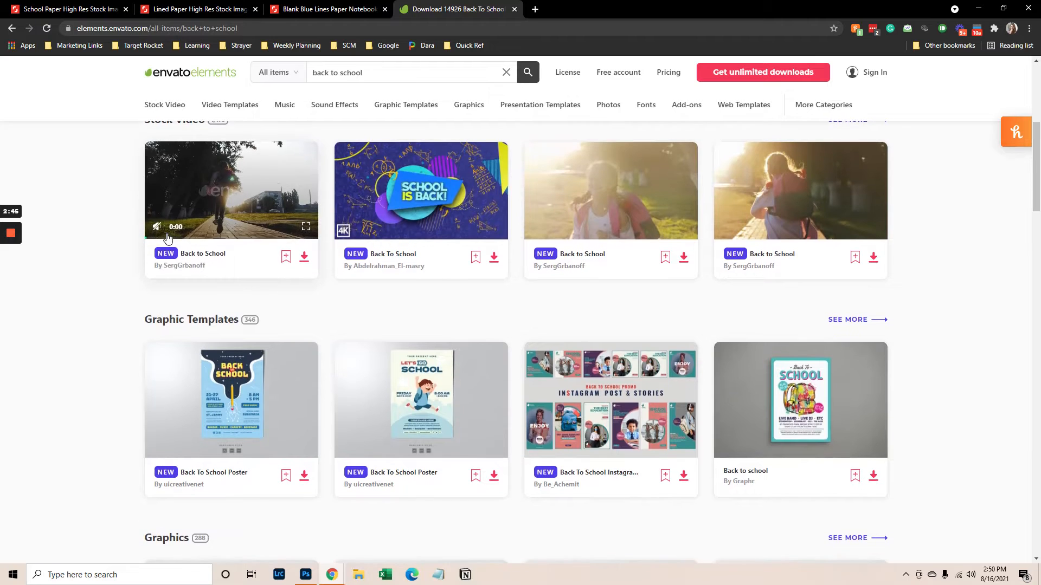
{"action": "scroll", "scroll_direction": "up", "scroll_amount": 3}
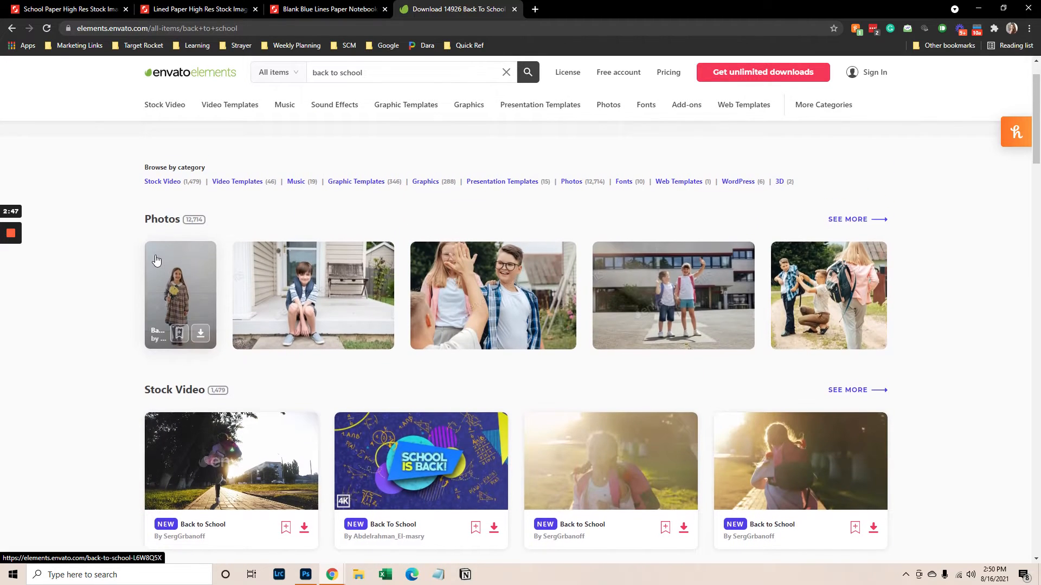
Browse all back to school Graphics results, then return to the Shutterstock notebook paper image.
{"action": "left_click", "coordinate": [425, 181]}
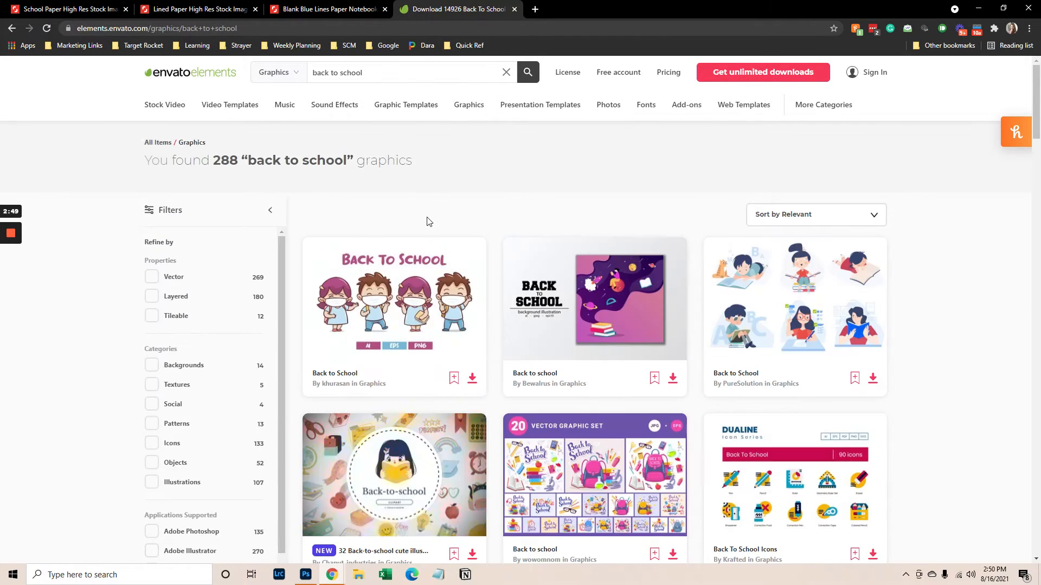
{"action": "scroll", "scroll_direction": "down", "scroll_amount": 3}
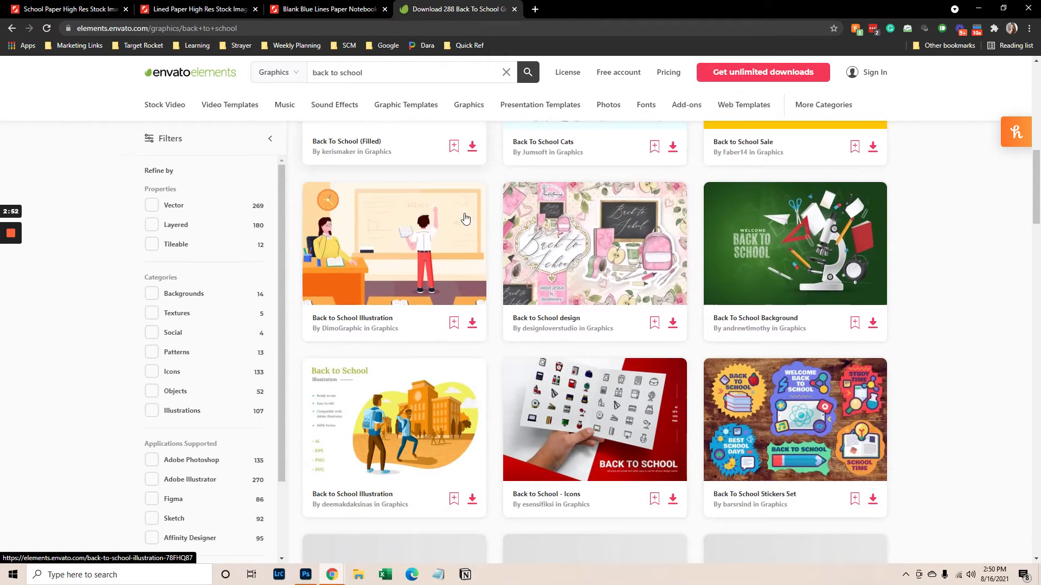
{"action": "scroll", "scroll_direction": "down", "scroll_amount": 3}
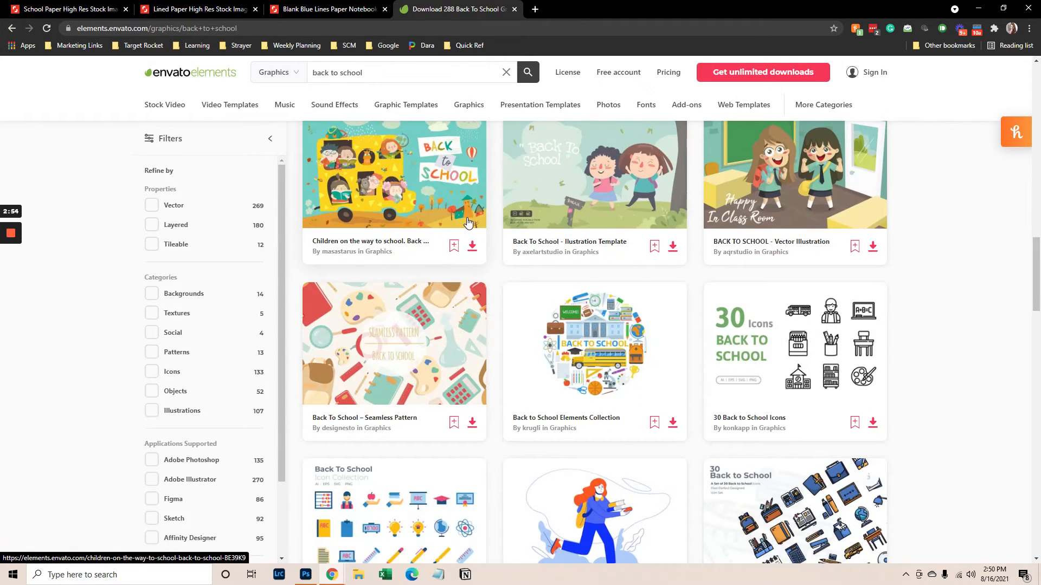
{"action": "left_click", "coordinate": [326, 8]}
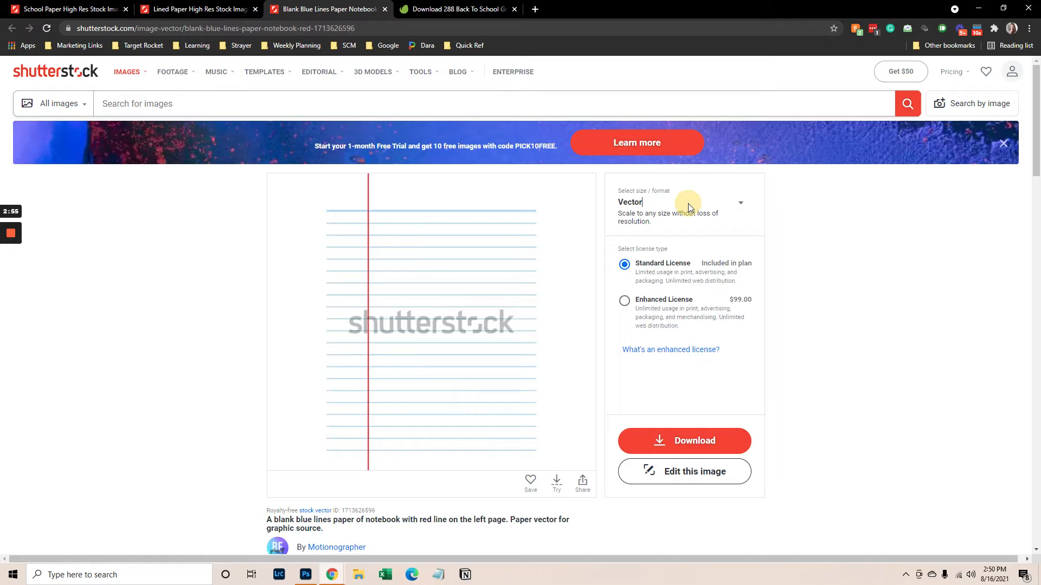
Download the blank blue-lines notebook paper as a Large JPEG and save it to the desktop.
{"action": "left_click", "coordinate": [739, 203]}
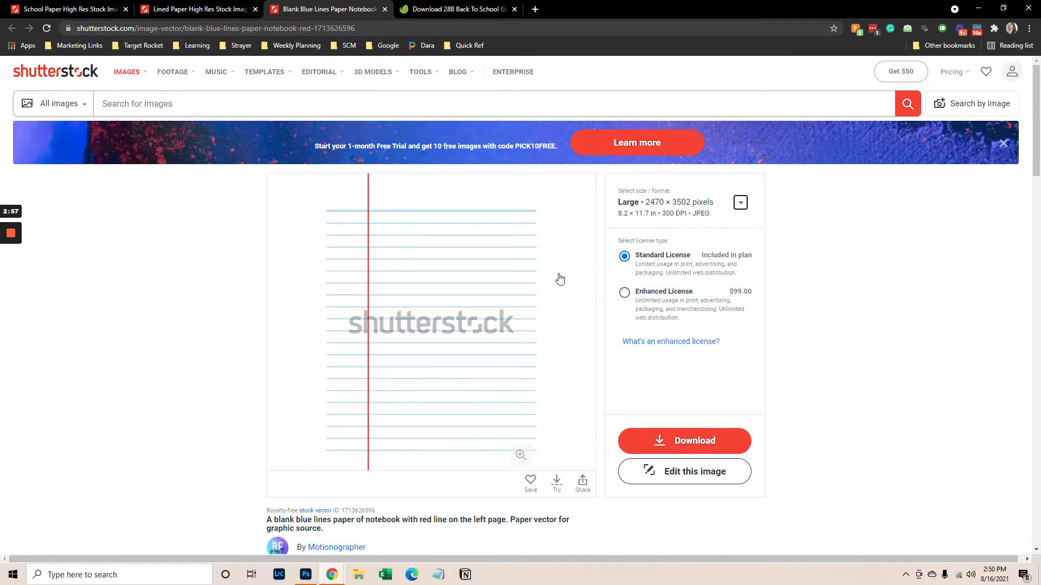
{"action": "left_click", "coordinate": [684, 440]}
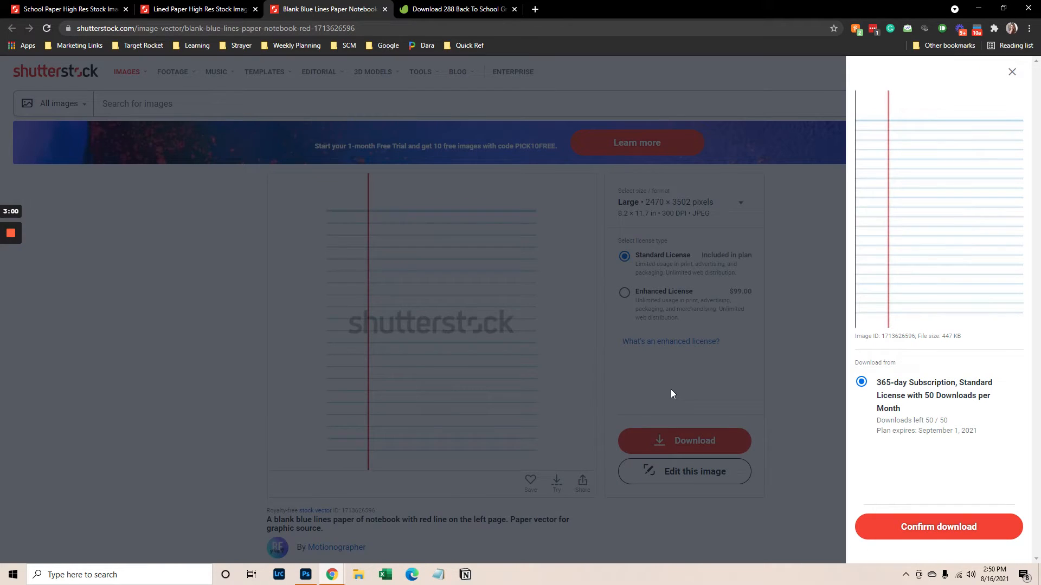
{"action": "left_click", "coordinate": [938, 527]}
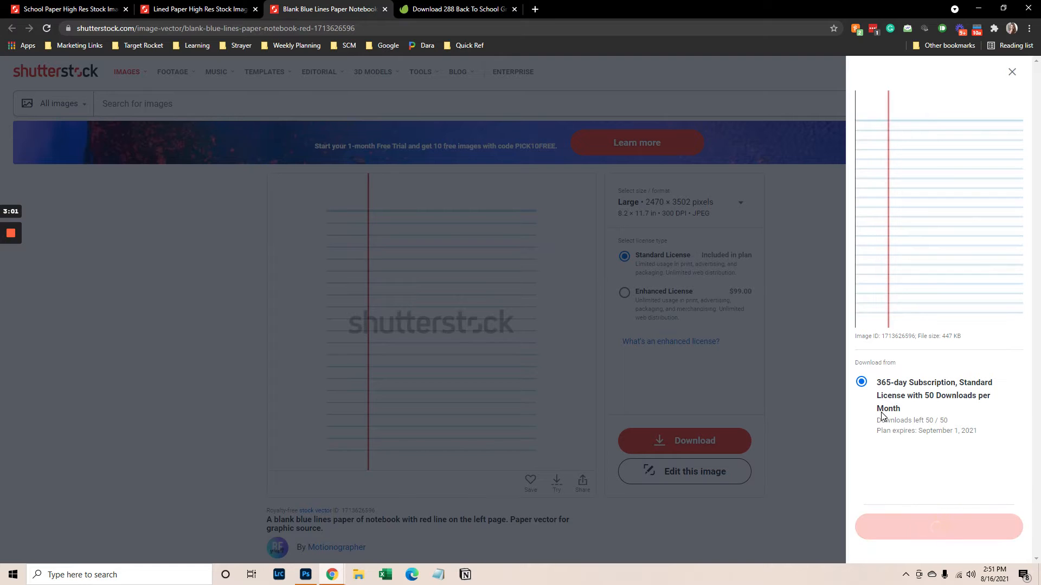
{"action": "left_click", "coordinate": [684, 441]}
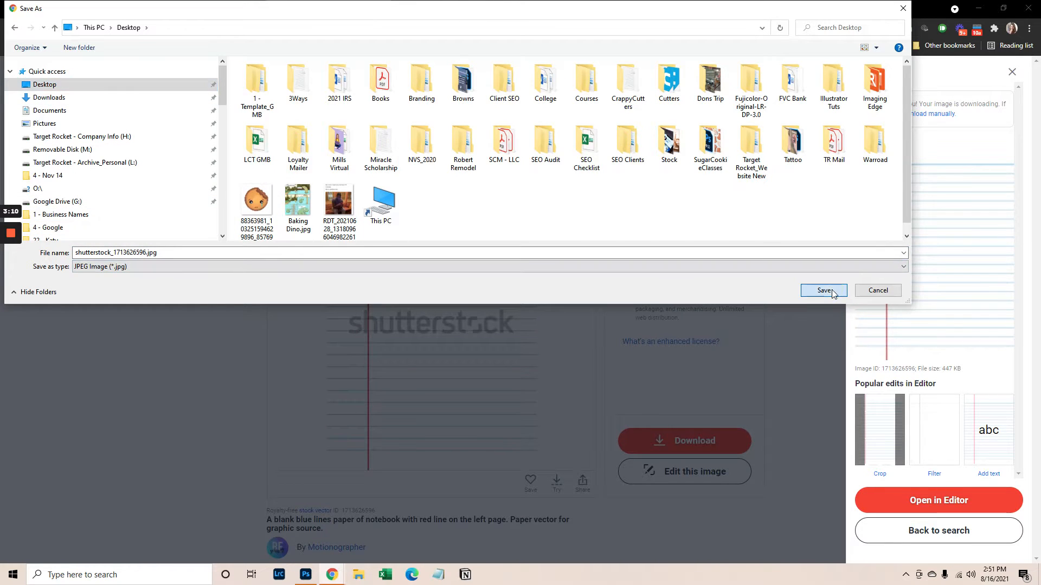
{"action": "left_click", "coordinate": [823, 290]}
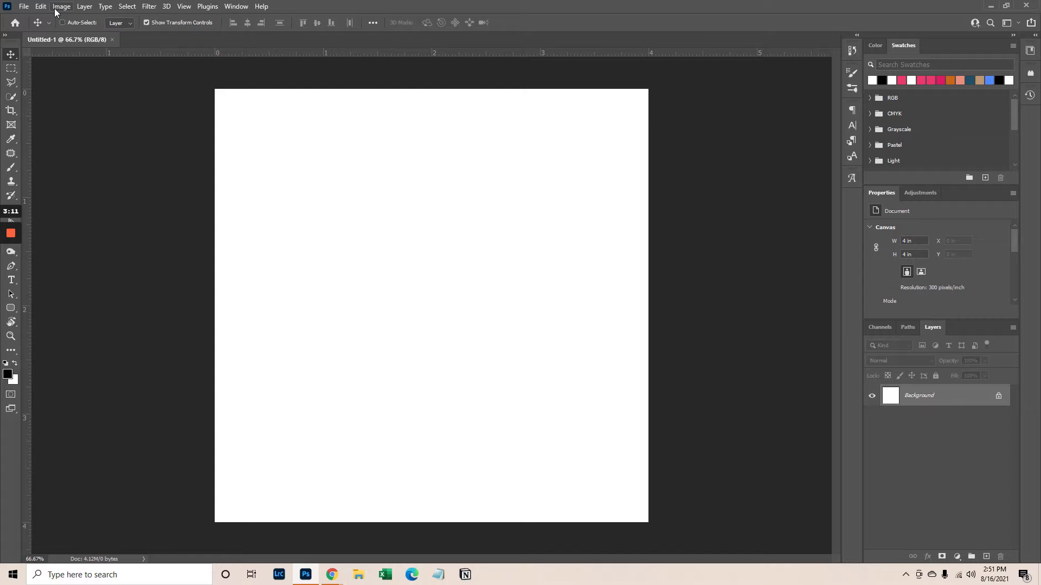
Place the notebook paper JPEG as Layer 1 in Untitled-1 and Free Transform it to fit the canvas.
{"action": "left_click", "coordinate": [23, 6]}
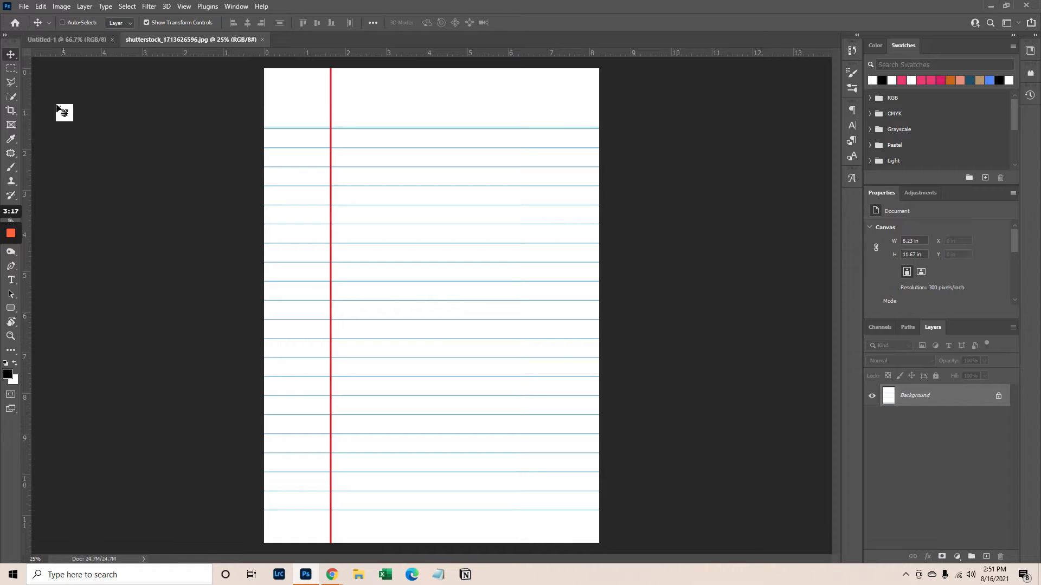
{"action": "left_click", "coordinate": [22, 6]}
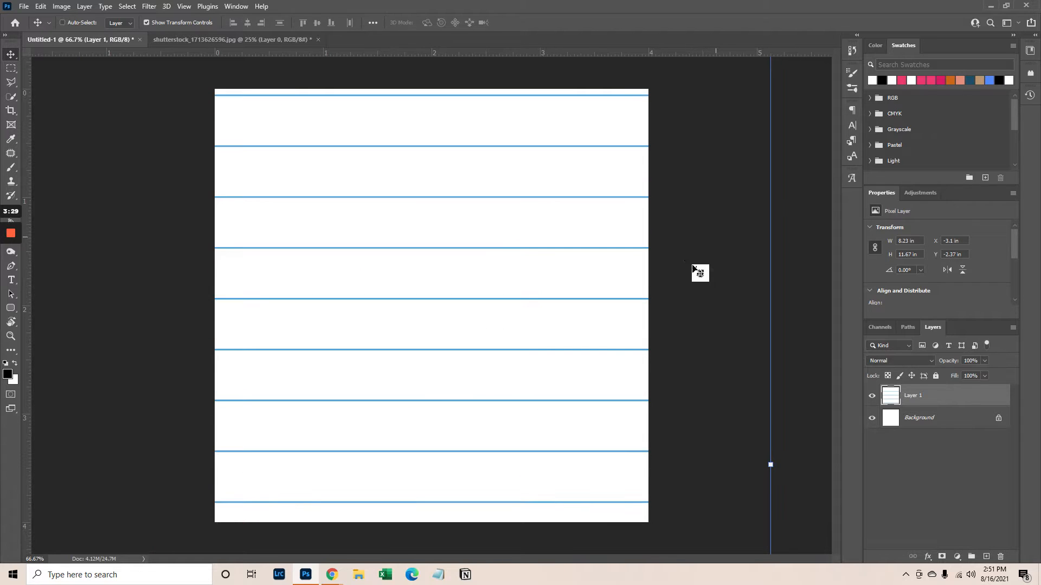
{"action": "mouse_move", "coordinate": [123, 316]}
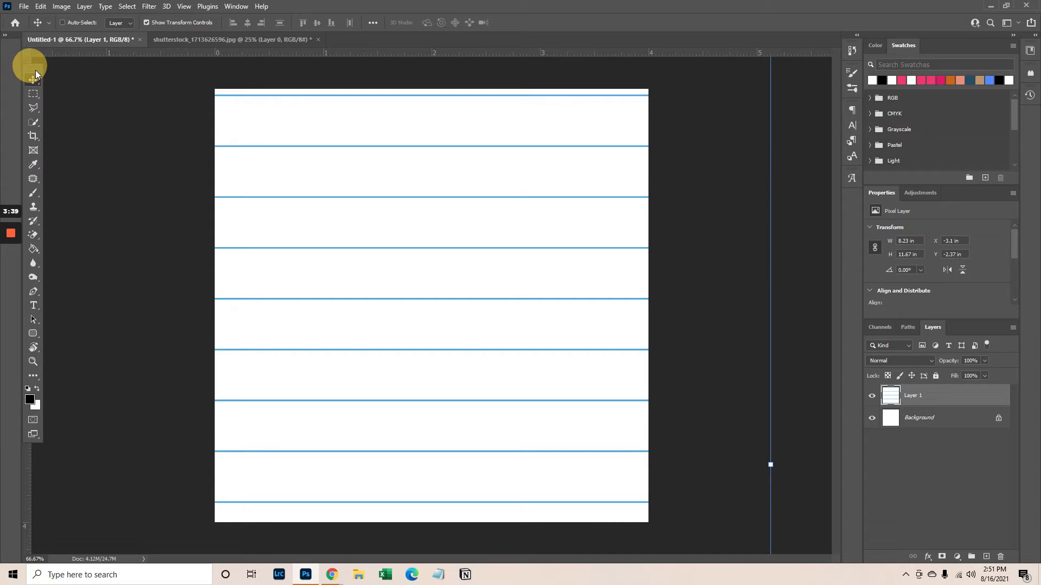
{"action": "left_click", "coordinate": [32, 361]}
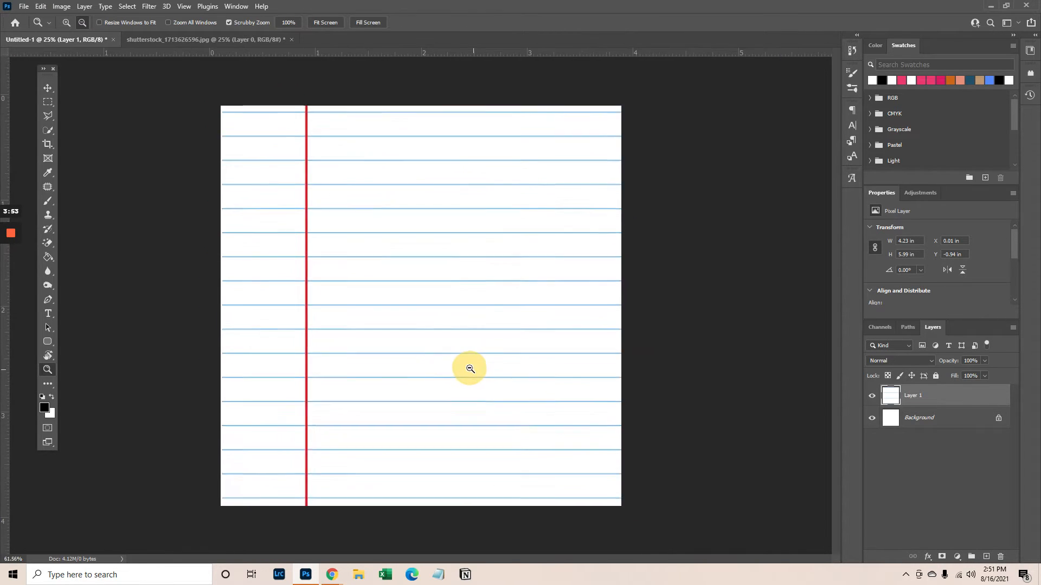
Add a New Guide Layout with 0.7 in margins, checking the value in Calculator.
{"action": "left_click", "coordinate": [47, 87]}
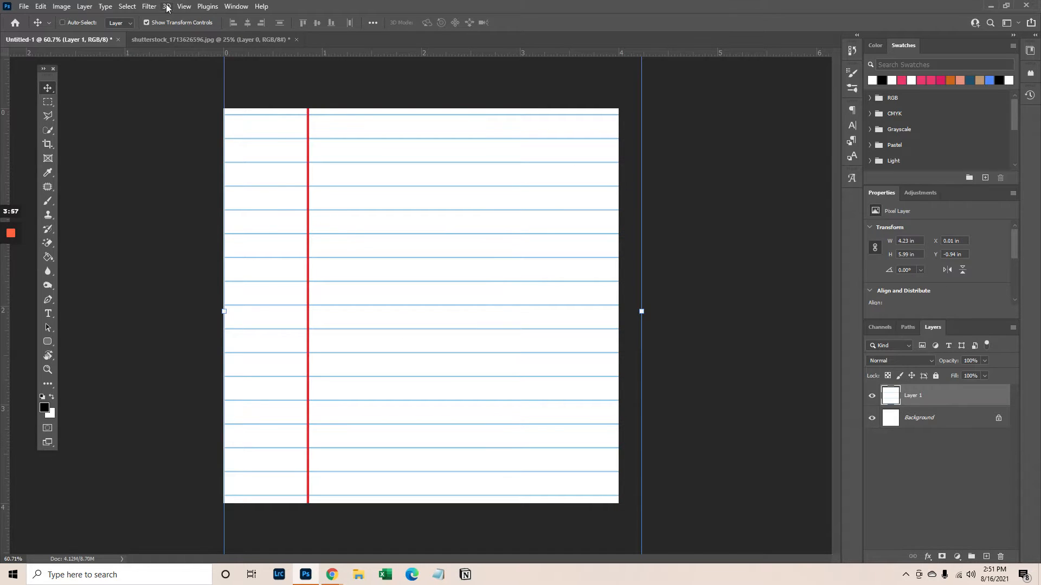
{"action": "left_click", "coordinate": [184, 6]}
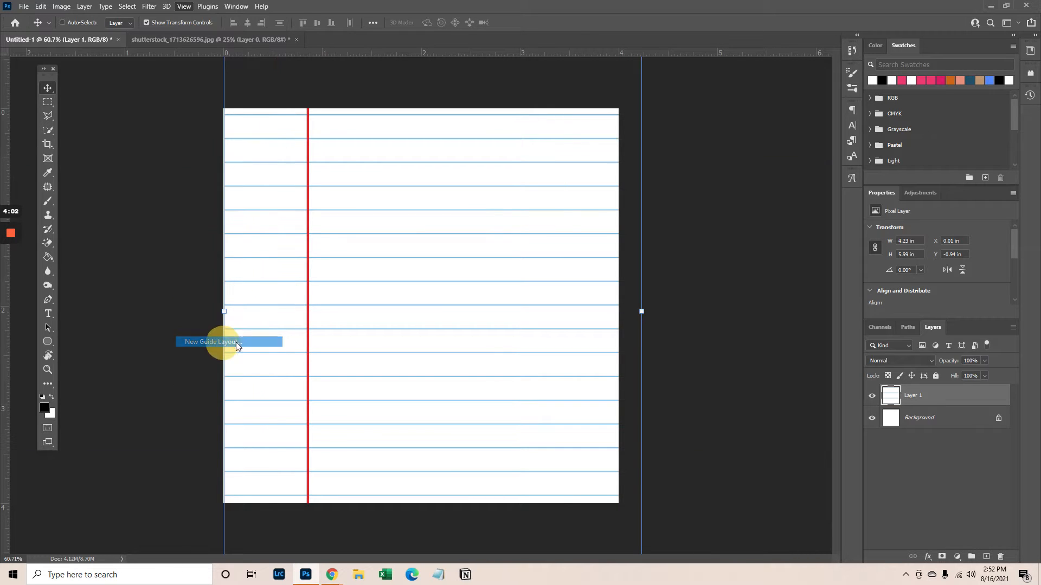
{"action": "left_click", "coordinate": [206, 341]}
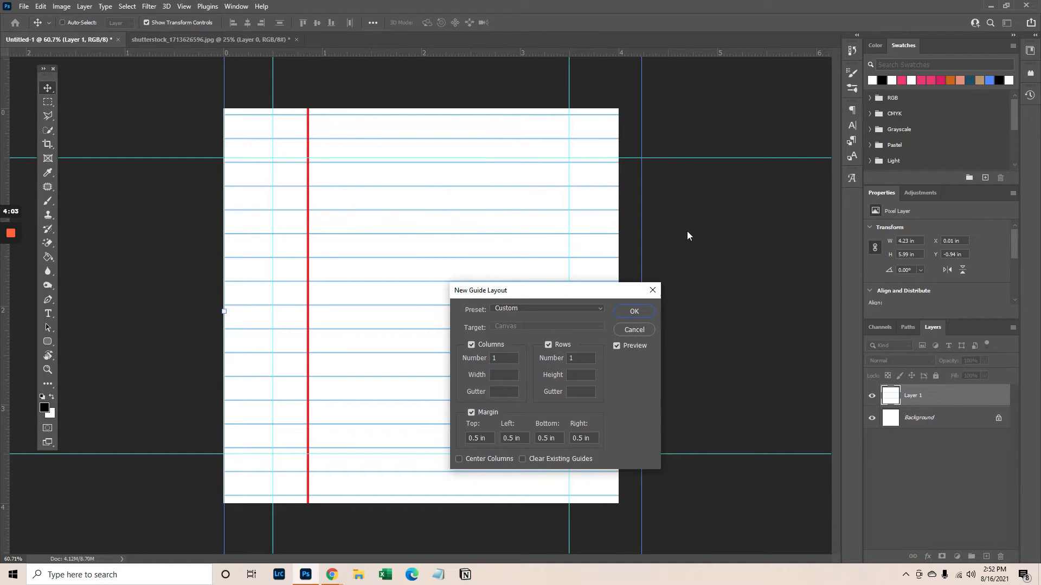
{"action": "mouse_move", "coordinate": [471, 451]}
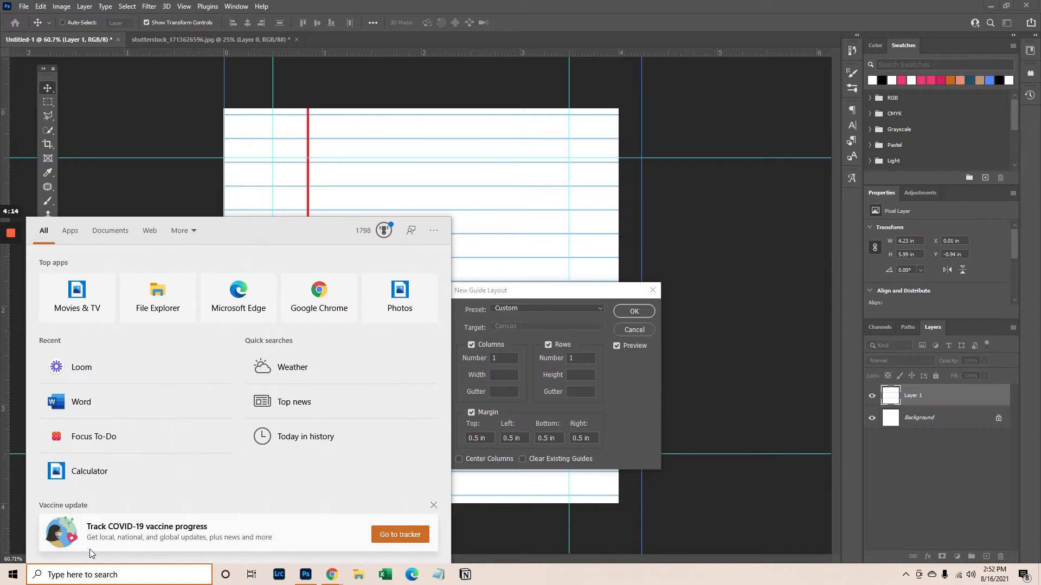
{"action": "left_click", "coordinate": [90, 472]}
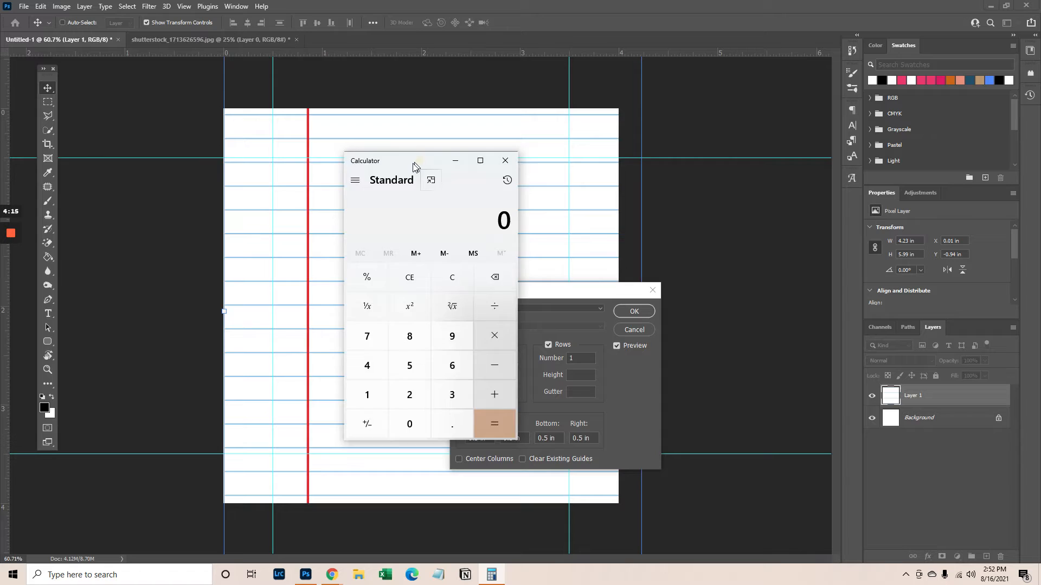
{"action": "left_click", "coordinate": [504, 160]}
{"action": "type", "text": "0.7"}
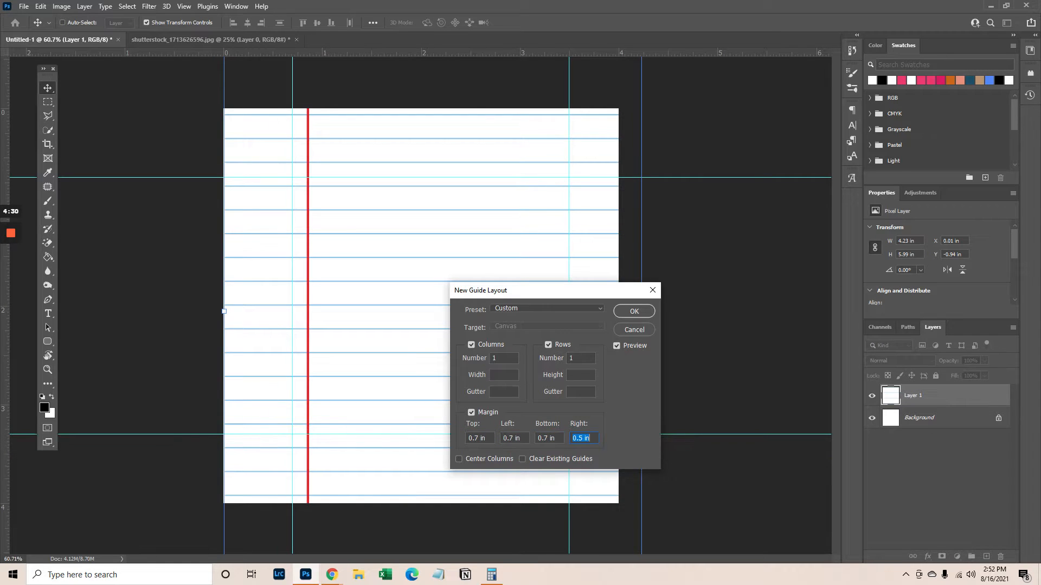
{"action": "left_click", "coordinate": [632, 311]}
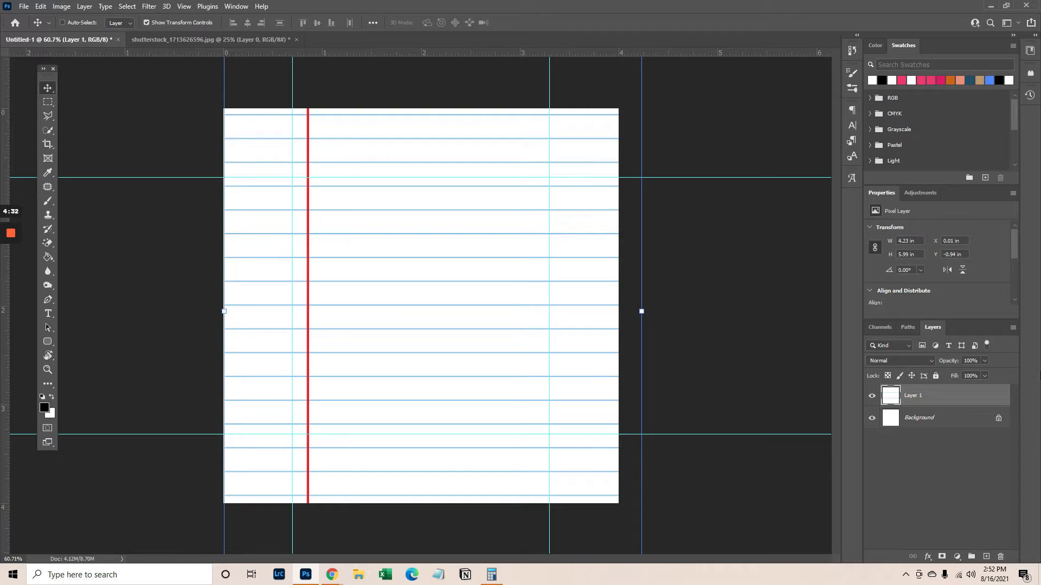
{"action": "mouse_move", "coordinate": [315, 312]}
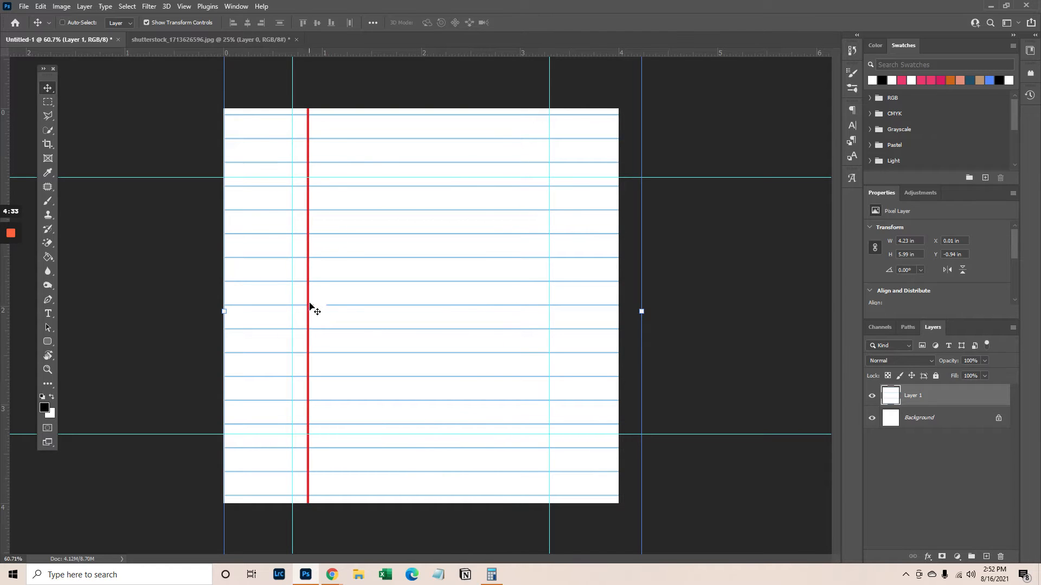
{"action": "mouse_move", "coordinate": [918, 430]}
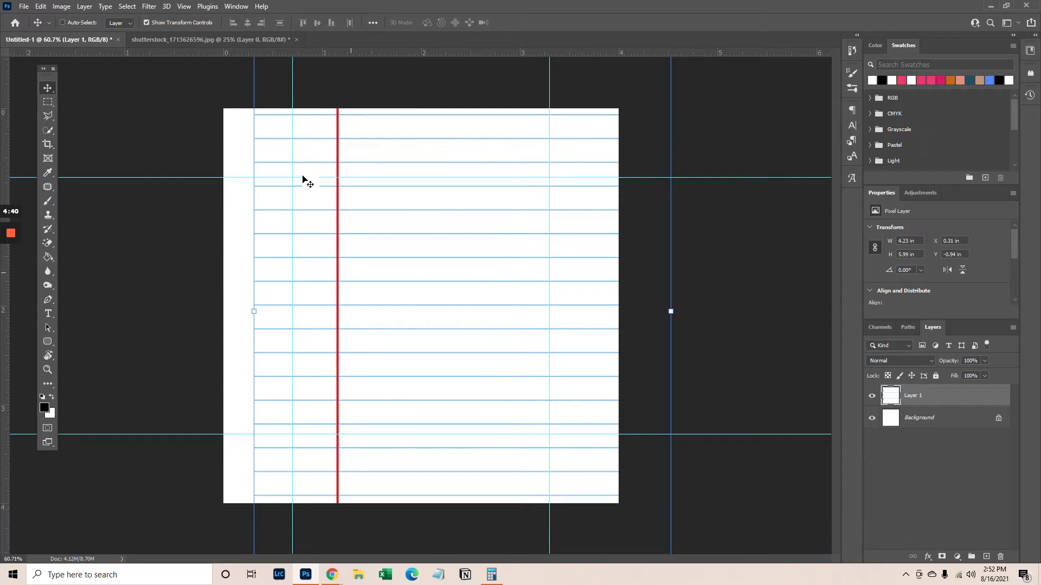
Shift the Layer 2 line strip left to the canvas edge, then return to the doodle clipart page.
{"action": "left_click", "coordinate": [47, 100]}
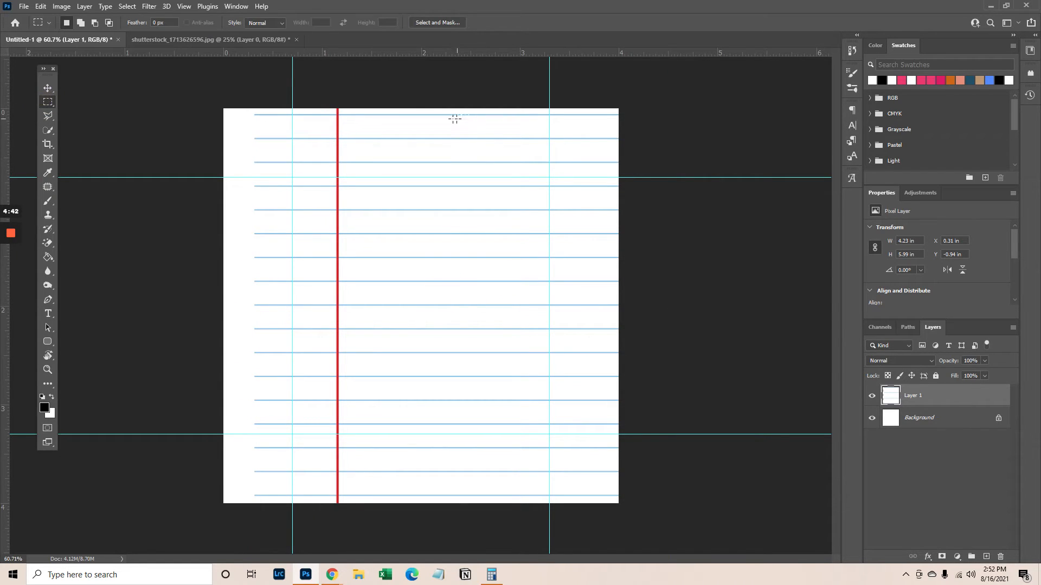
{"action": "mouse_move", "coordinate": [416, 101]}
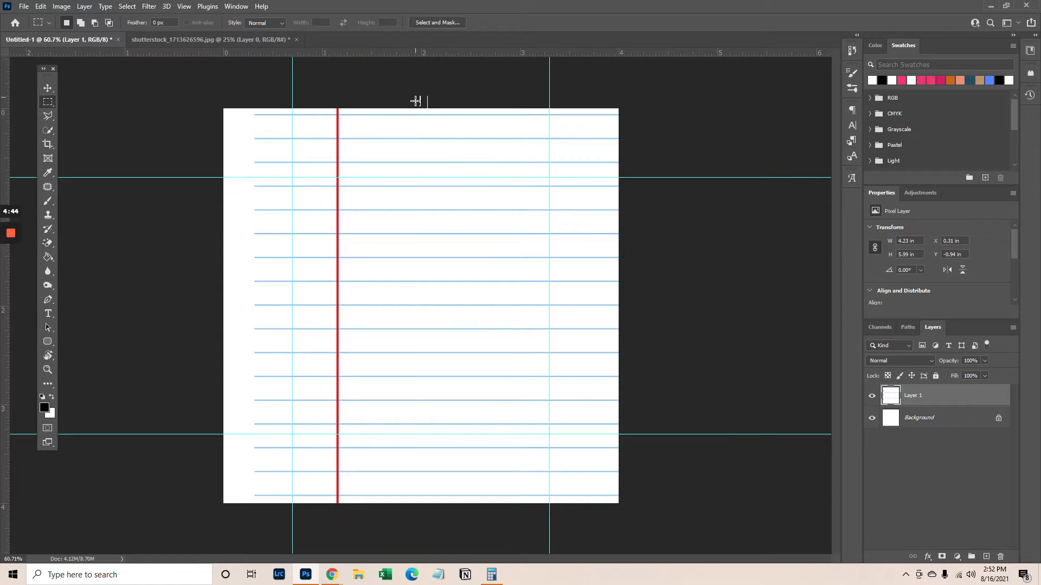
{"action": "left_click", "coordinate": [970, 557]}
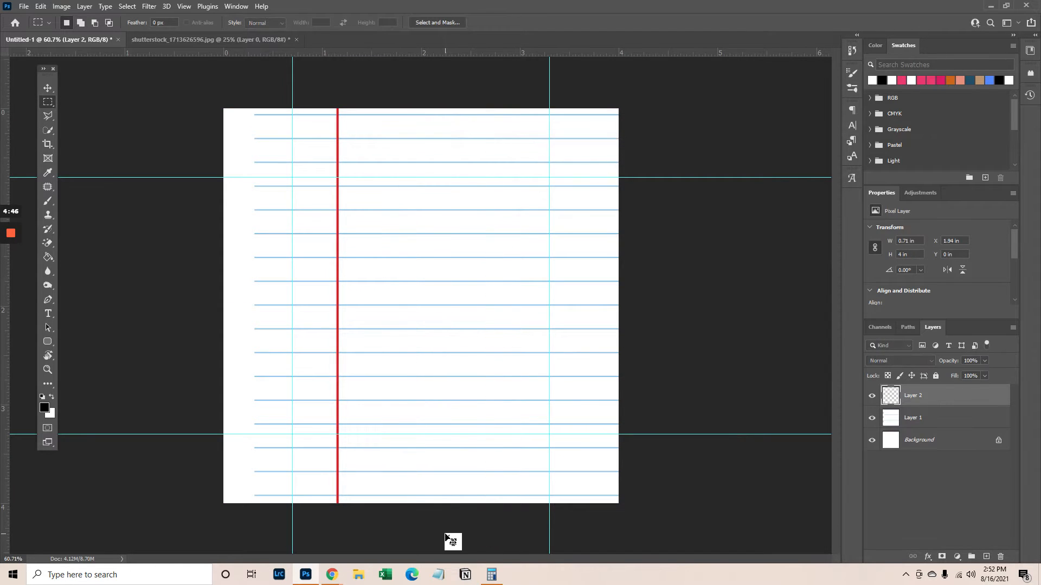
{"action": "left_click", "coordinate": [47, 86]}
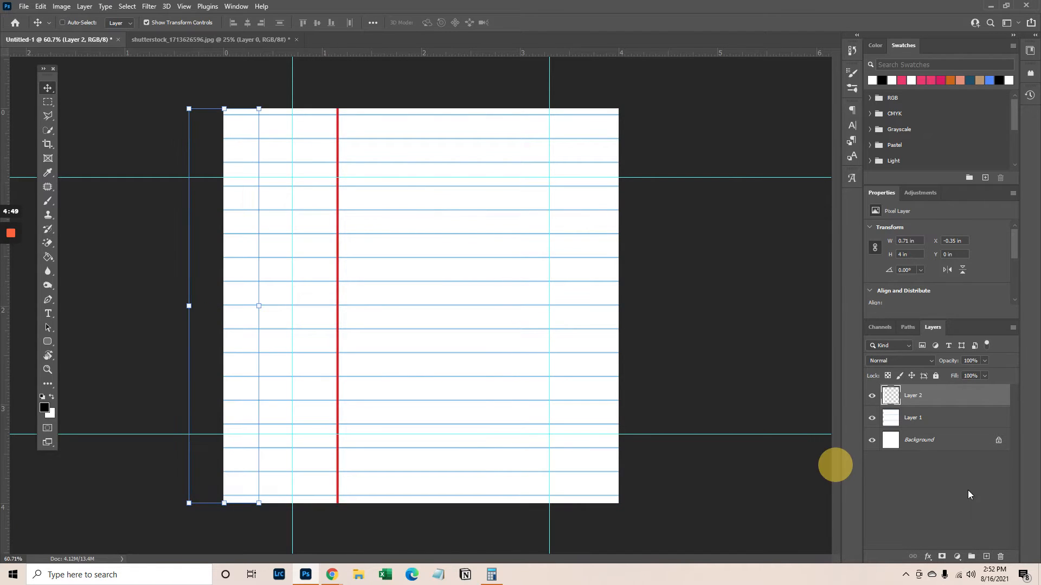
{"action": "left_click", "coordinate": [918, 439]}
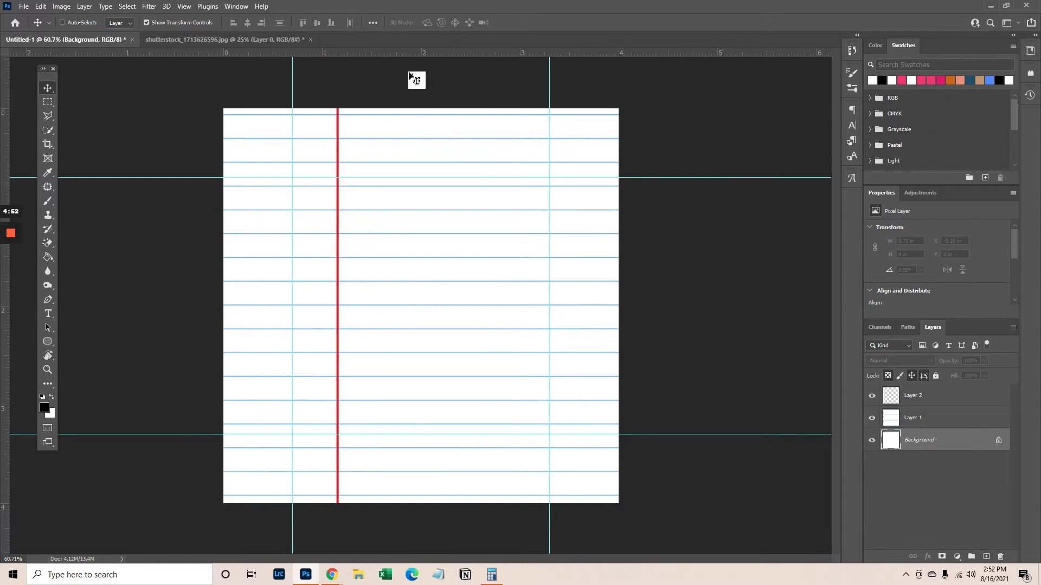
{"action": "mouse_move", "coordinate": [244, 379]}
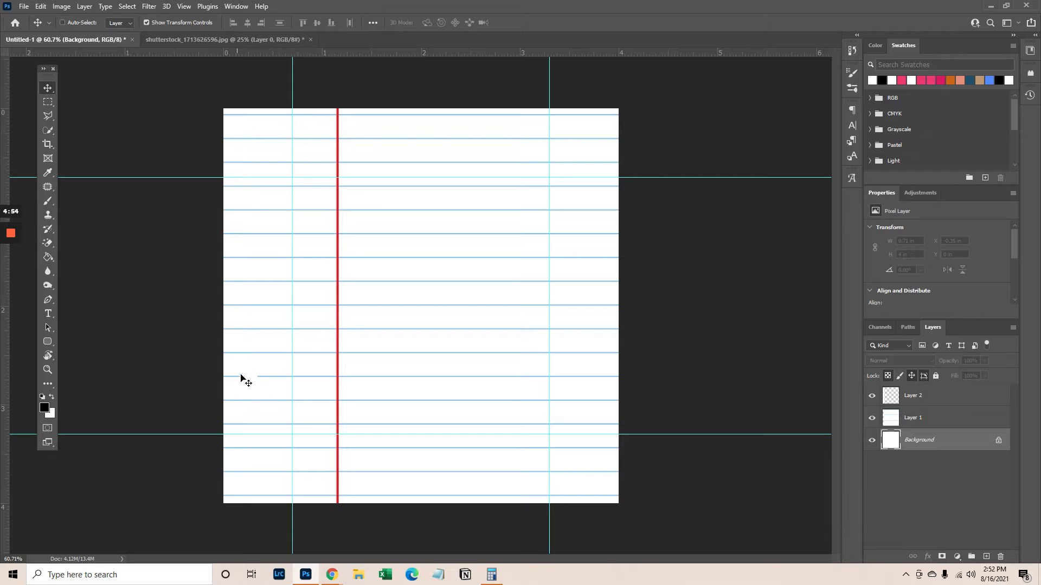
{"action": "mouse_move", "coordinate": [365, 172]}
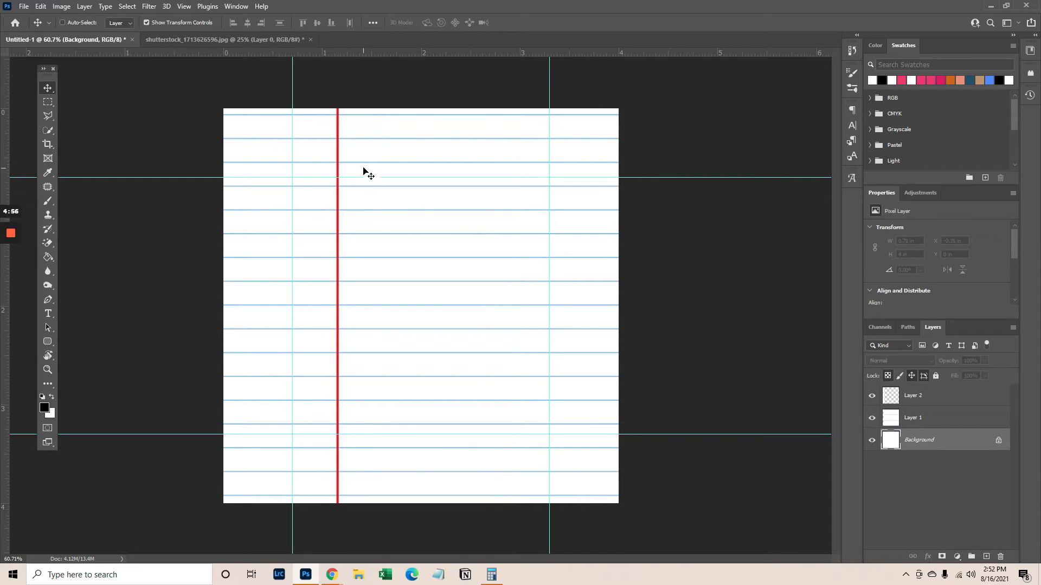
{"action": "mouse_move", "coordinate": [379, 287]}
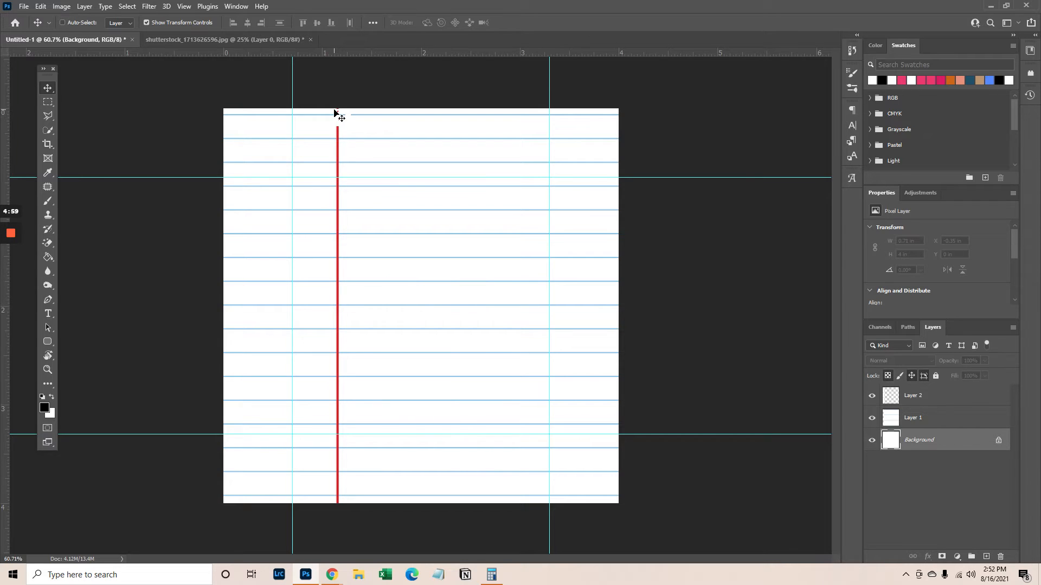
{"action": "mouse_move", "coordinate": [307, 319]}
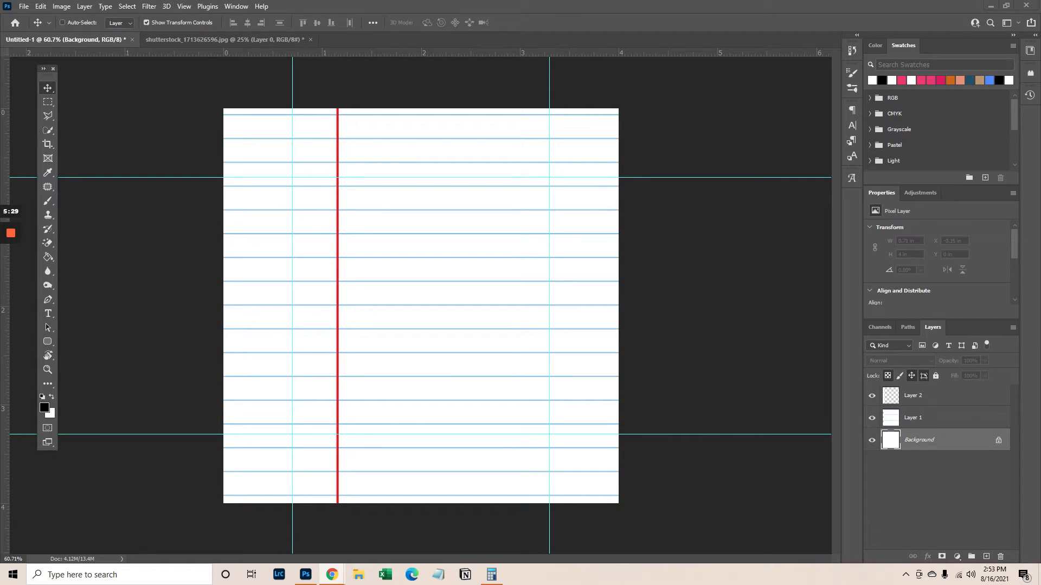
{"action": "left_click", "coordinate": [330, 575]}
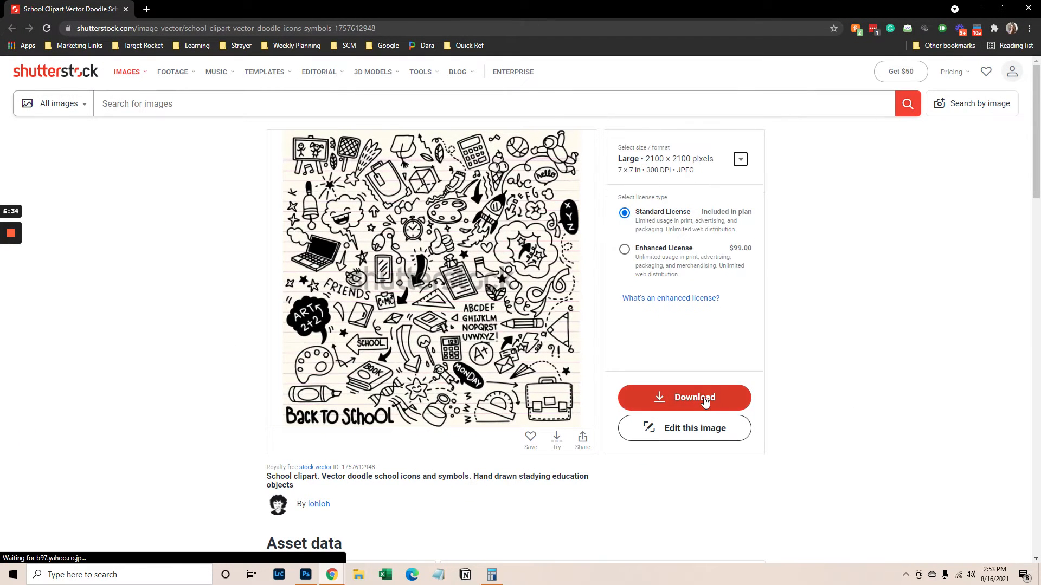
Download the back-to-school doodle clipart as a Vector EPS and save it to the desktop.
{"action": "left_click", "coordinate": [684, 398]}
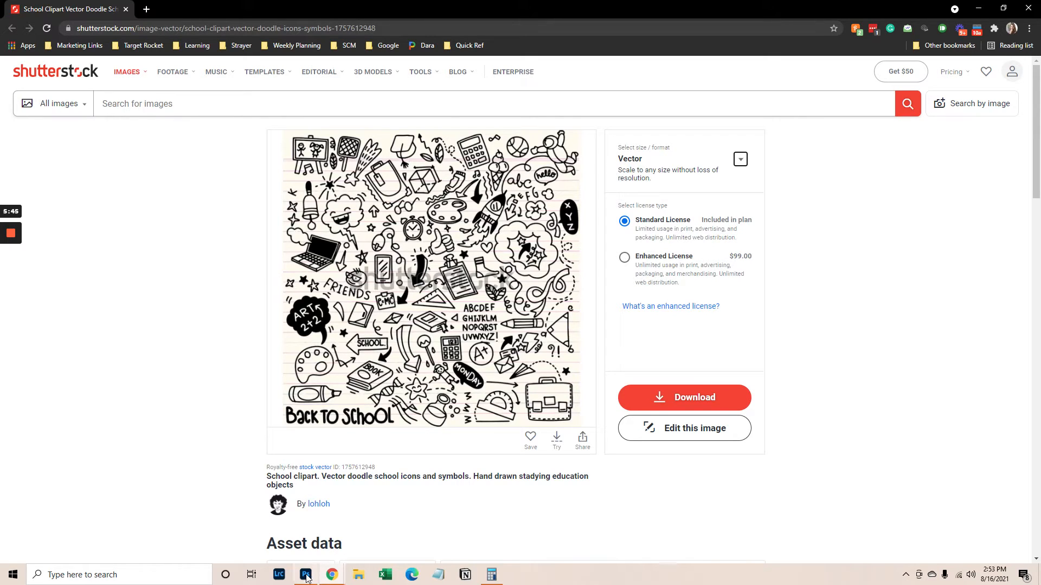
{"action": "left_click", "coordinate": [304, 575]}
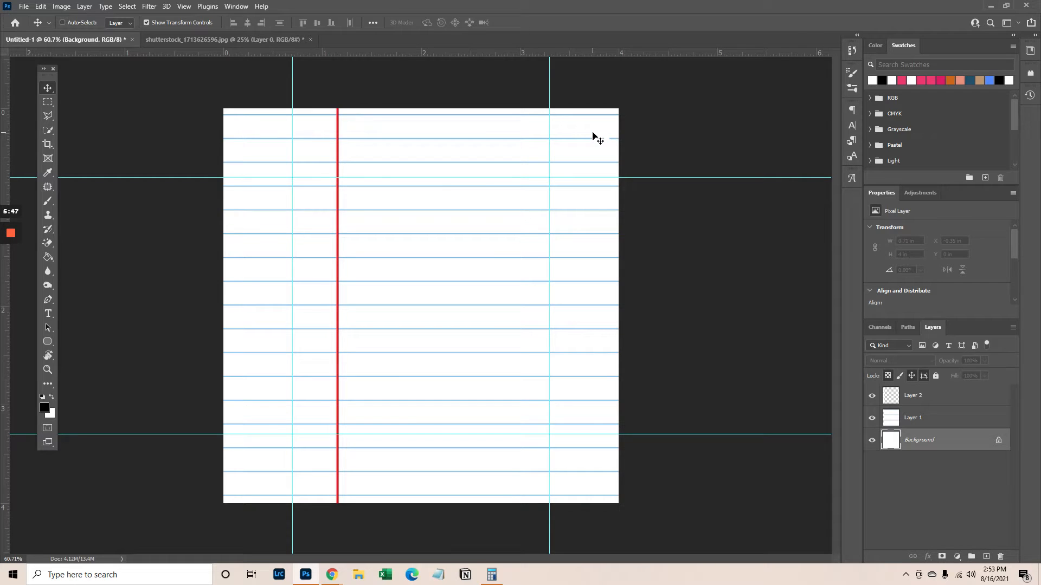
{"action": "left_click", "coordinate": [331, 575]}
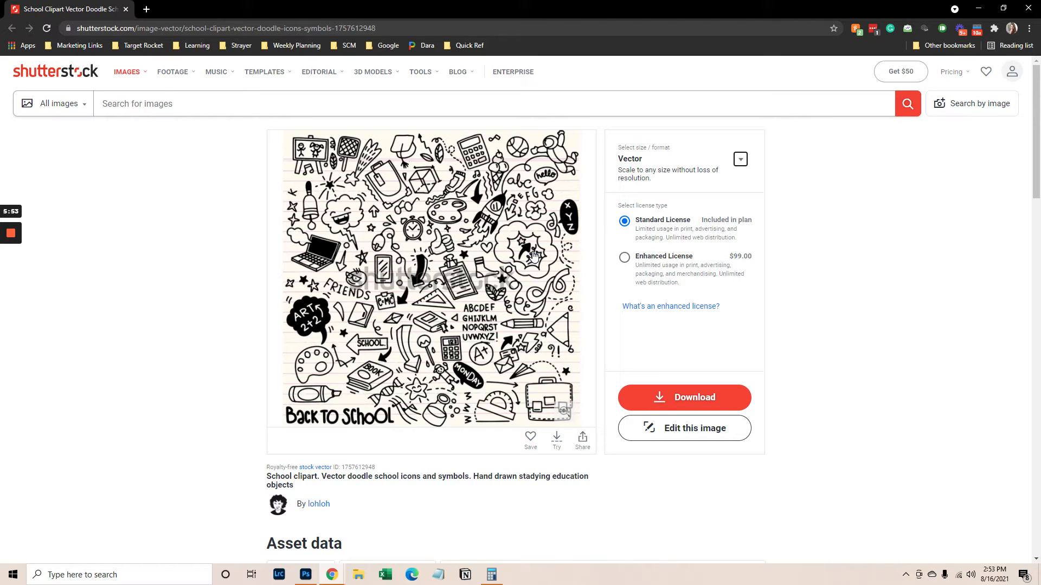
{"action": "left_click", "coordinate": [683, 397]}
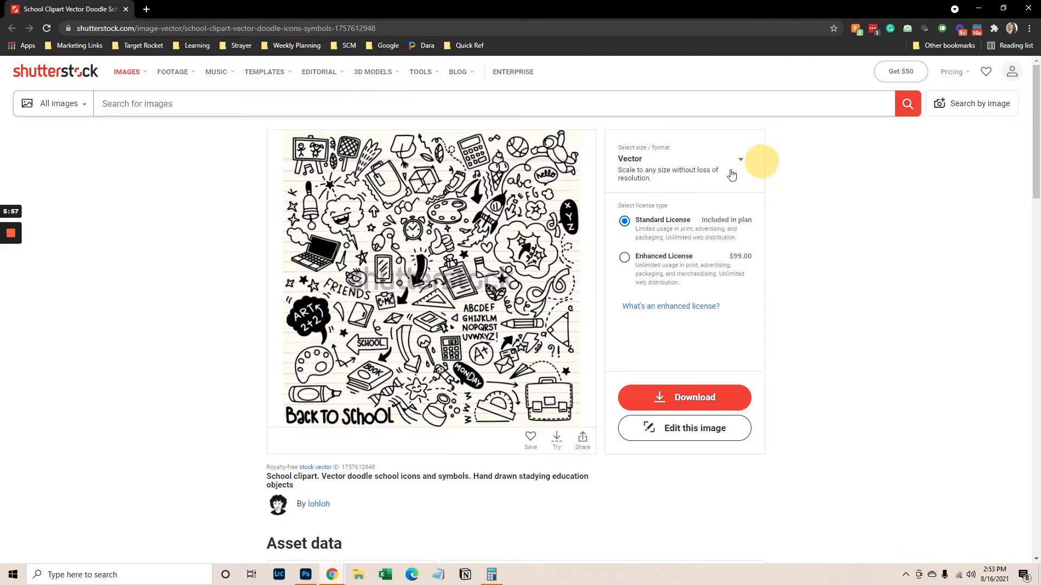
{"action": "left_click", "coordinate": [684, 397]}
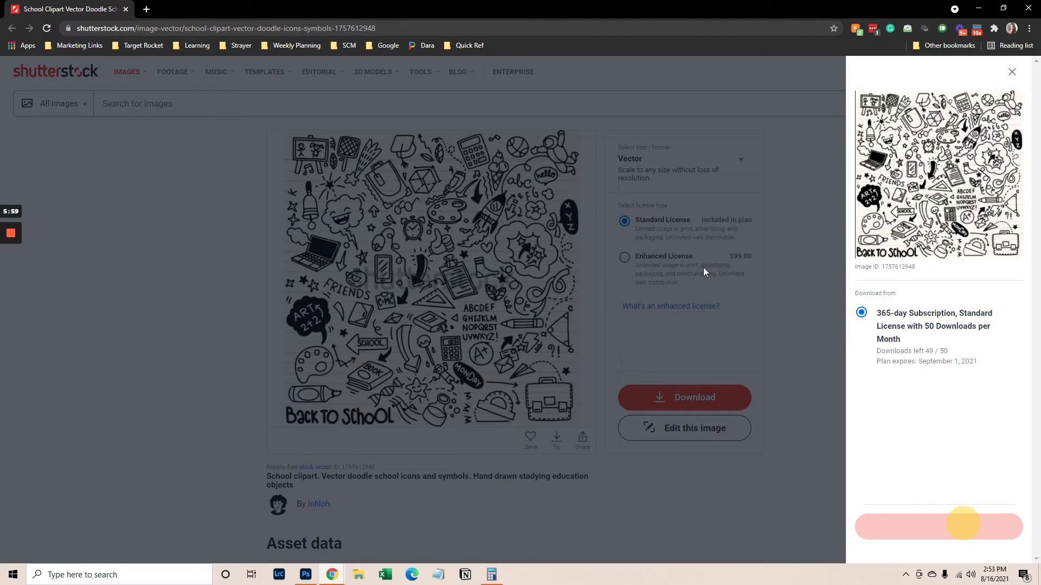
{"action": "left_click", "coordinate": [685, 396]}
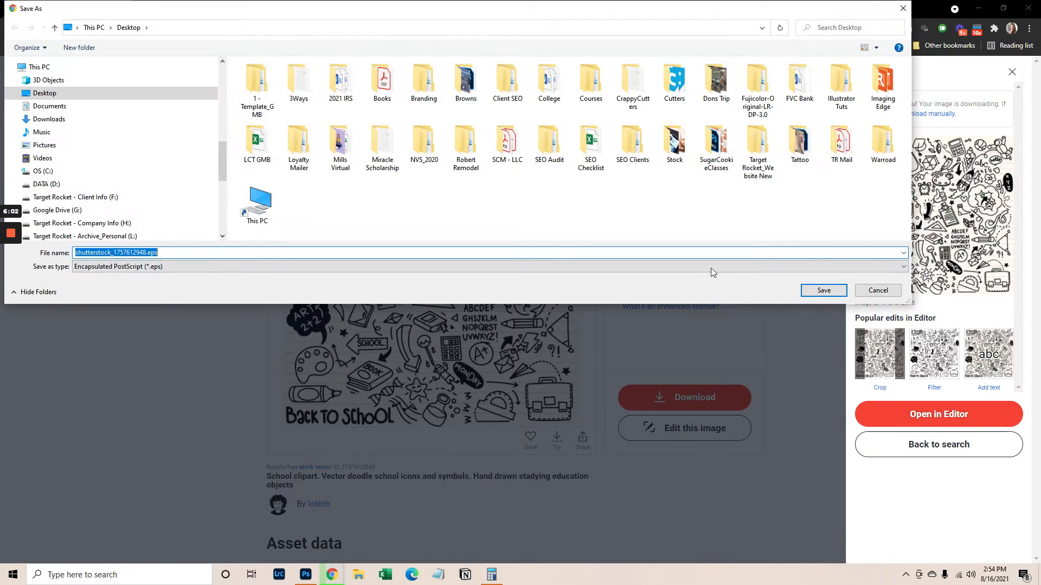
{"action": "left_click", "coordinate": [822, 290]}
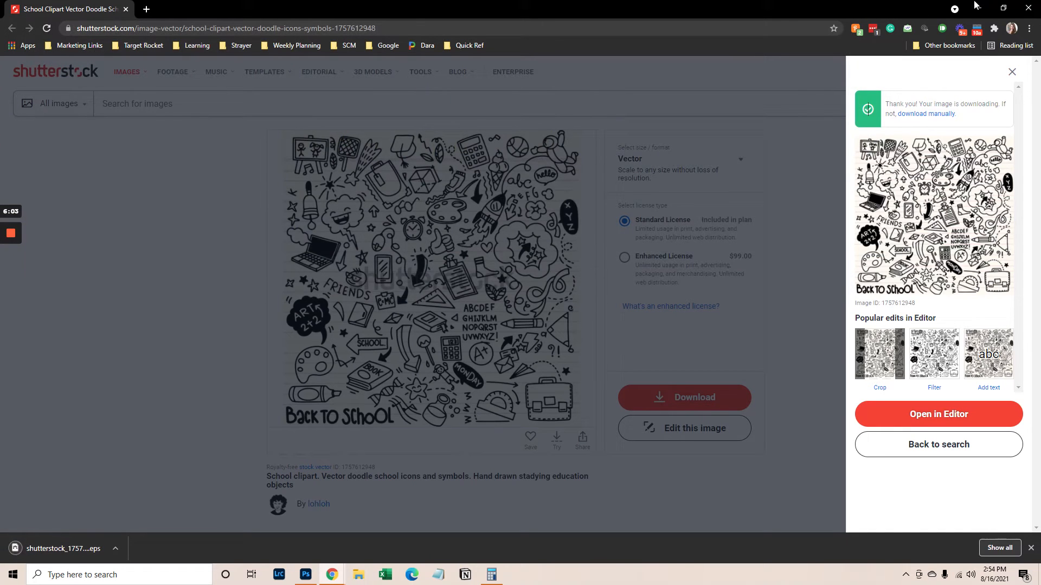
{"action": "left_click", "coordinate": [304, 574]}
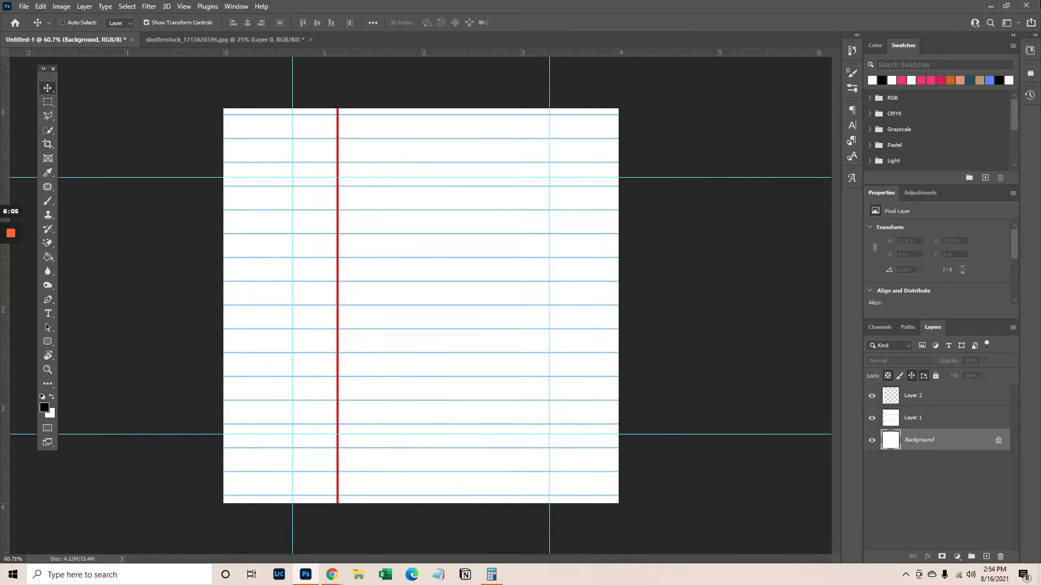
Launch Adobe Illustrator from the taskbar, leaving the notebook paper in Photoshop.
{"action": "left_click", "coordinate": [331, 575]}
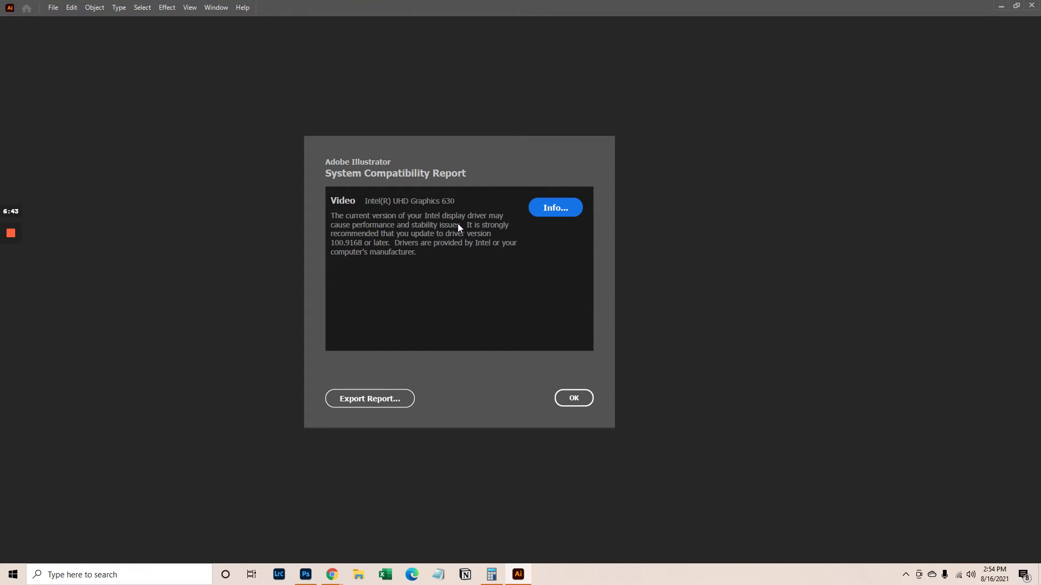
Dismiss the startup screens and open shutterstock_1757612948.eps from the Desktop.
{"action": "left_click", "coordinate": [573, 398]}
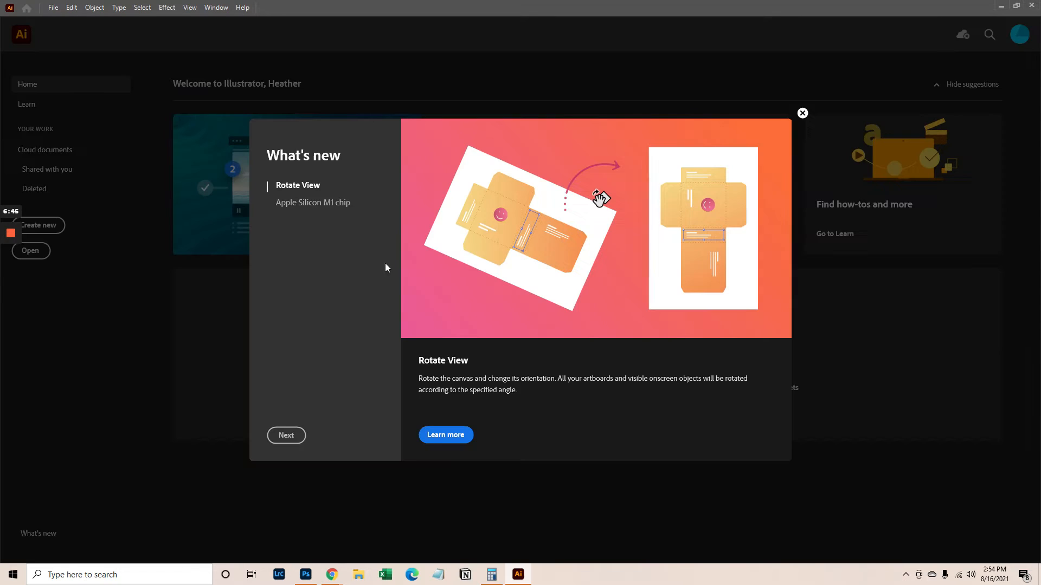
{"action": "left_click", "coordinate": [802, 113]}
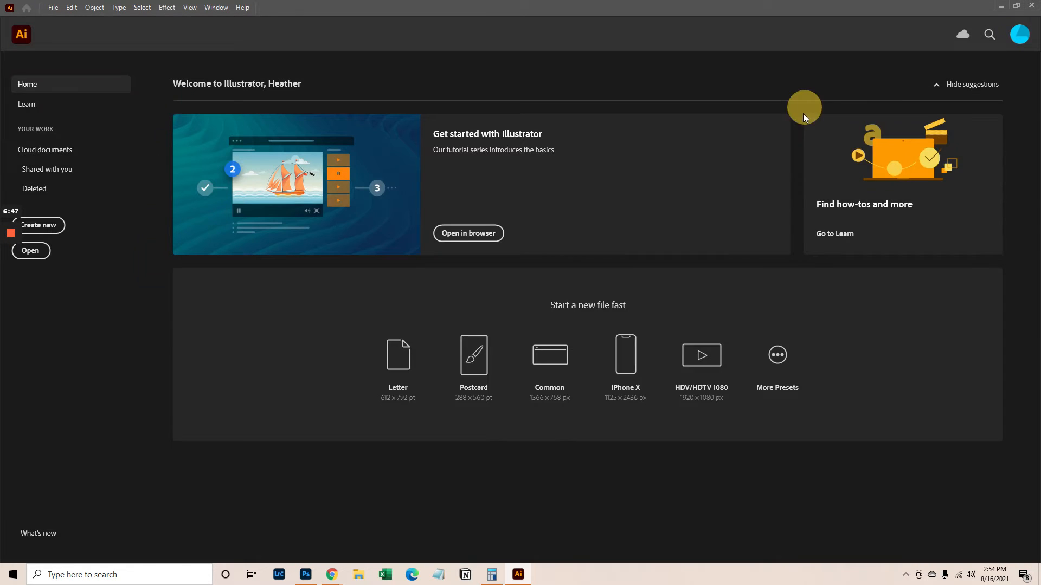
{"action": "left_click", "coordinate": [52, 8]}
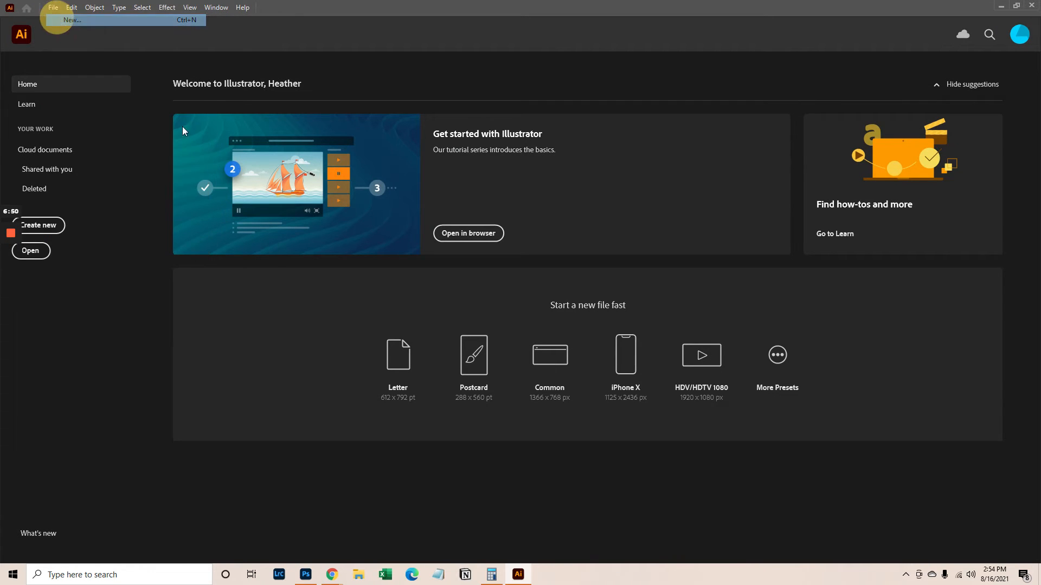
{"action": "left_click", "coordinate": [66, 20]}
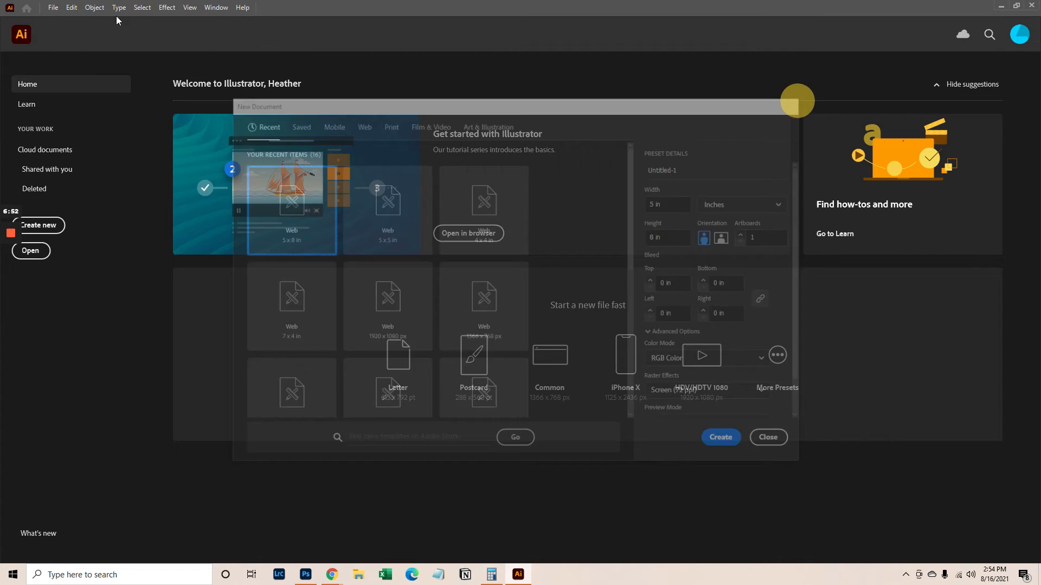
{"action": "left_click", "coordinate": [30, 250]}
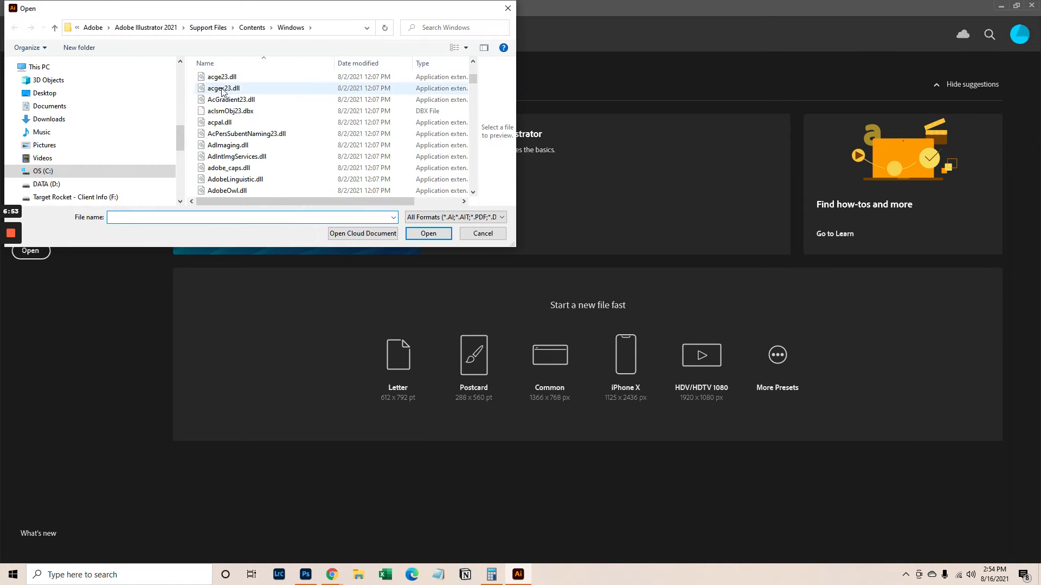
{"action": "left_click", "coordinate": [47, 72]}
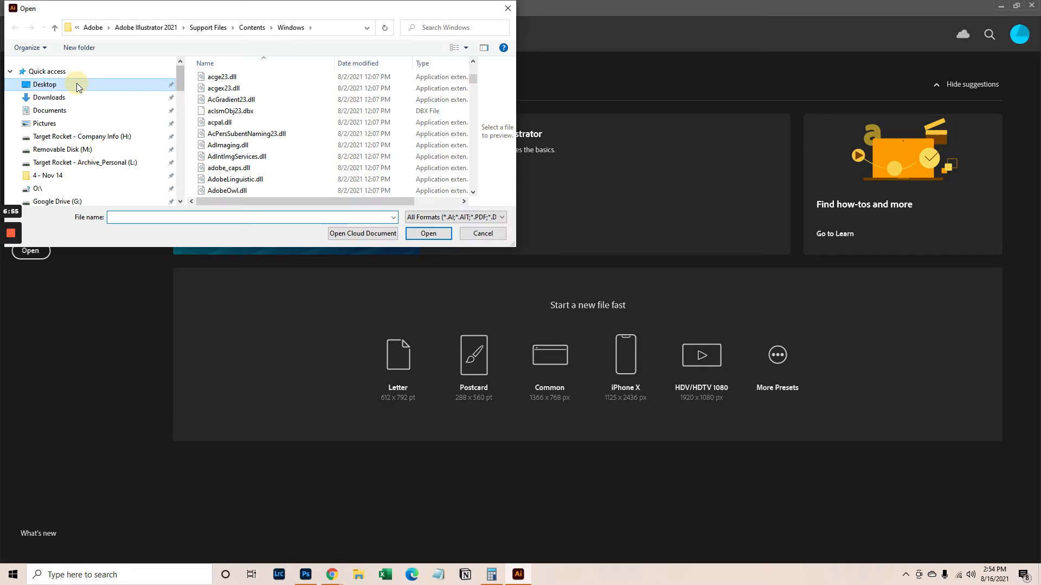
{"action": "left_click", "coordinate": [43, 84]}
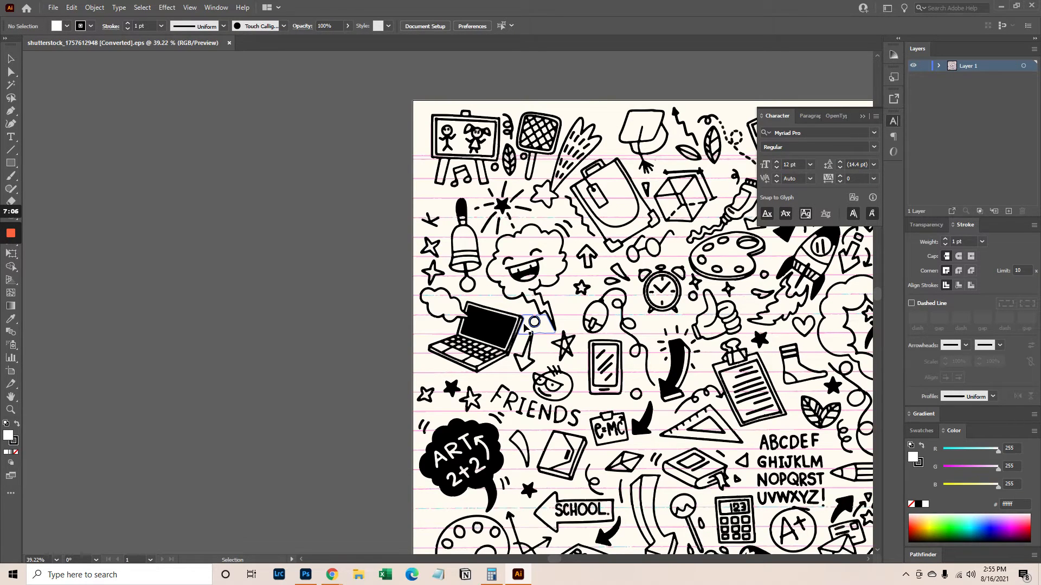
{"action": "mouse_move", "coordinate": [377, 271]}
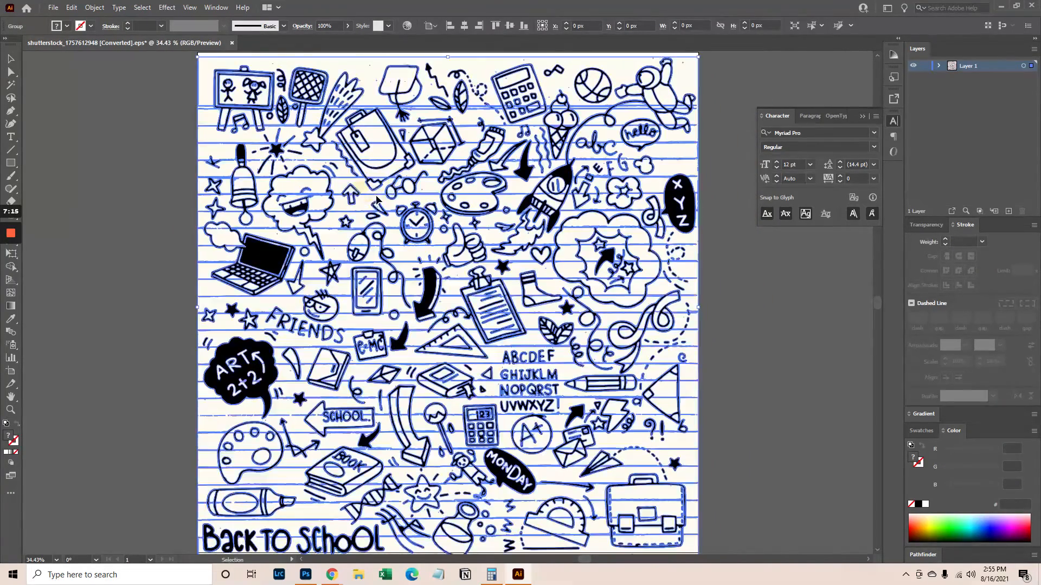
Isolate the doodle group and select a small doodle piece near the ART bubble.
{"action": "right_click", "coordinate": [379, 199]}
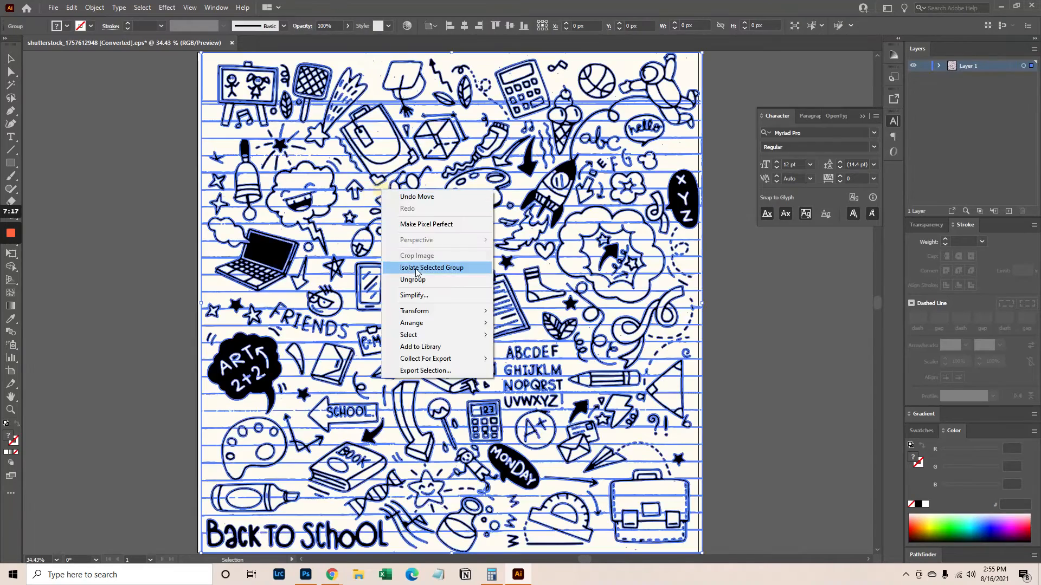
{"action": "left_click", "coordinate": [413, 280]}
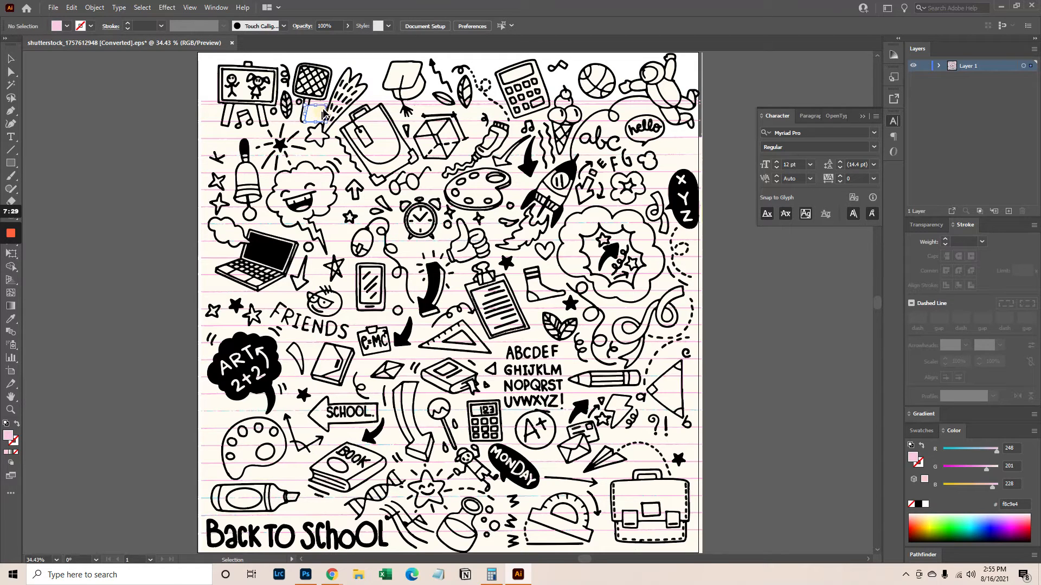
{"action": "left_click", "coordinate": [318, 107]}
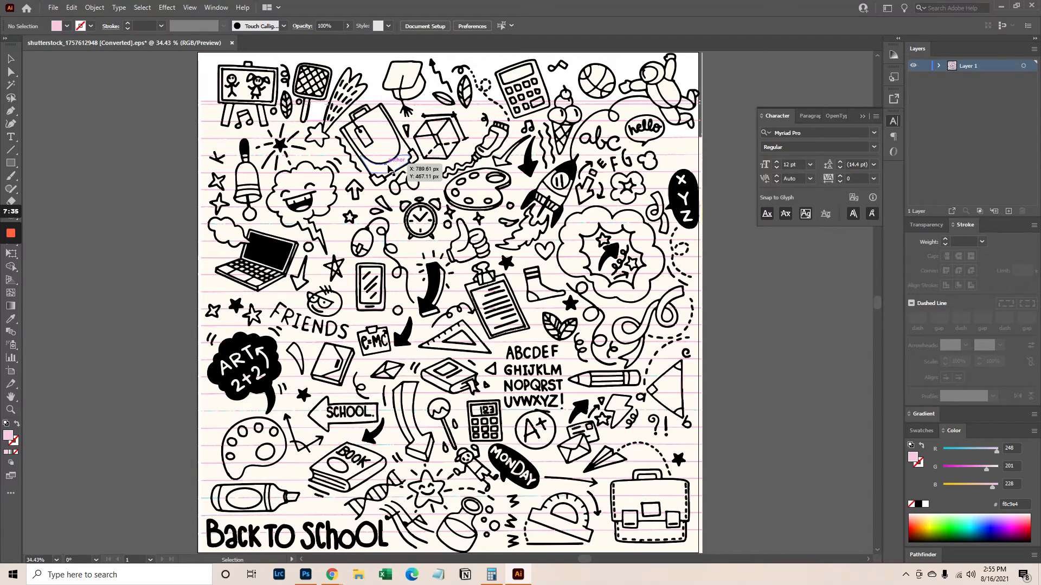
{"action": "mouse_move", "coordinate": [322, 522]}
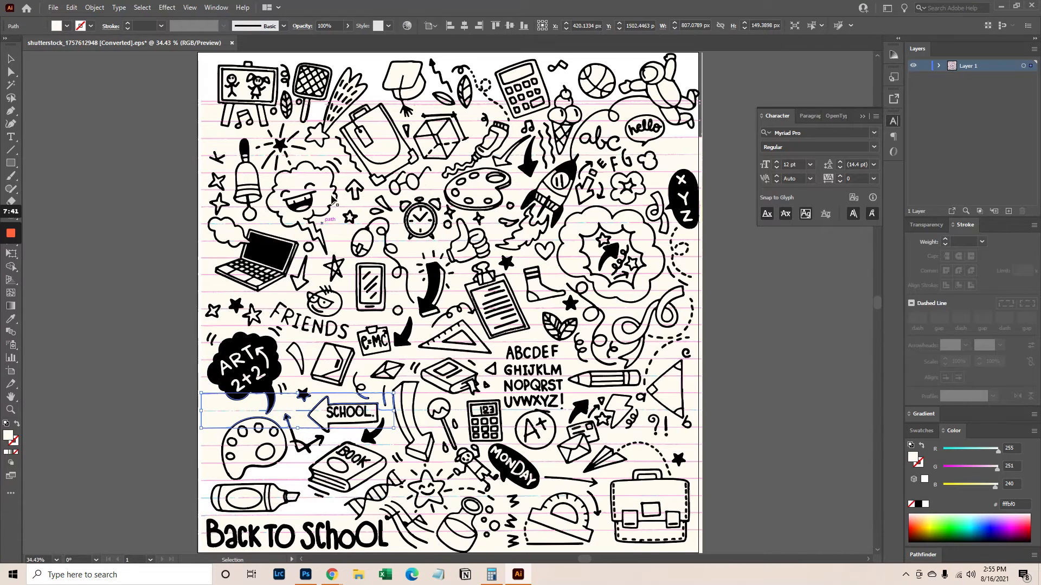
{"action": "left_click", "coordinate": [212, 455]}
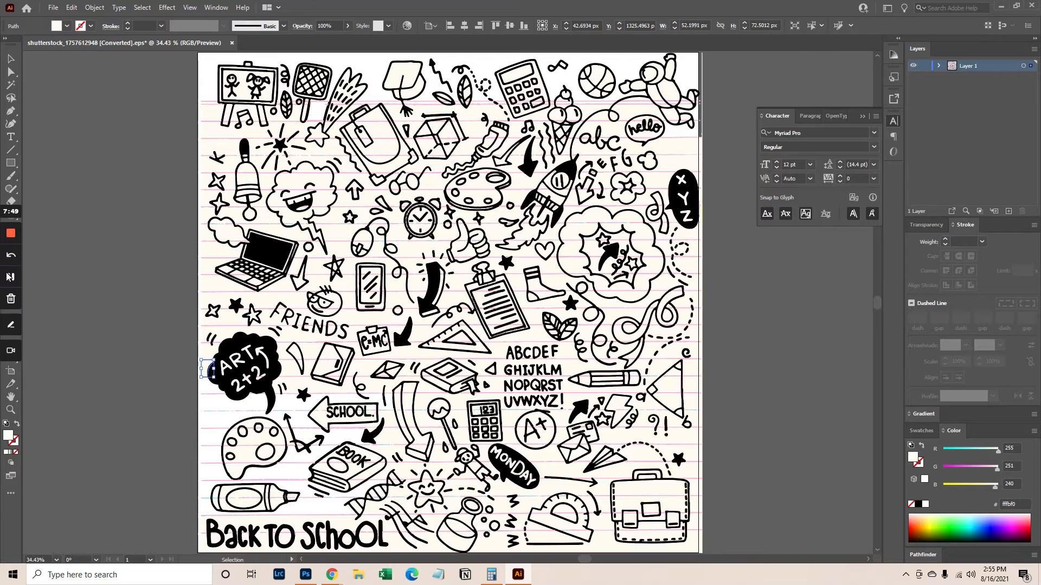
{"action": "mouse_move", "coordinate": [9, 276]}
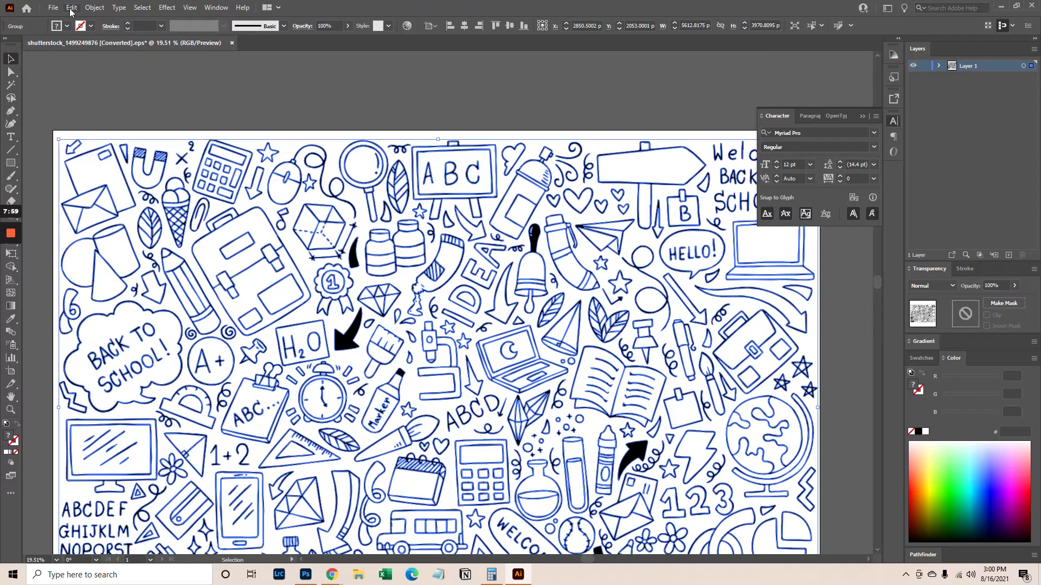
Export the artwork to the Desktop as 'School Thing' PNG at High (300 ppi) with transparent background.
{"action": "left_click", "coordinate": [52, 7]}
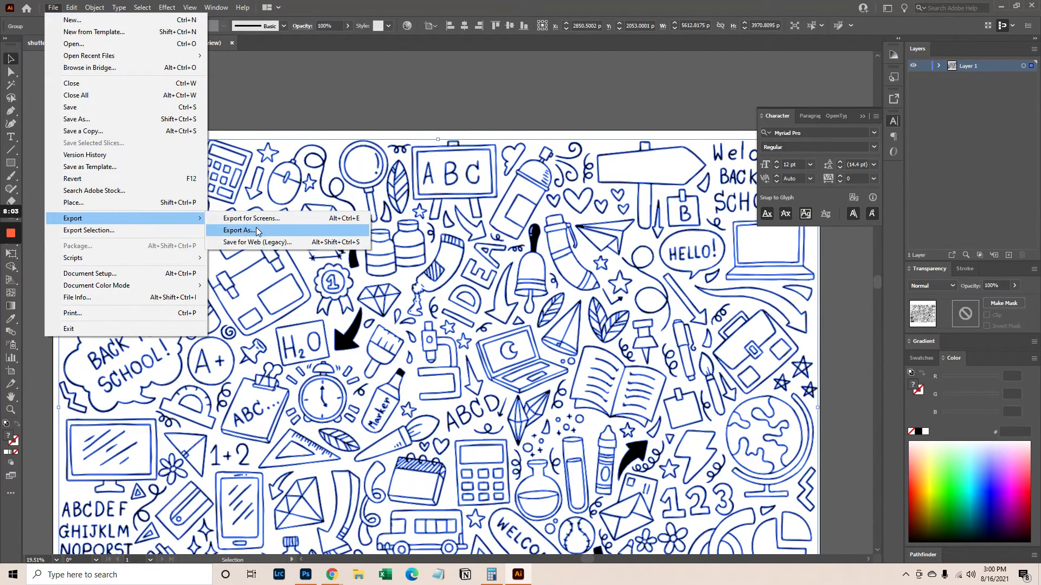
{"action": "left_click", "coordinate": [237, 230]}
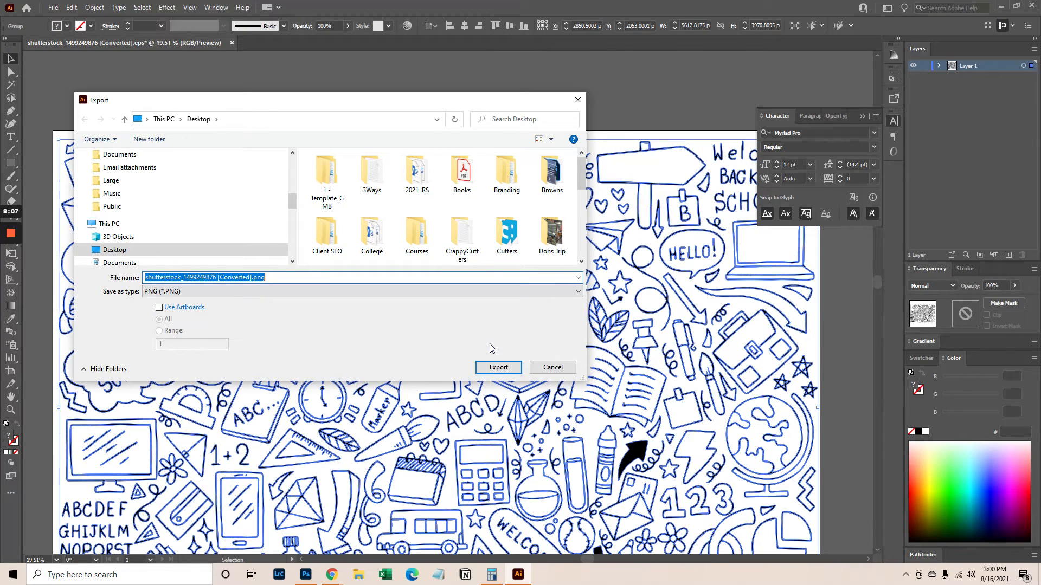
{"action": "left_click", "coordinate": [498, 367]}
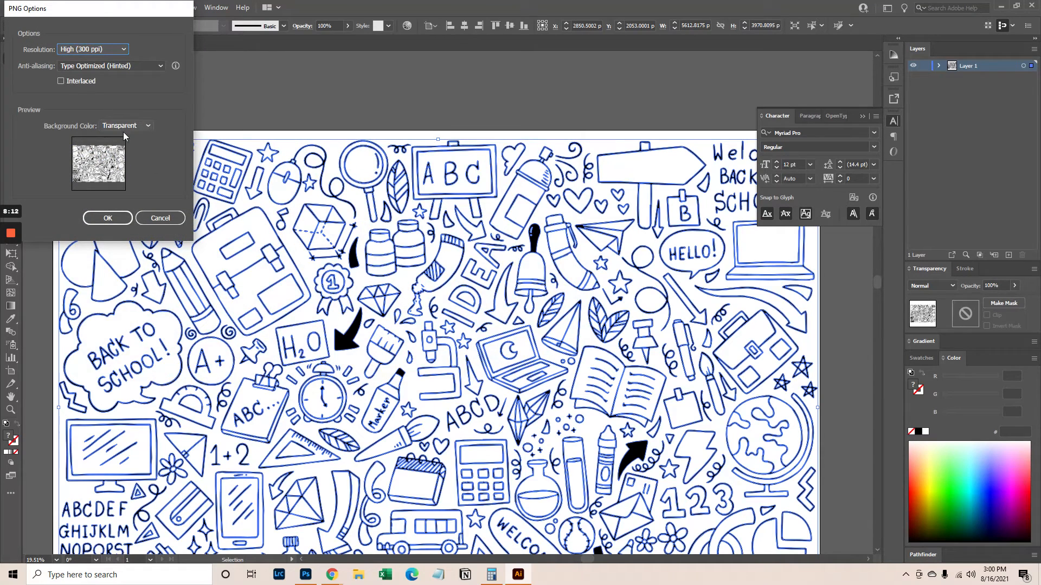
{"action": "left_click", "coordinate": [107, 218]}
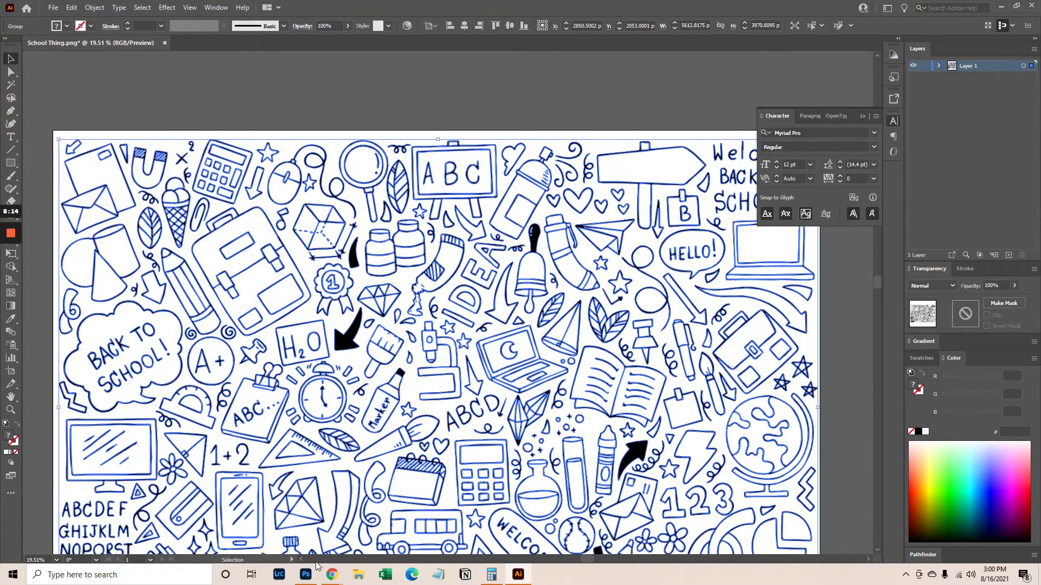
Switch to Photoshop and open School Thing.png from the Desktop.
{"action": "left_click", "coordinate": [23, 6]}
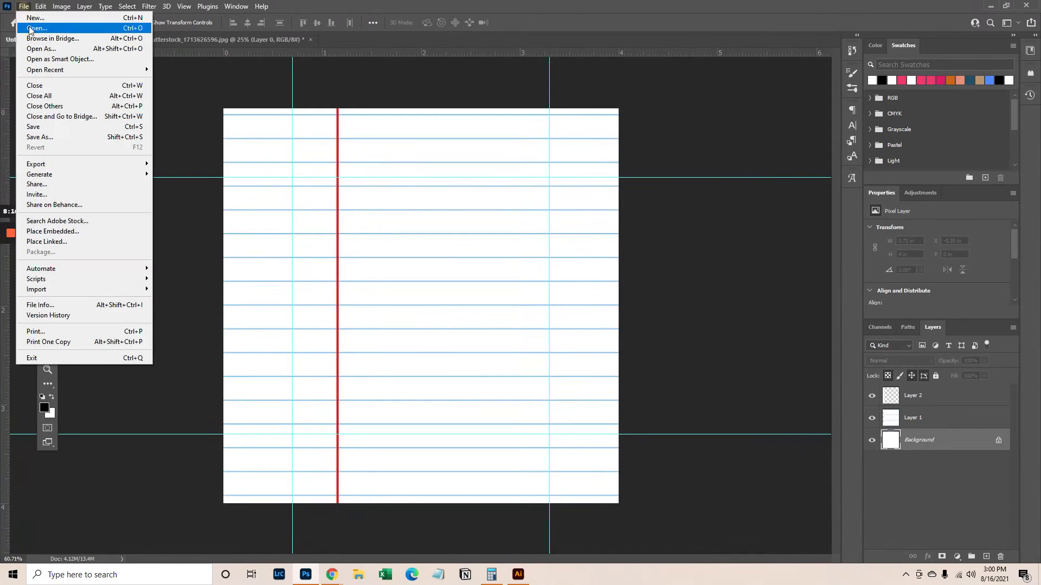
{"action": "left_click", "coordinate": [37, 28]}
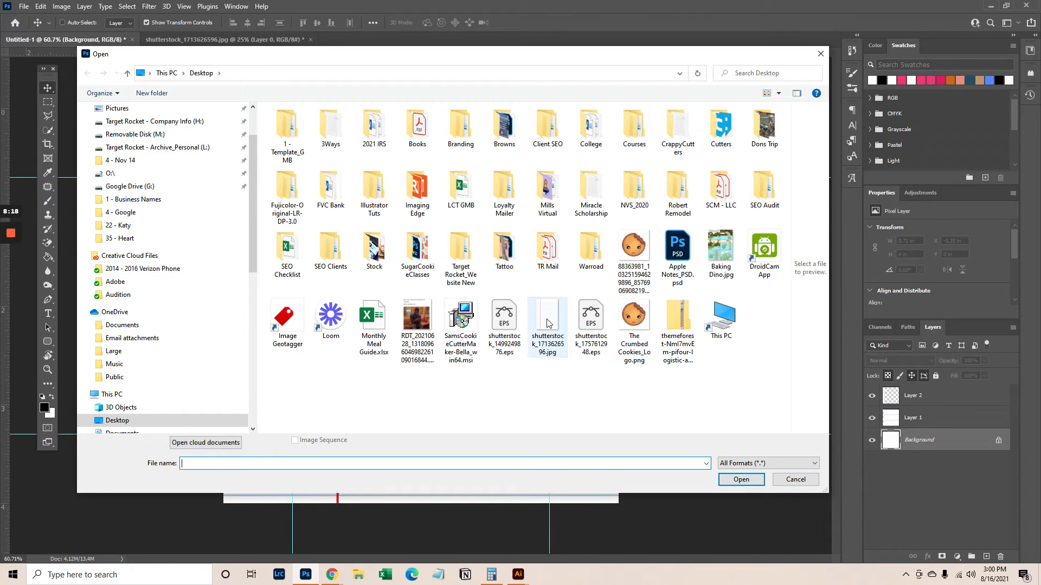
{"action": "left_click", "coordinate": [763, 325]}
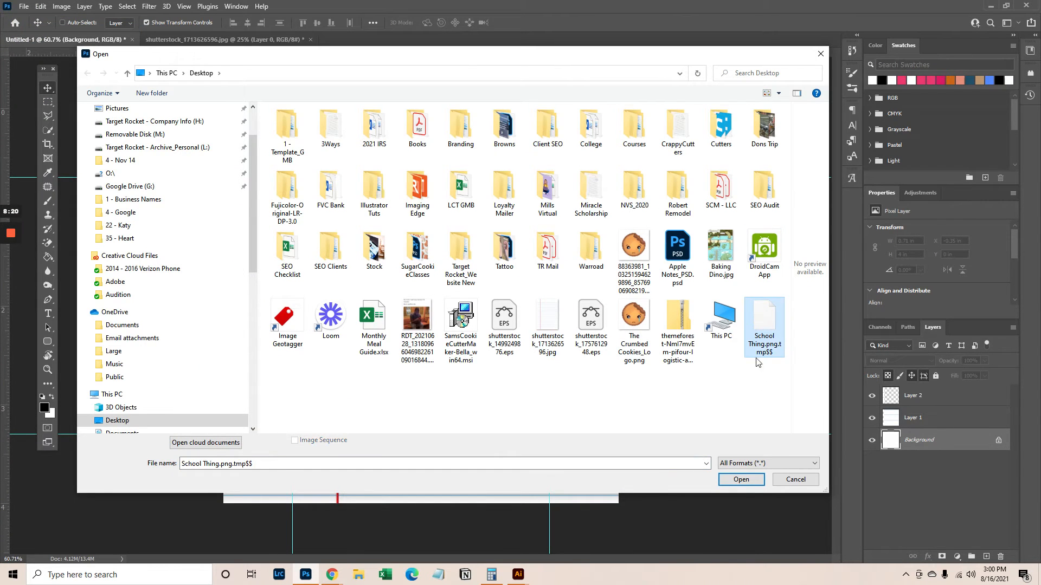
{"action": "mouse_move", "coordinate": [732, 359]}
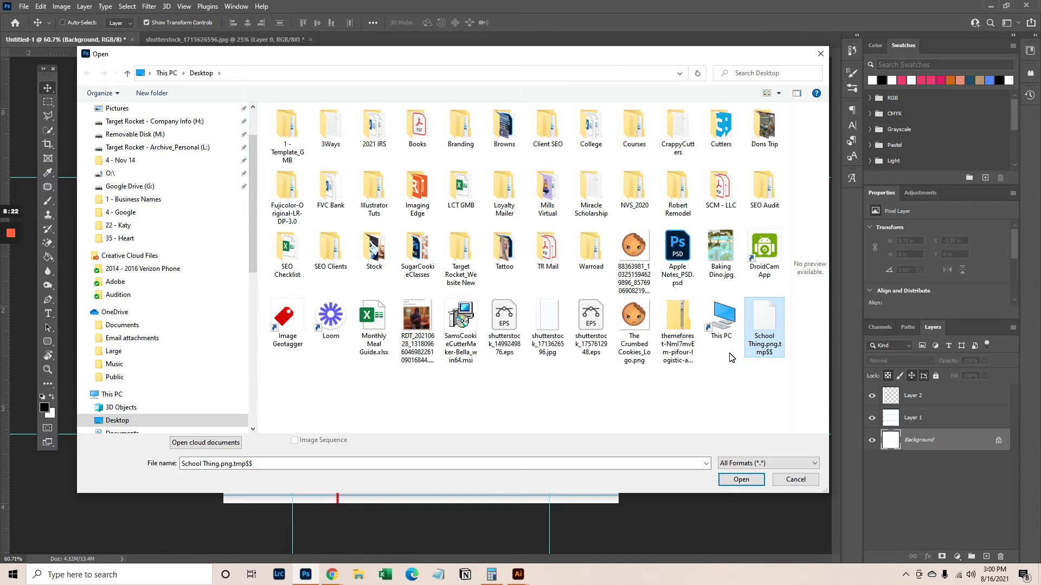
{"action": "left_click", "coordinate": [738, 384]}
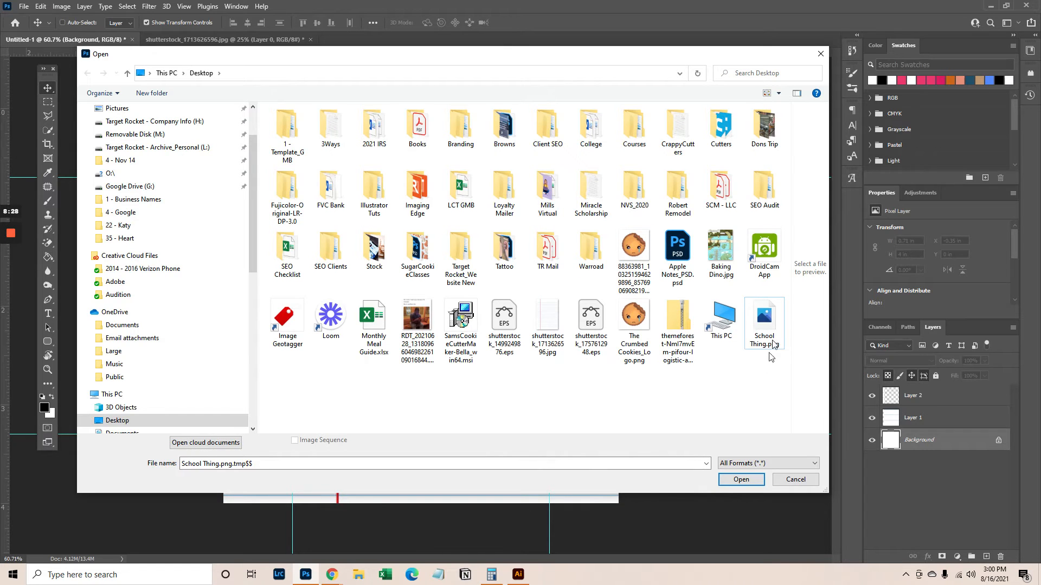
{"action": "left_click", "coordinate": [741, 479]}
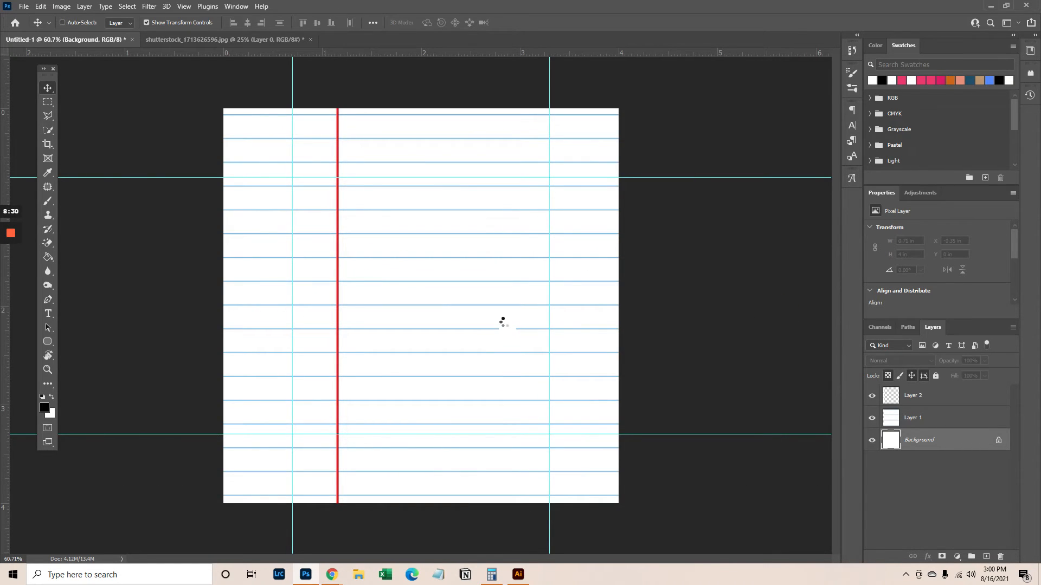
Select the doodle line work with Color Range at Fuzziness 142.
{"action": "left_click", "coordinate": [384, 39]}
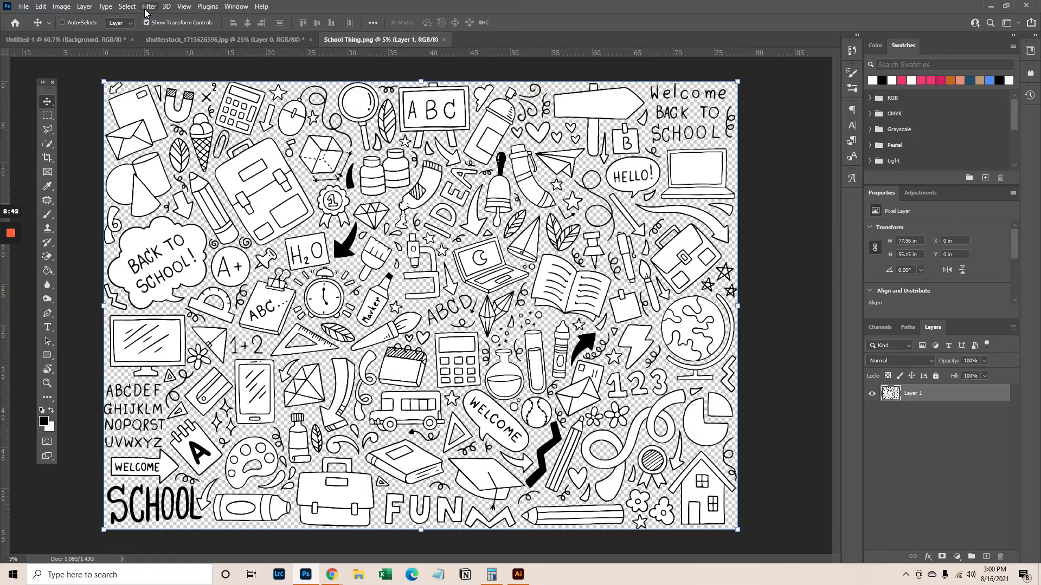
{"action": "left_click", "coordinate": [126, 7]}
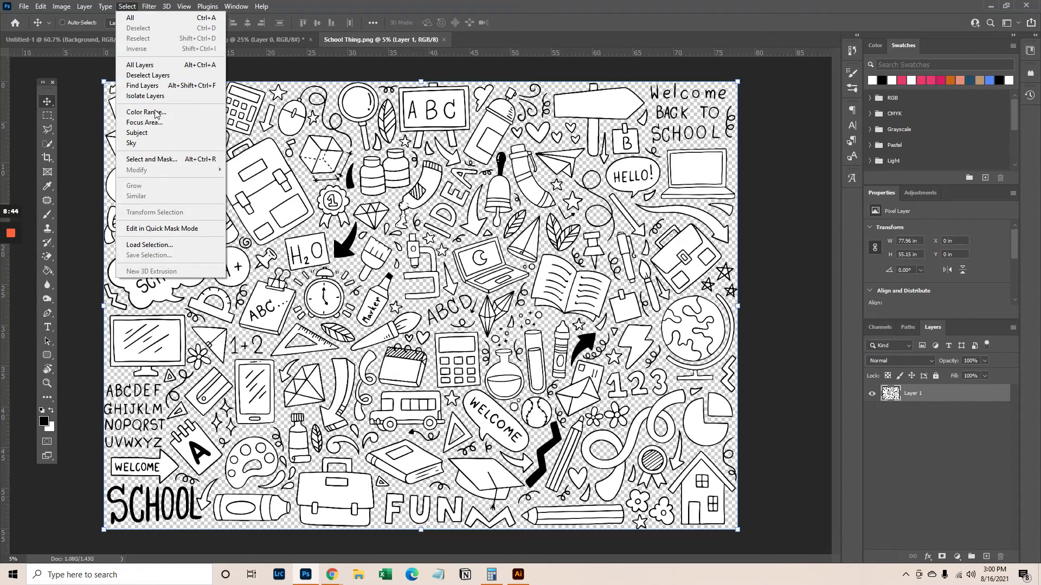
{"action": "left_click", "coordinate": [146, 112]}
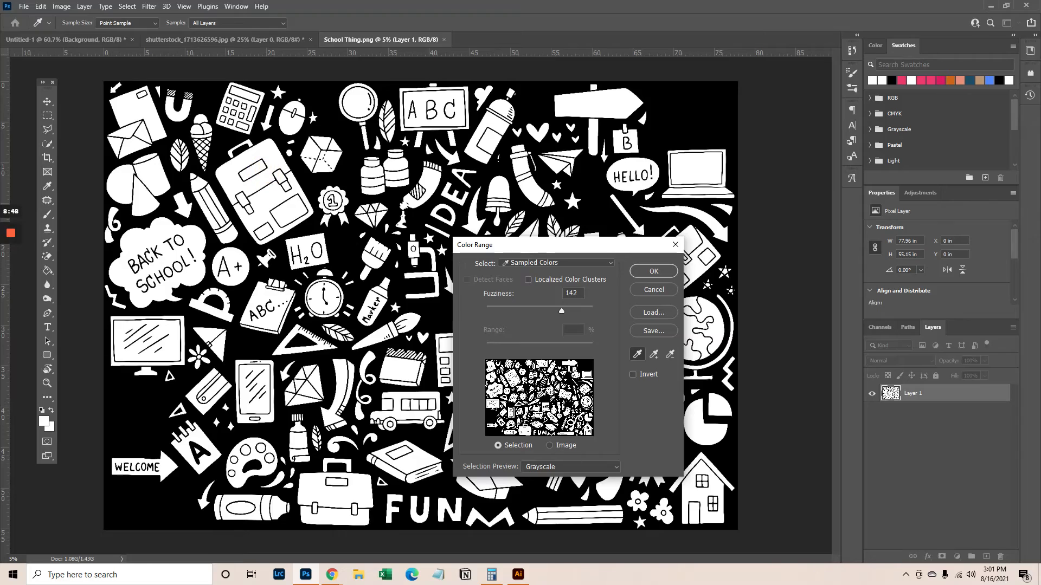
{"action": "left_click", "coordinate": [651, 271]}
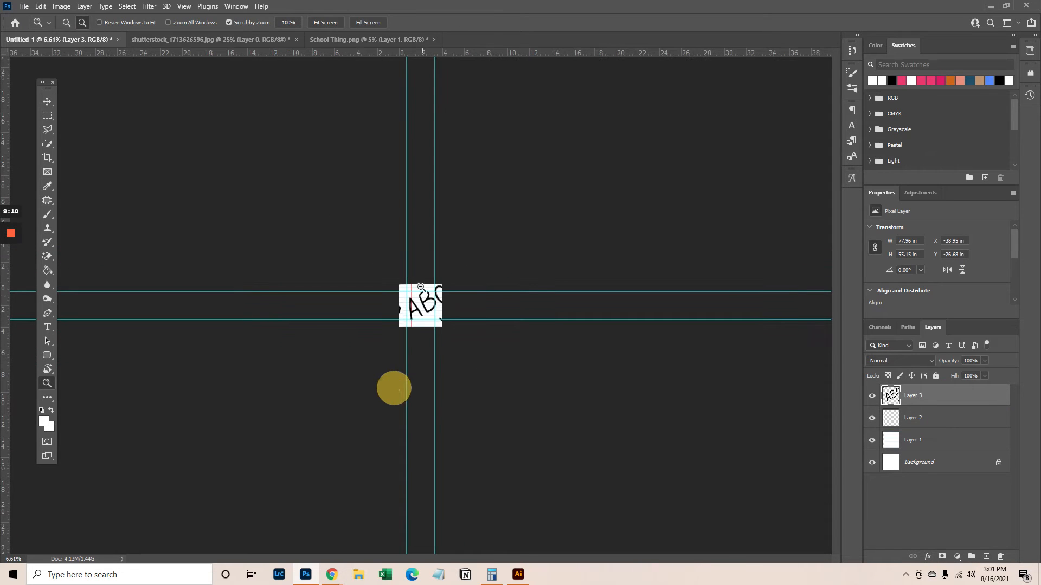
Free Transform the pasted doodle layer to scale it over the notebook paper.
{"action": "key", "text": "ctrl+t"}
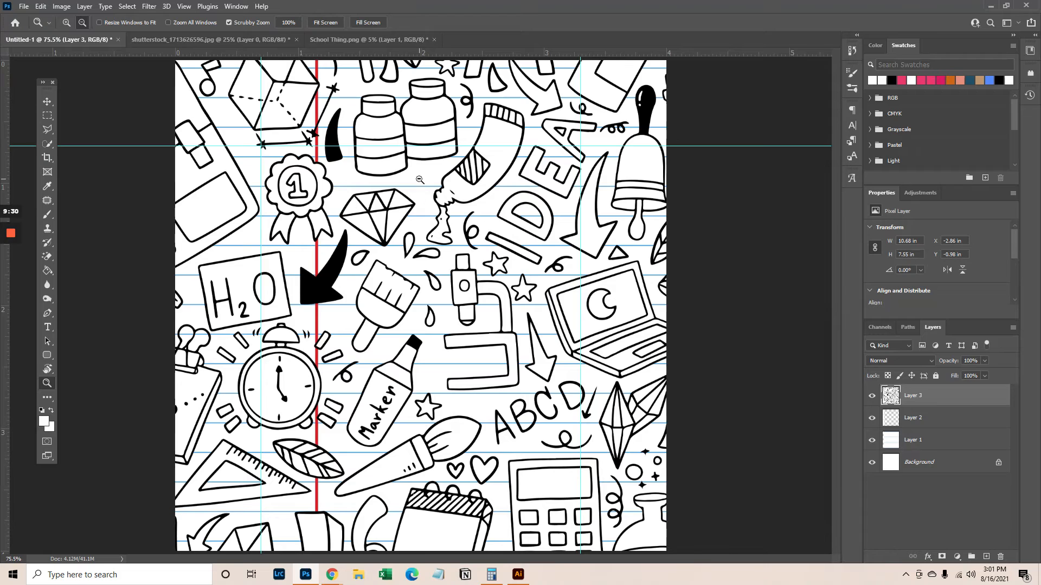
{"action": "mouse_move", "coordinate": [579, 338]}
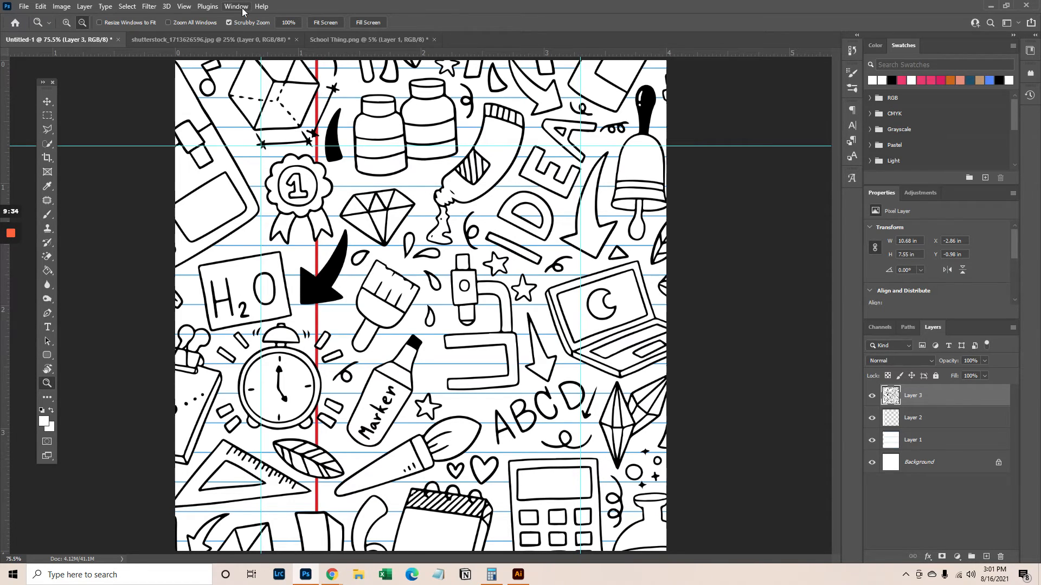
Drag the School Thing doodle layer onto the Untitled-1 notebook canvas with the Move tool.
{"action": "left_click", "coordinate": [368, 39]}
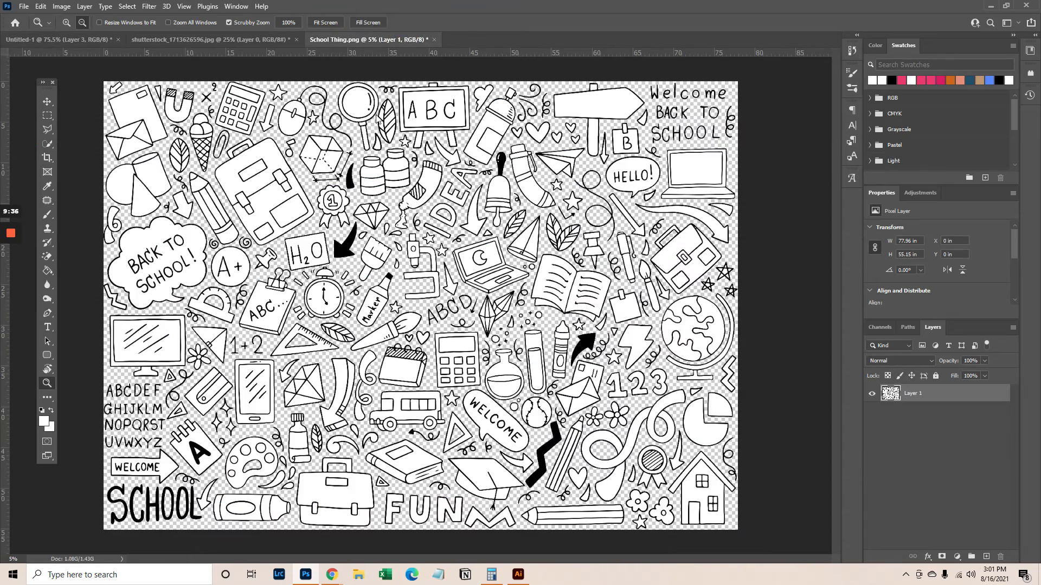
{"action": "mouse_move", "coordinate": [259, 146]}
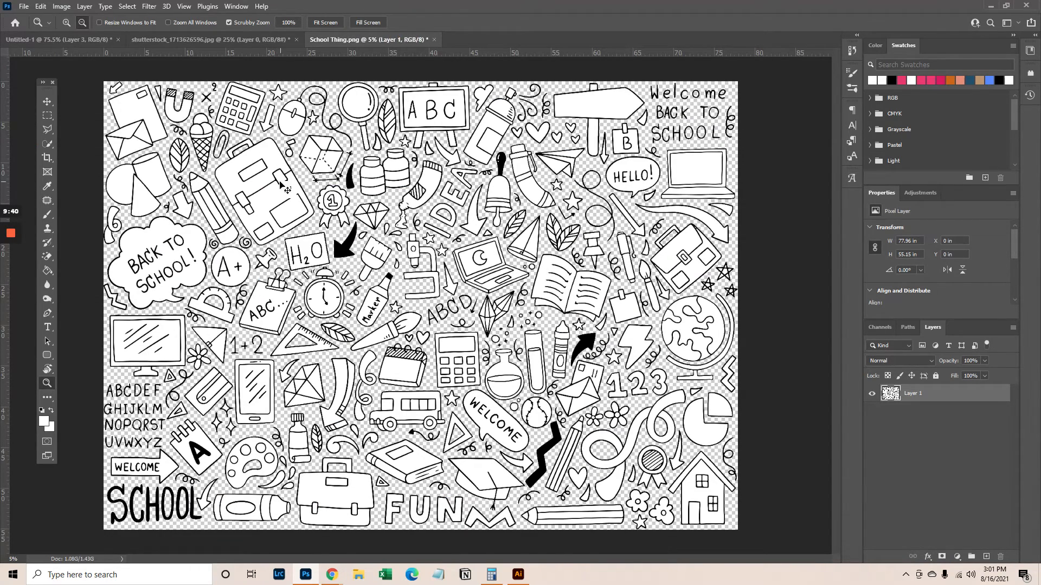
{"action": "left_click", "coordinate": [47, 101]}
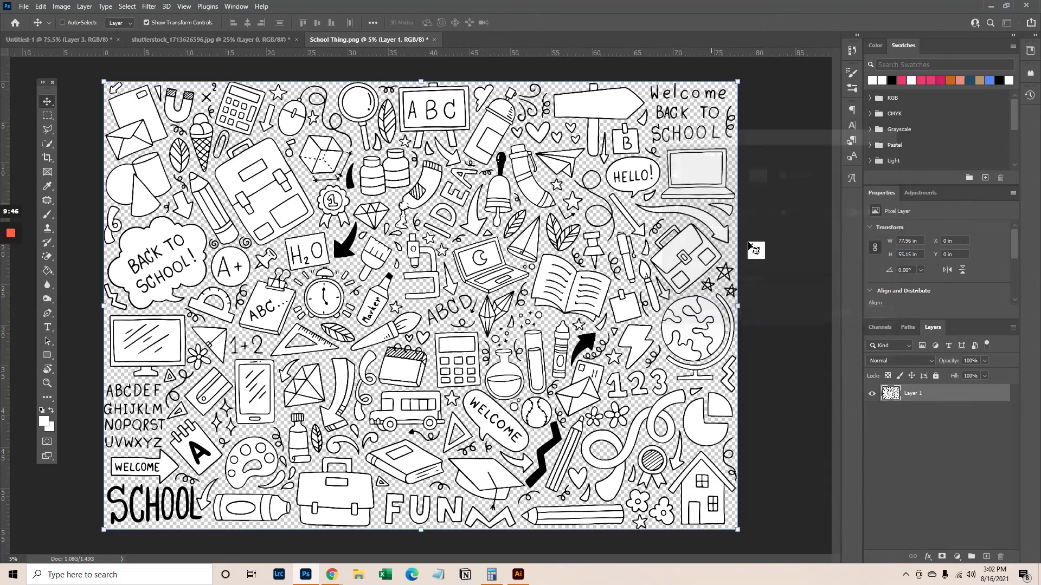
{"action": "left_click", "coordinate": [126, 7]}
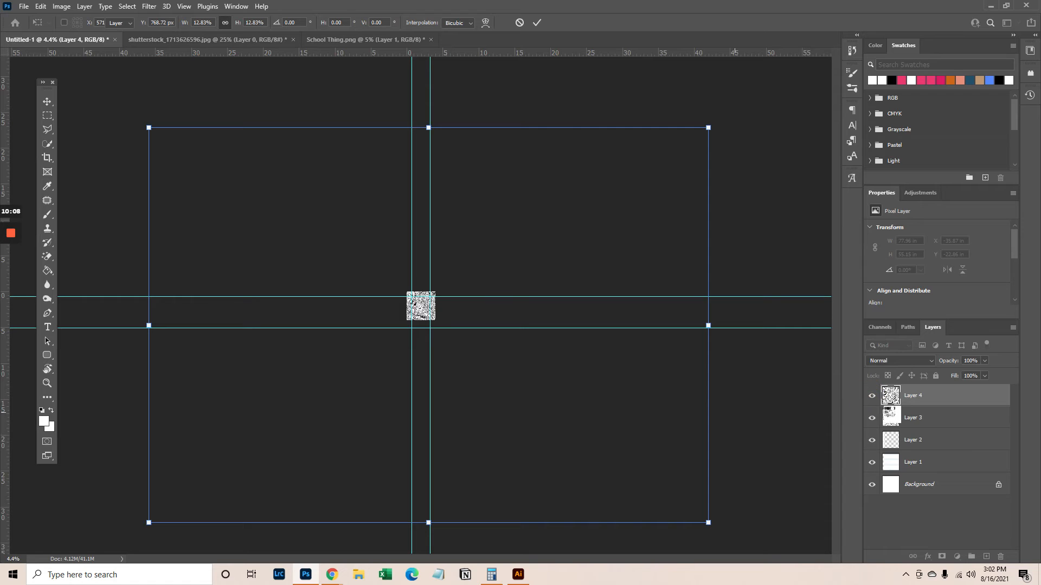
Commit the resize of Layer 4 and hide it so only Layer 3's doodles show.
{"action": "left_click", "coordinate": [537, 22]}
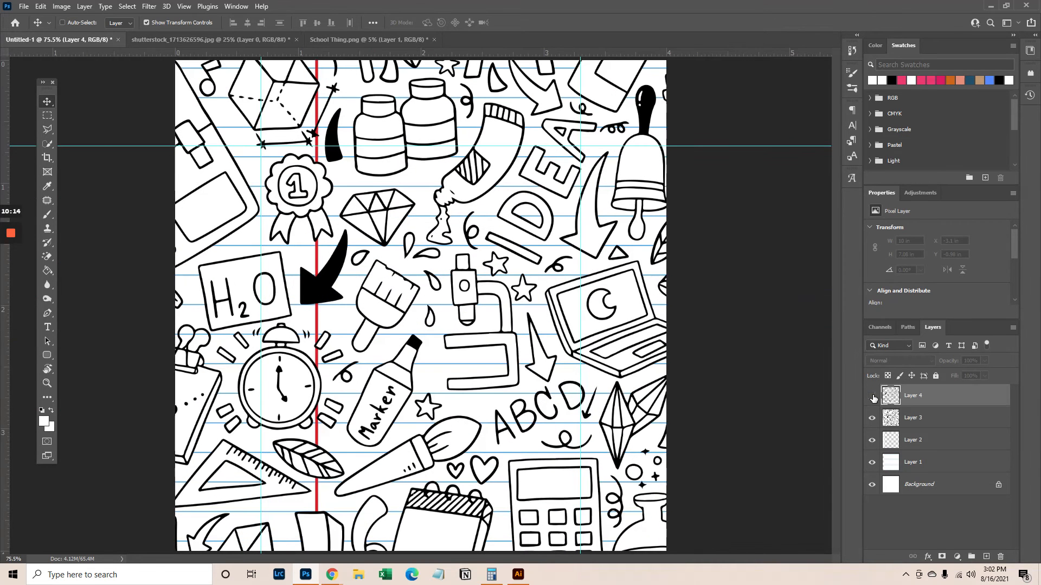
{"action": "left_click", "coordinate": [872, 395]}
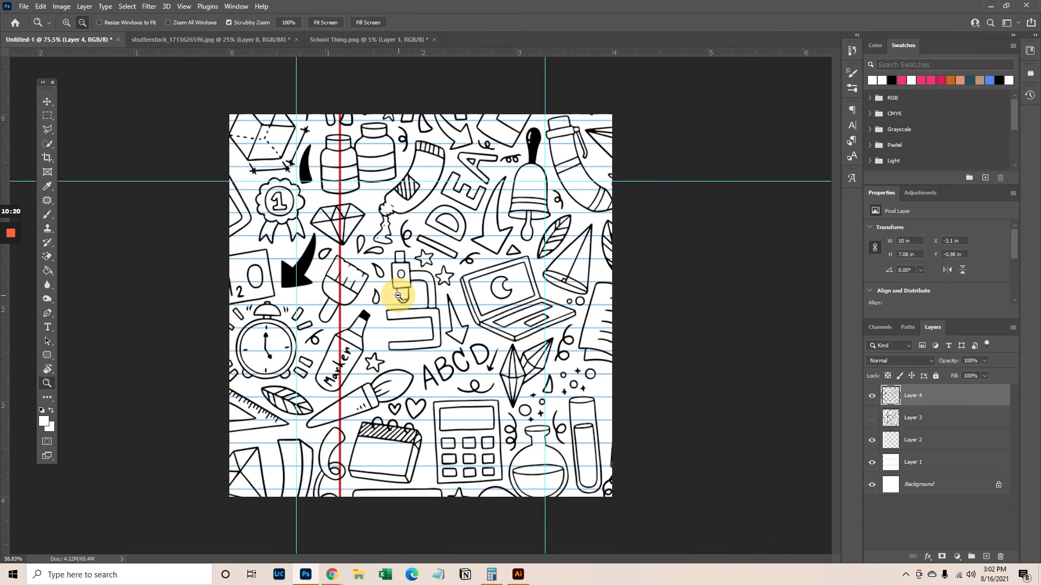
{"action": "left_click", "coordinate": [47, 100]}
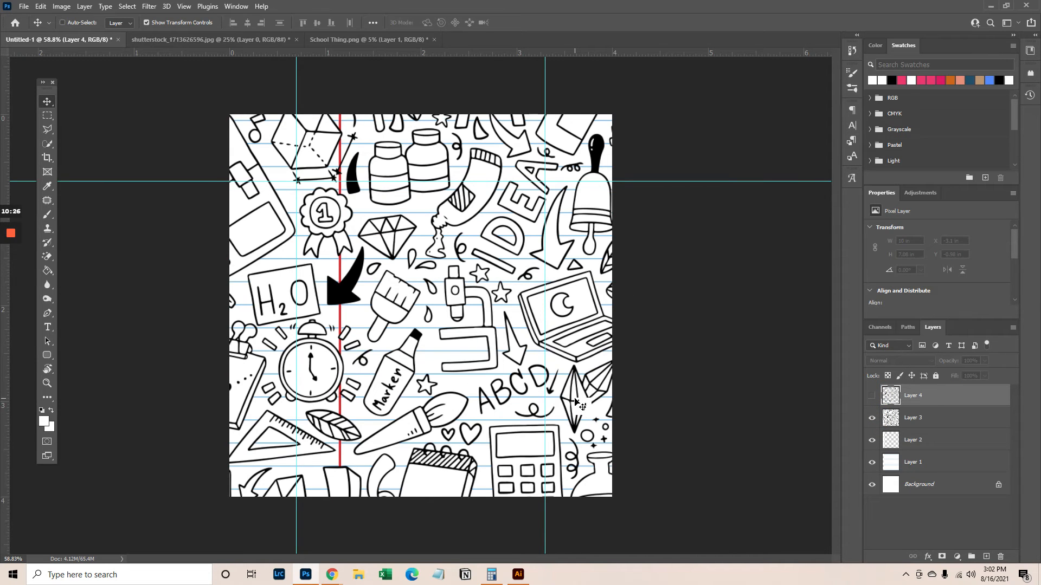
{"action": "mouse_move", "coordinate": [339, 465]}
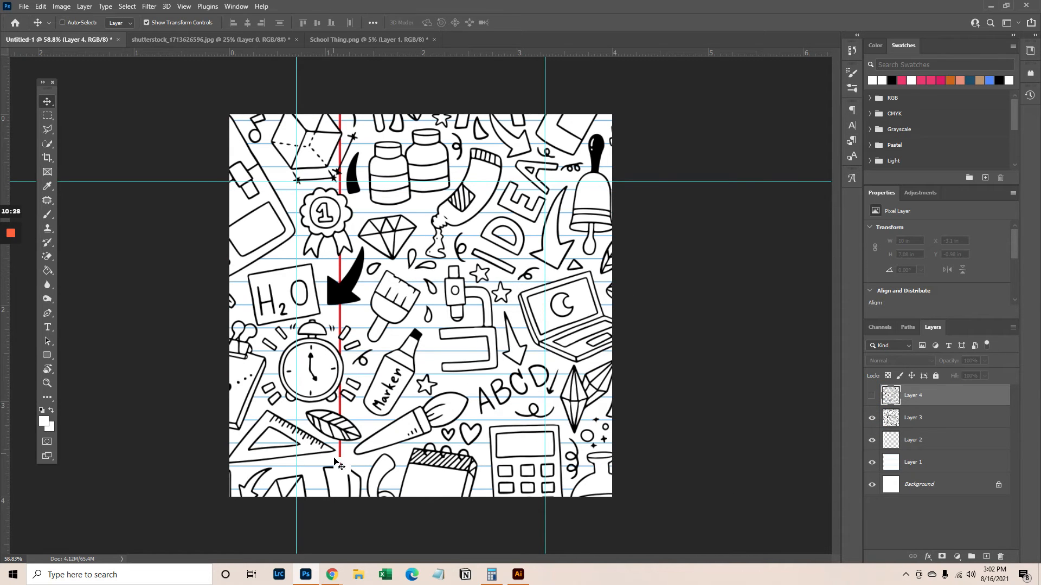
{"action": "mouse_move", "coordinate": [564, 128]}
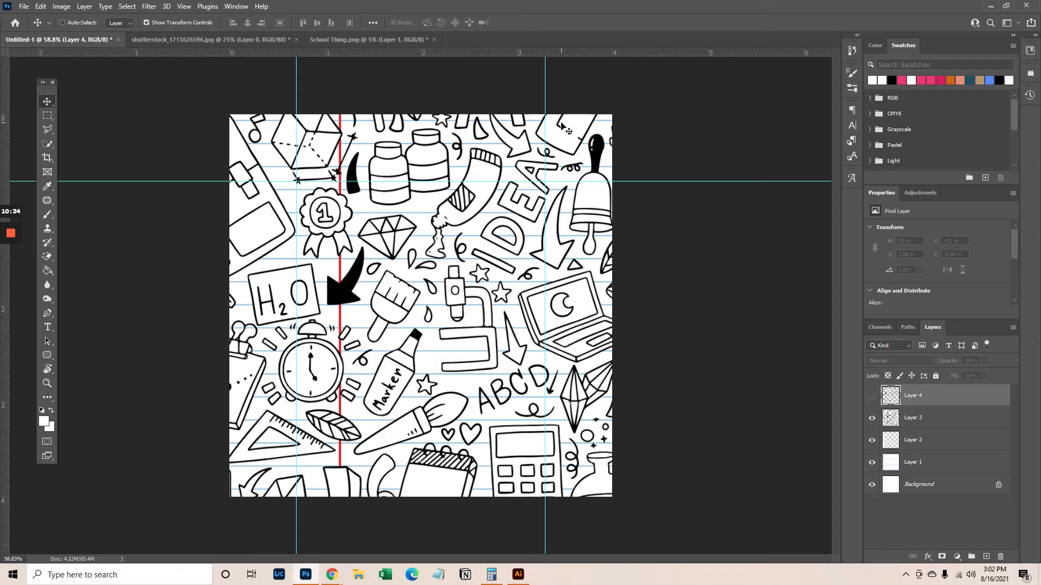
{"action": "mouse_move", "coordinate": [41, 416]}
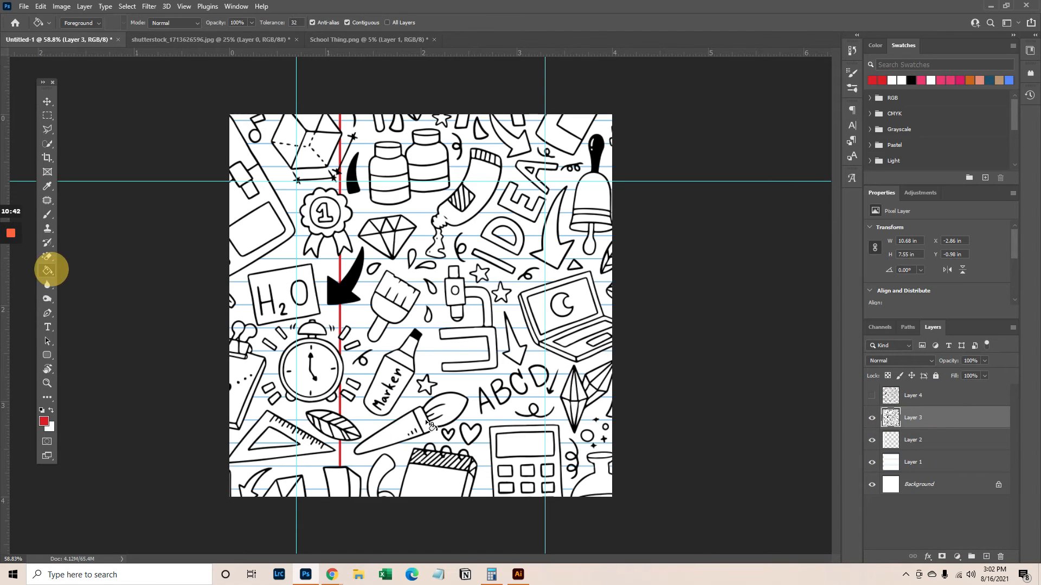
Paint Bucket red fills into the ribbon, triangle ruler, jar band, clock bell and letters on Layer 3.
{"action": "left_click", "coordinate": [432, 412]}
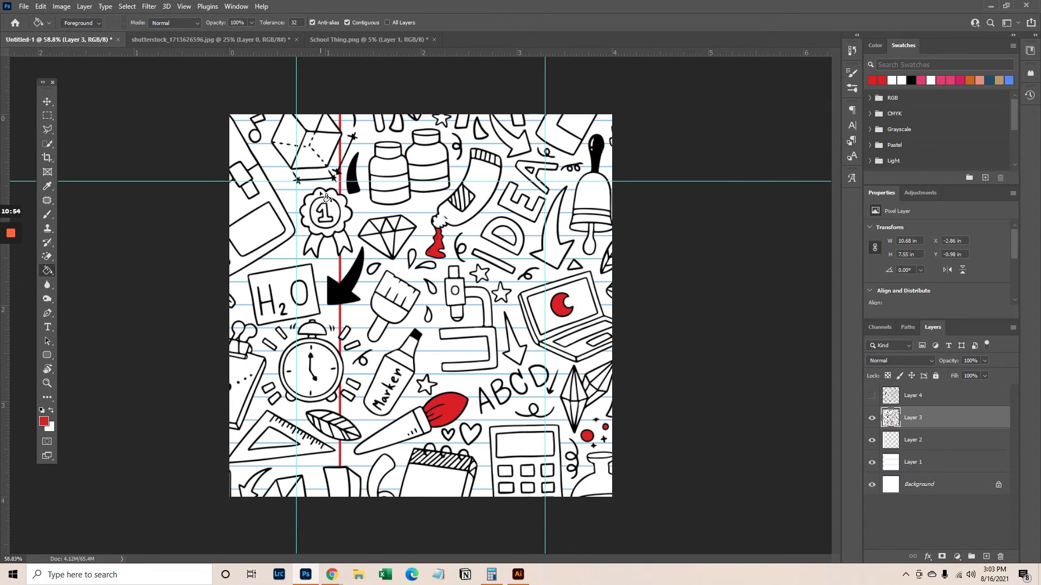
{"action": "left_click", "coordinate": [325, 210]}
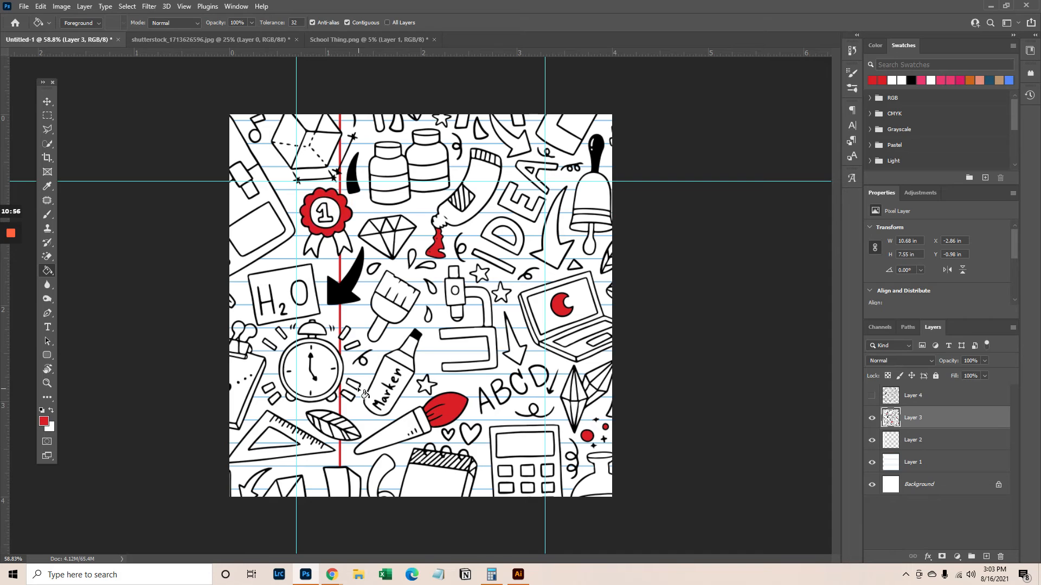
{"action": "mouse_move", "coordinate": [538, 175]}
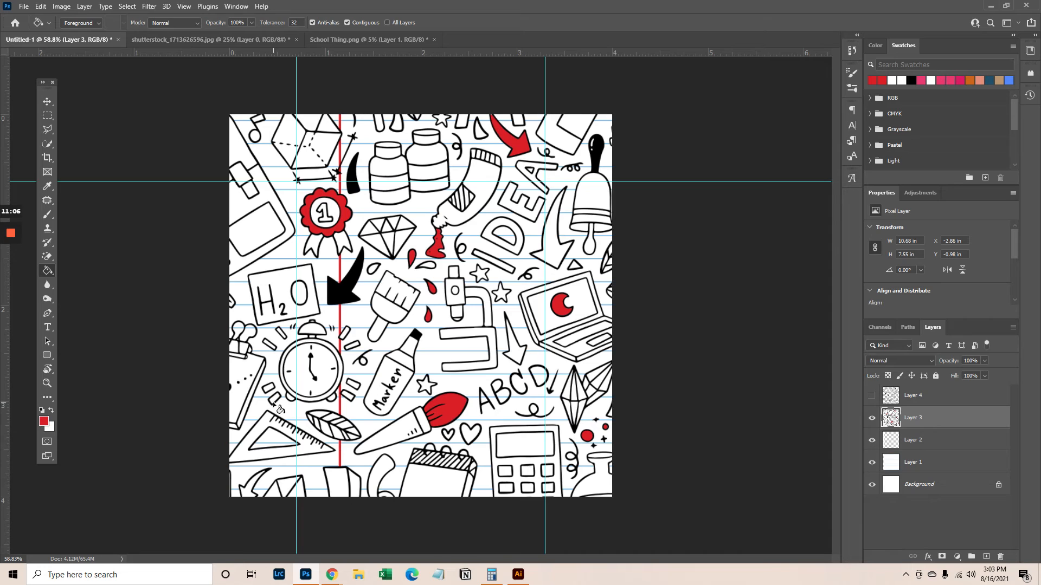
{"action": "left_click", "coordinate": [279, 438]}
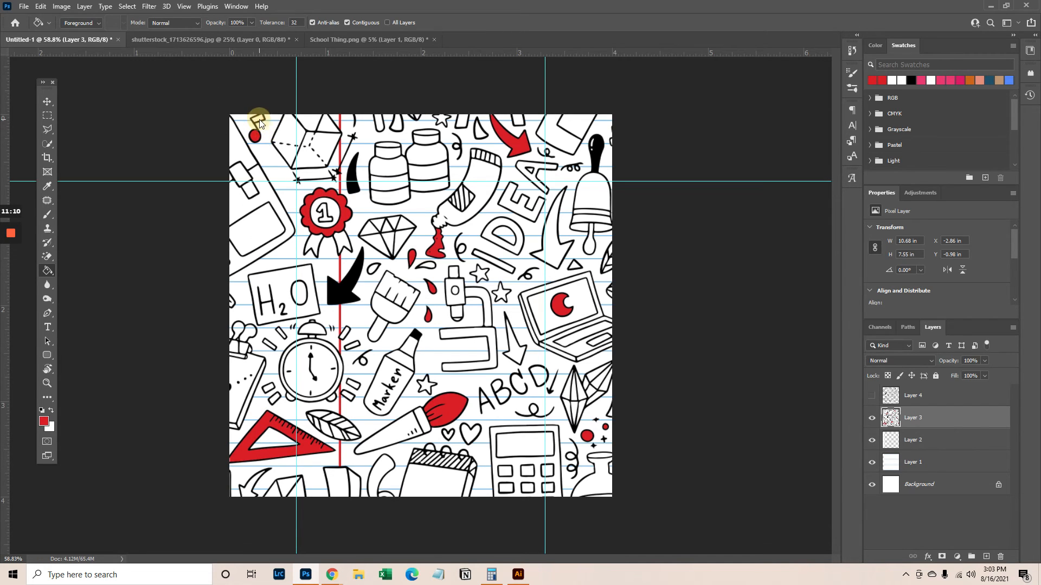
{"action": "mouse_move", "coordinate": [564, 246]}
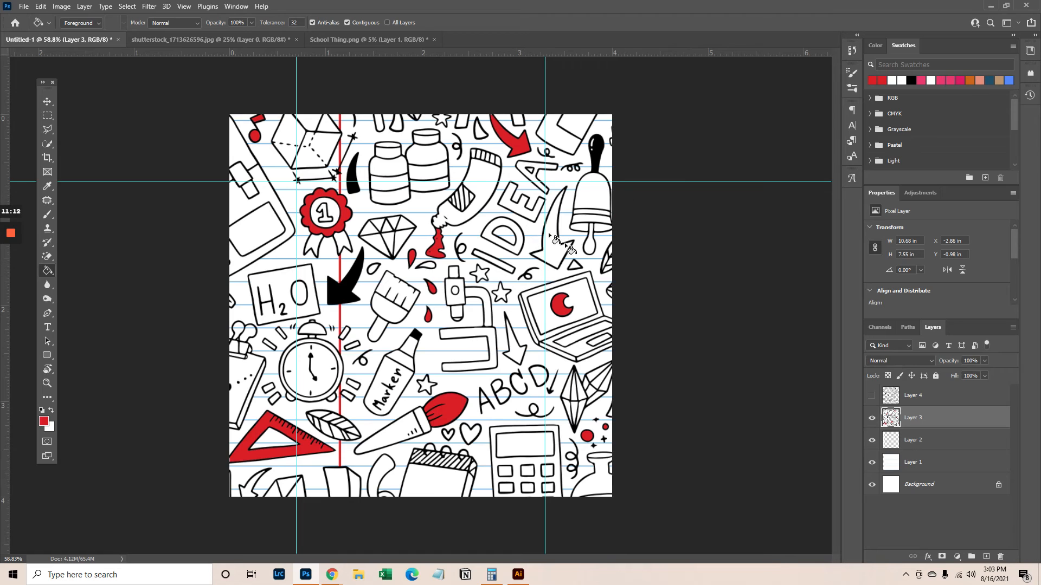
{"action": "mouse_move", "coordinate": [383, 193]}
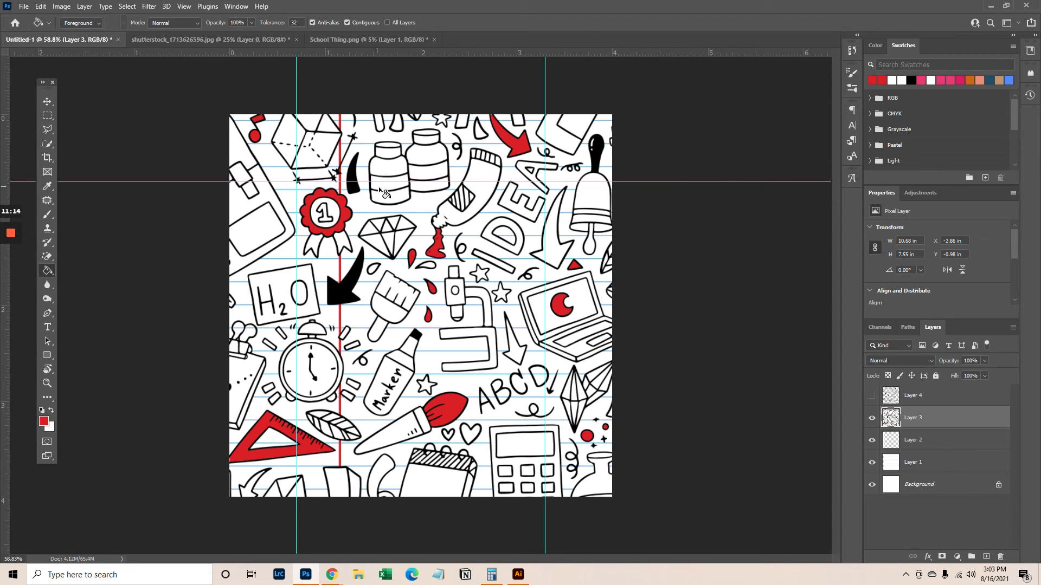
{"action": "left_click", "coordinate": [388, 183]}
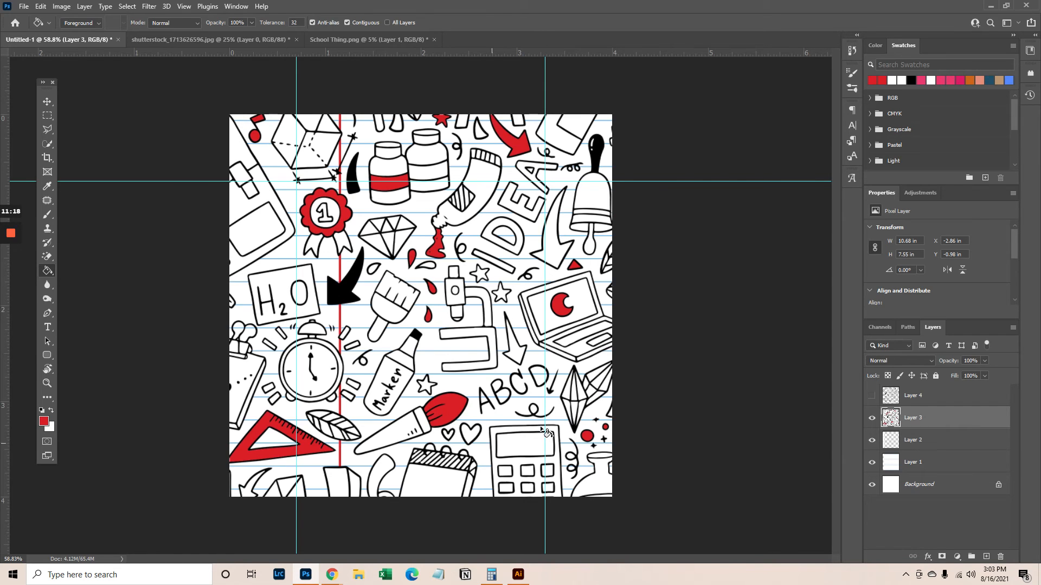
{"action": "mouse_move", "coordinate": [631, 266]}
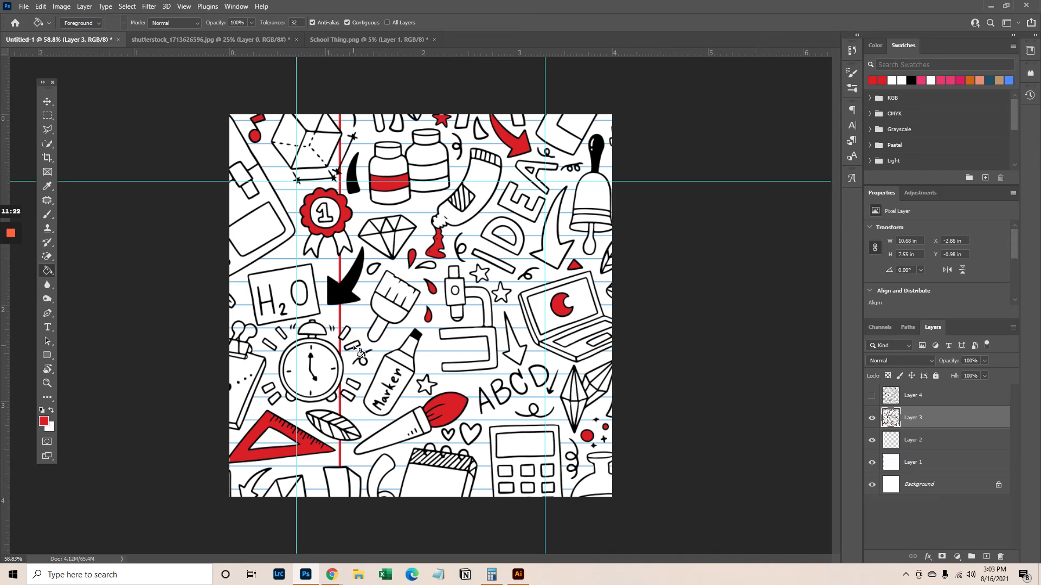
{"action": "left_click", "coordinate": [312, 331]}
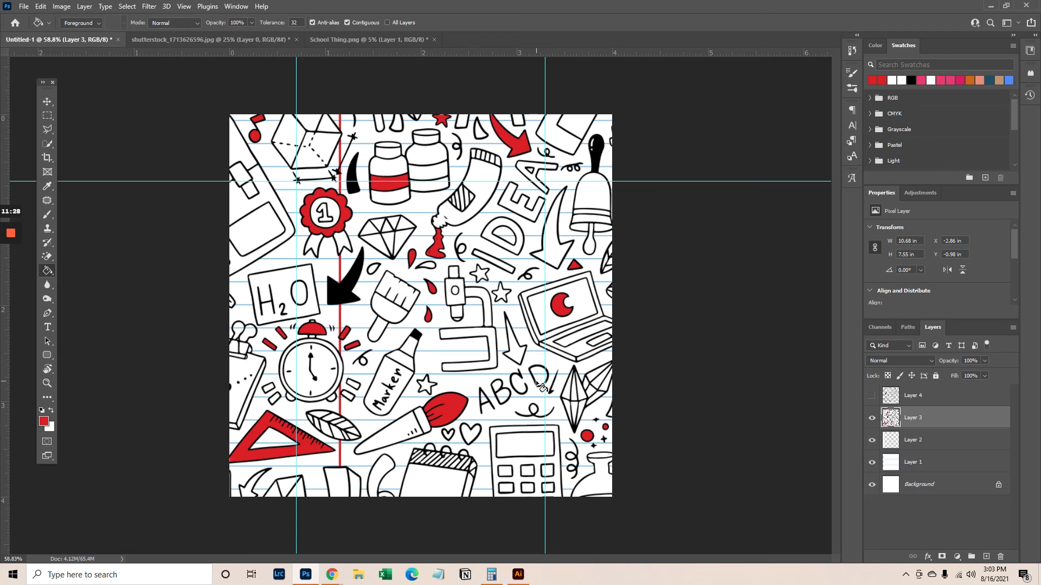
{"action": "left_click", "coordinate": [534, 376]}
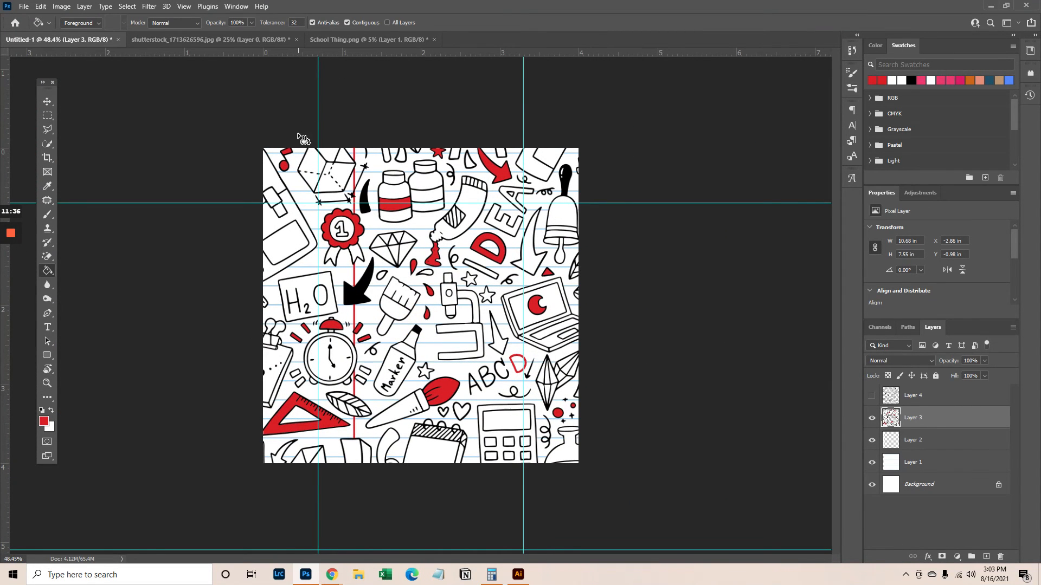
{"action": "mouse_move", "coordinate": [343, 122]}
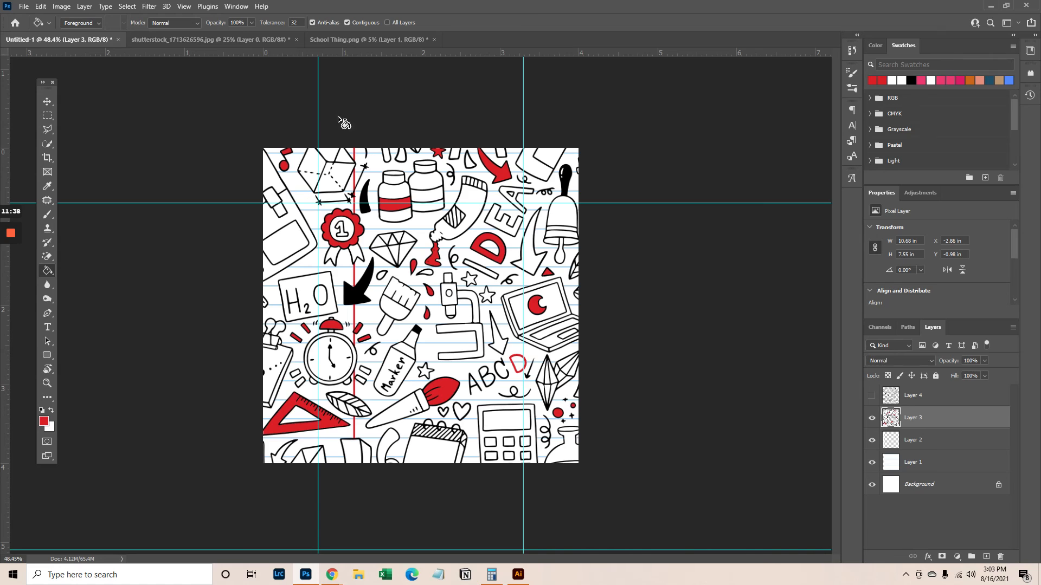
{"action": "mouse_move", "coordinate": [531, 191]}
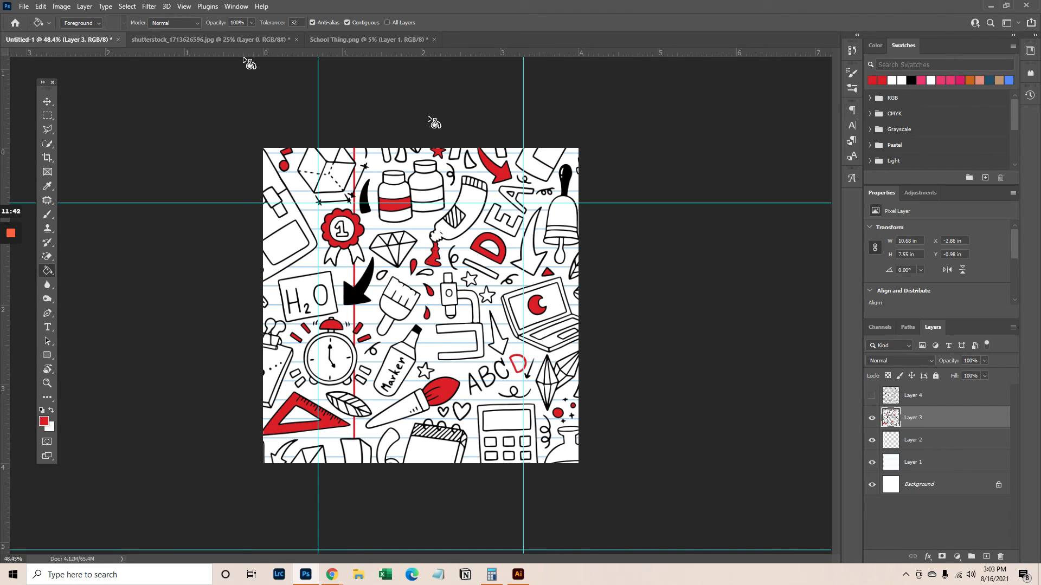
{"action": "left_click", "coordinate": [47, 101]}
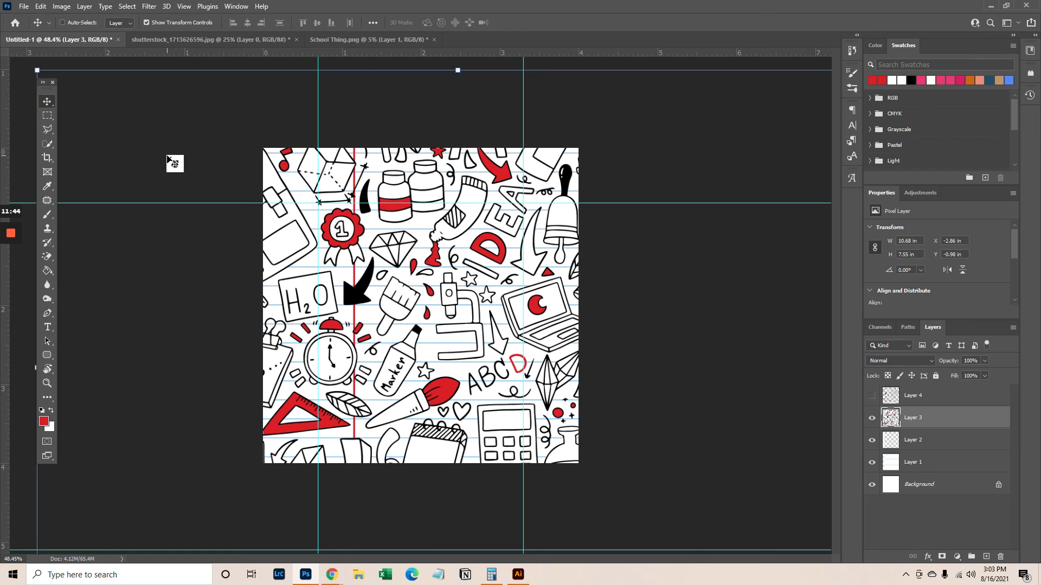
Save the doodle pattern via Save As as a JPEG on the Desktop, adding '_Apple P' to the name.
{"action": "left_click", "coordinate": [23, 7]}
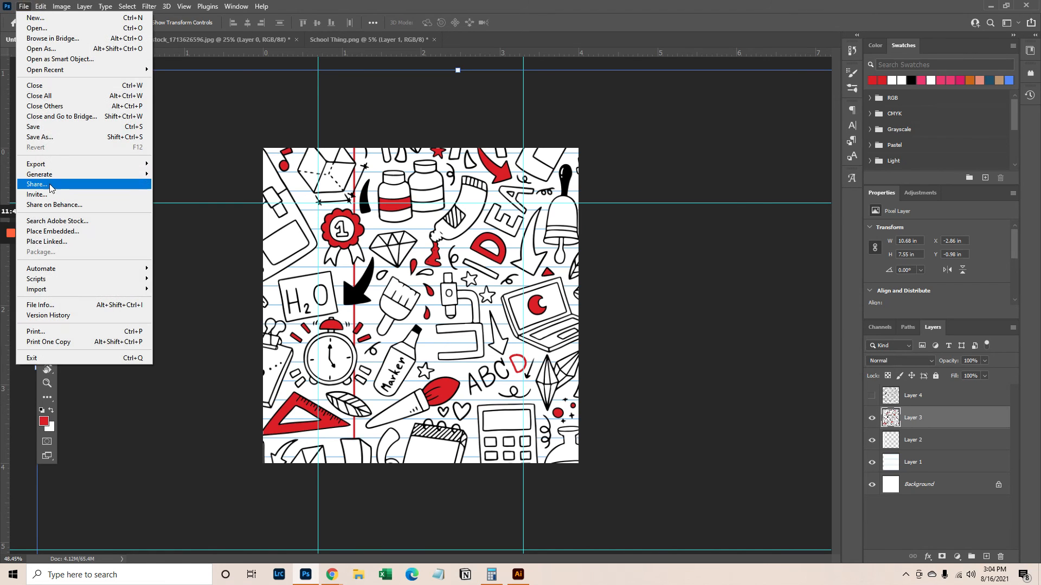
{"action": "mouse_move", "coordinate": [71, 243]}
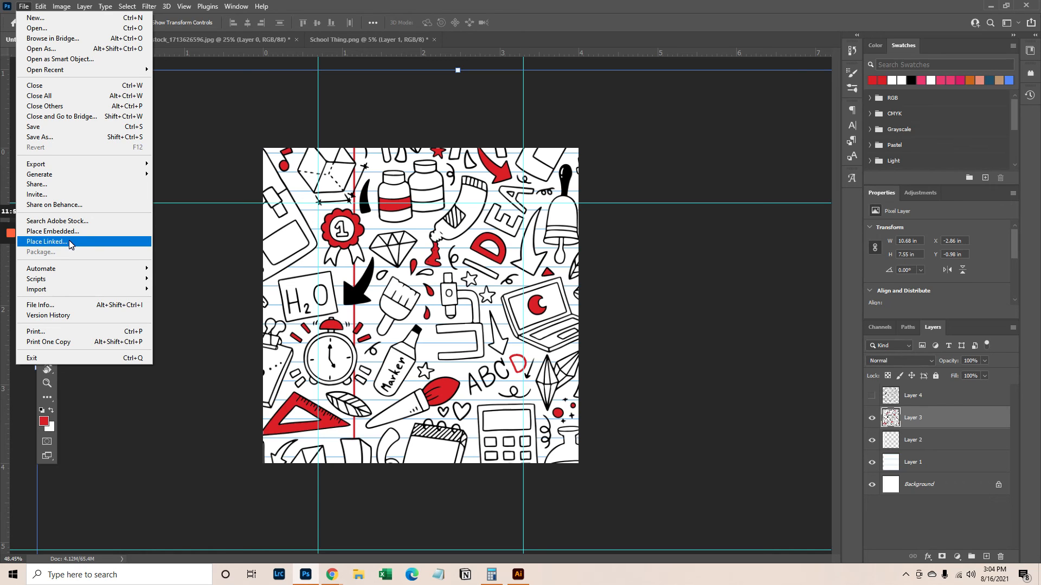
{"action": "mouse_move", "coordinate": [36, 164]}
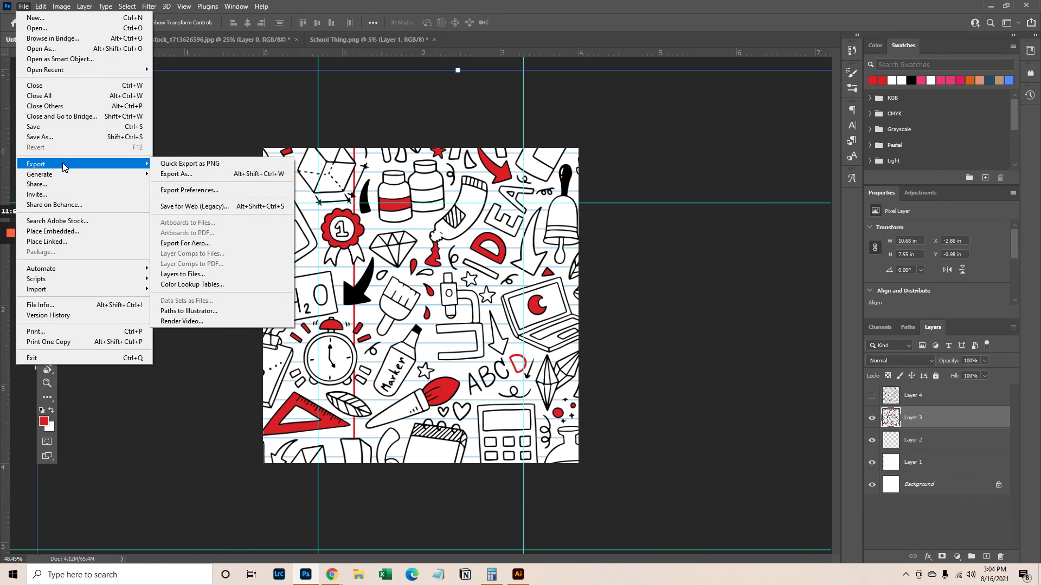
{"action": "mouse_move", "coordinate": [40, 137]}
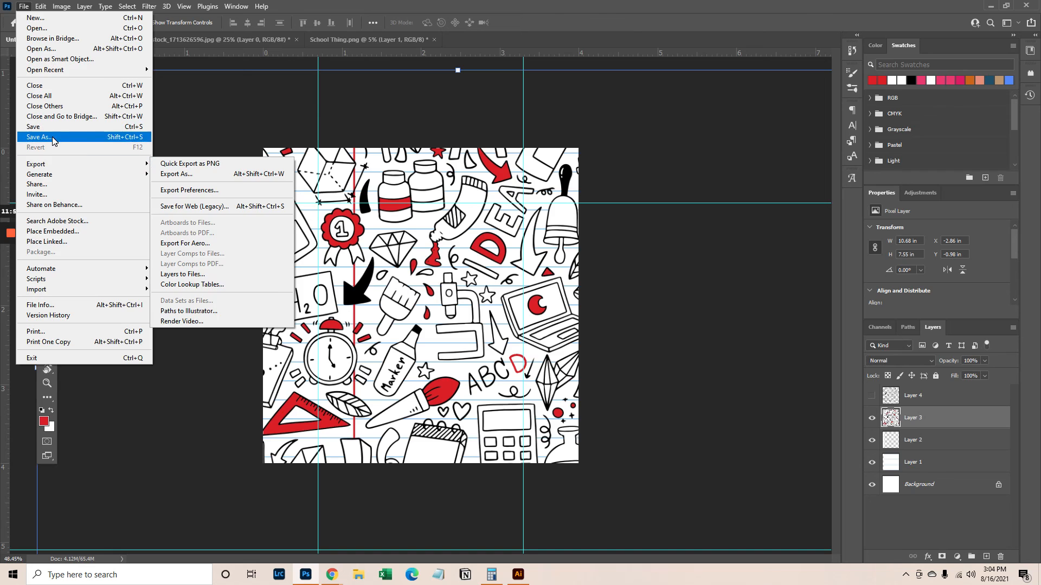
{"action": "left_click", "coordinate": [41, 136]}
{"action": "type", "text": "Eddie_4x4"}
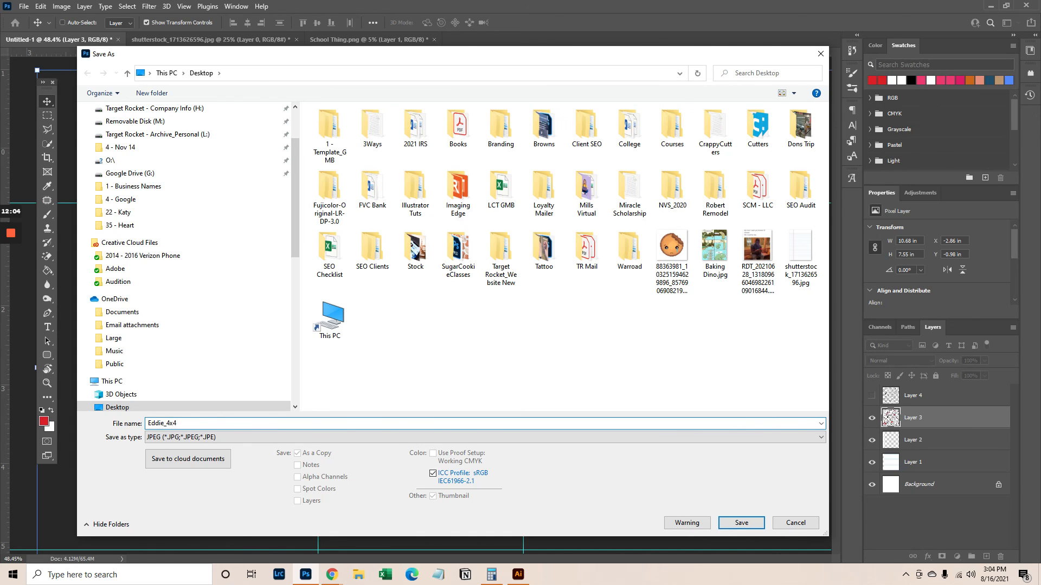
{"action": "type", "text": "_Apple P"}
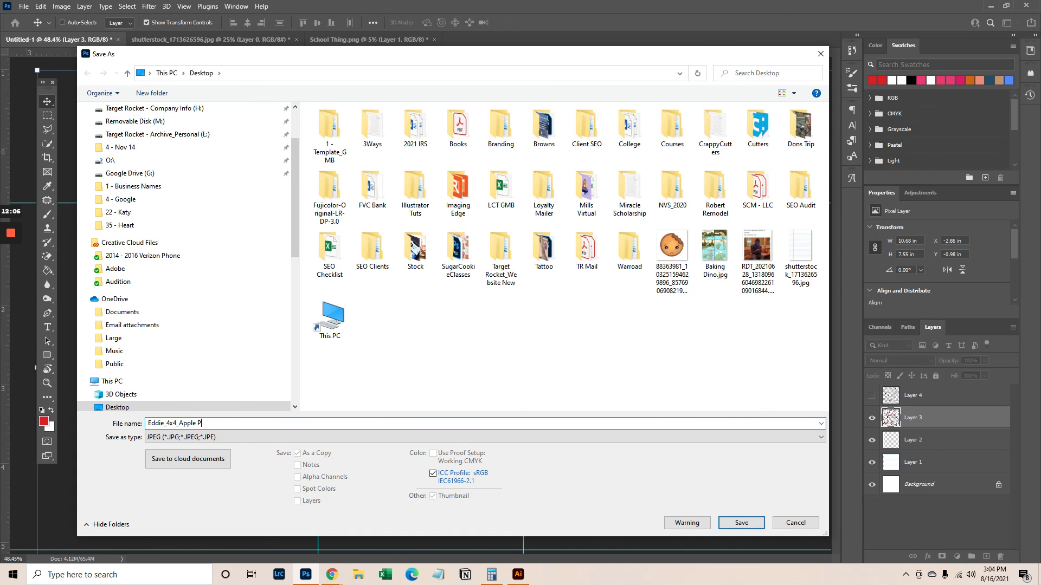
{"action": "left_click", "coordinate": [739, 522]}
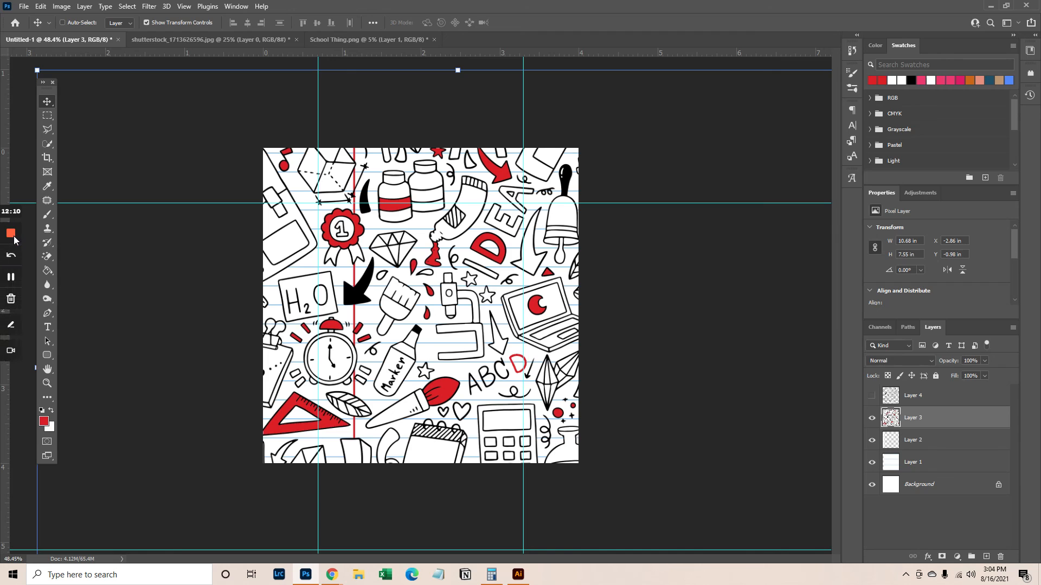
{"action": "mouse_move", "coordinate": [9, 233]}
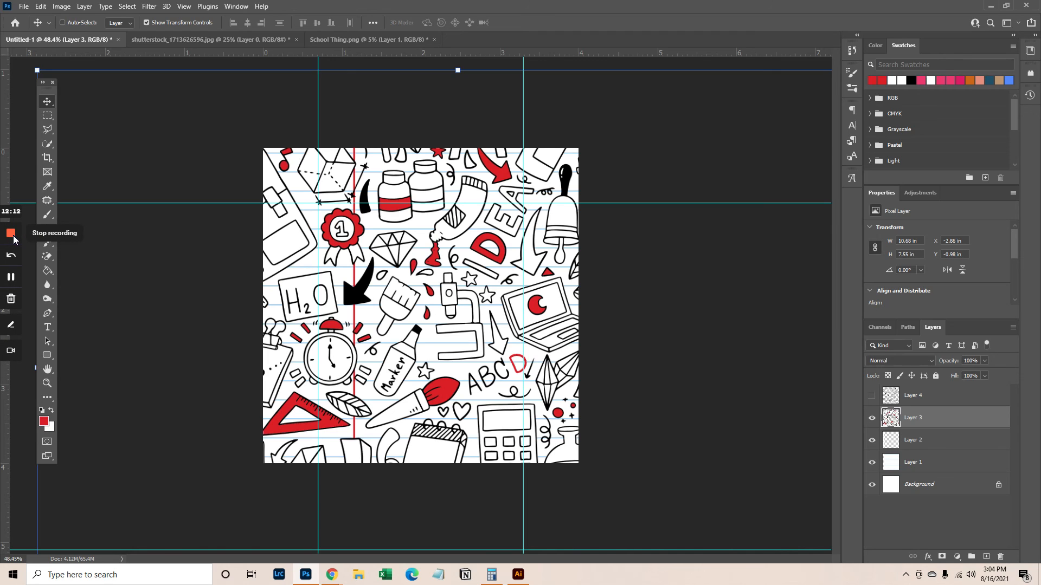